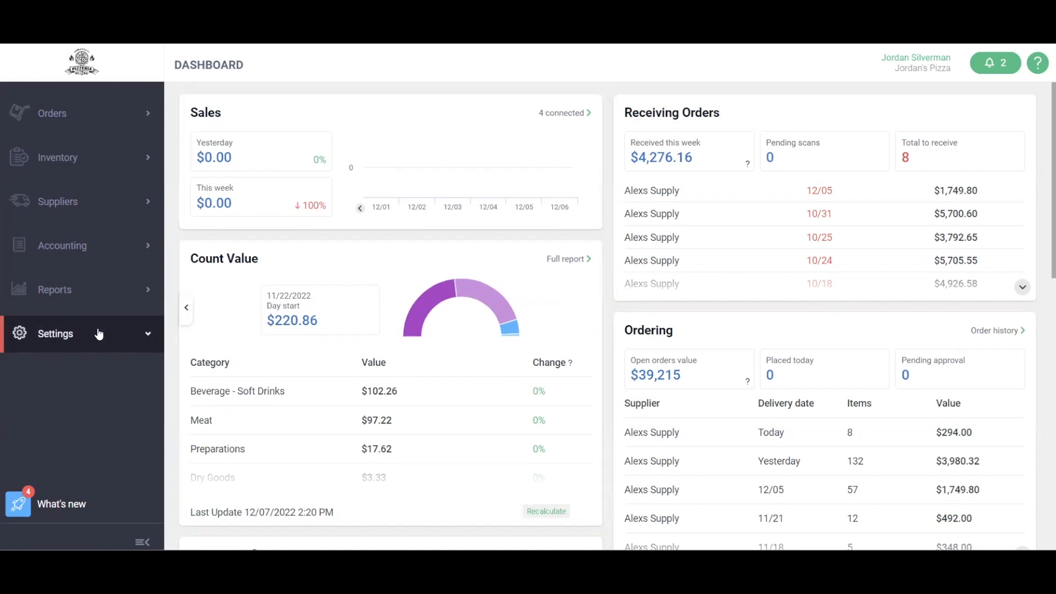
# Go to the Manage Users page from Settings in the sidebar
pyautogui.click(65, 386)
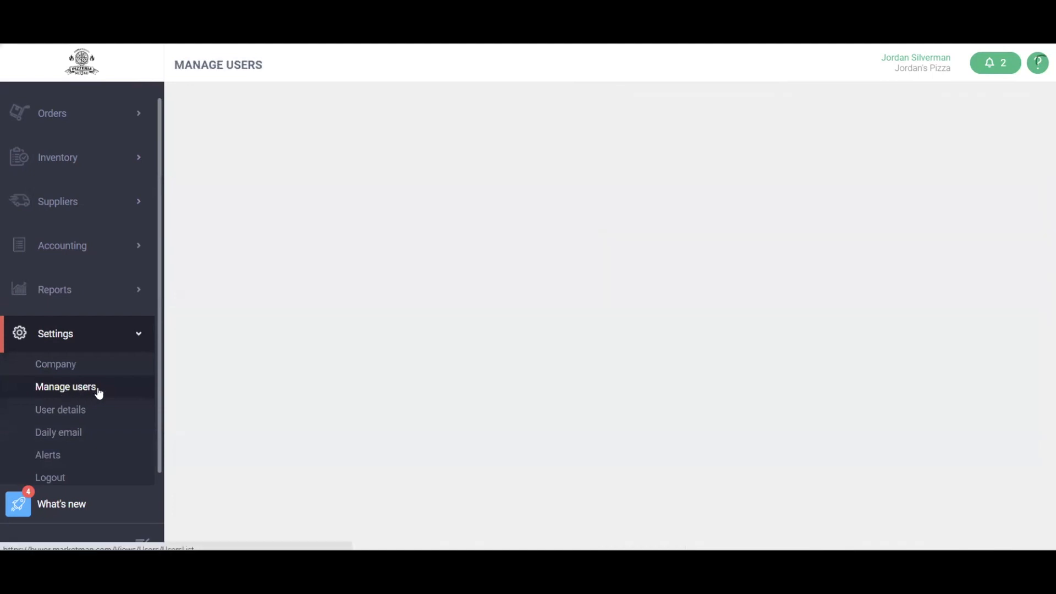
pyautogui.click(65, 386)
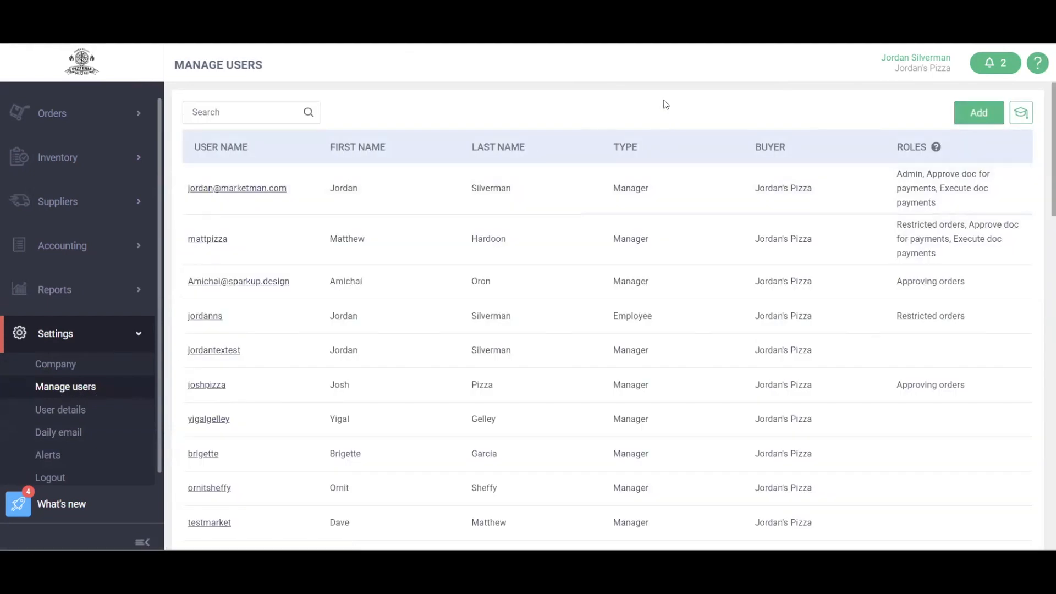
pyautogui.moveTo(668, 98)
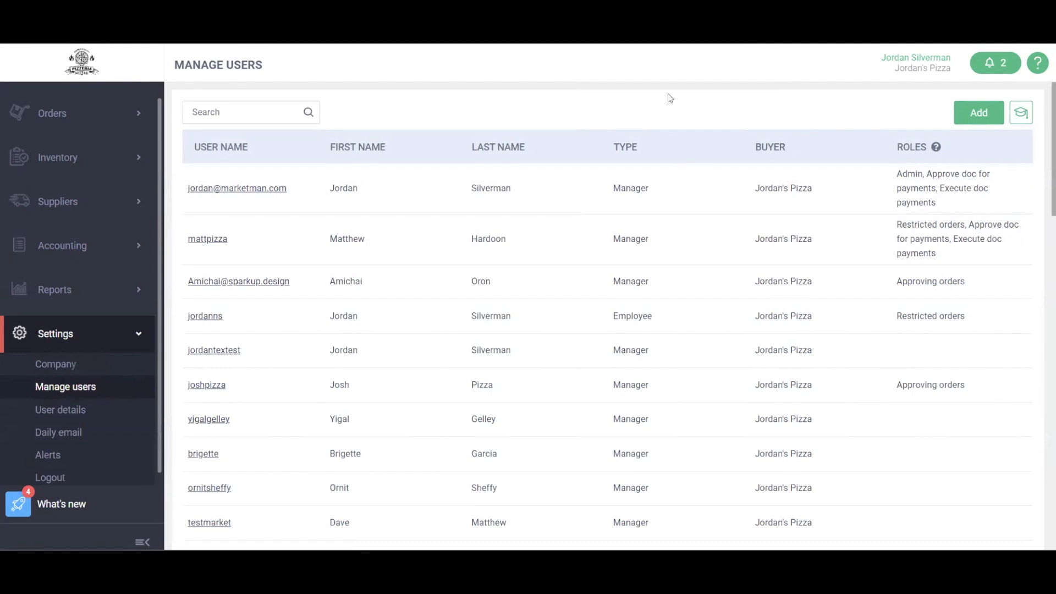
pyautogui.moveTo(879, 119)
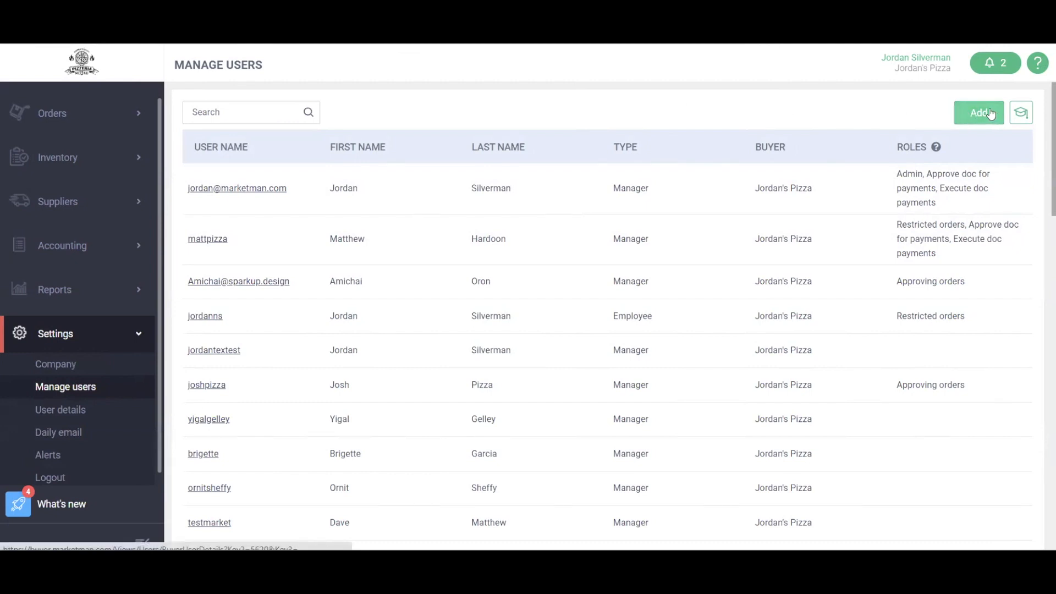
# Start a new user and view the Employee/Manager user type choices
pyautogui.click(978, 112)
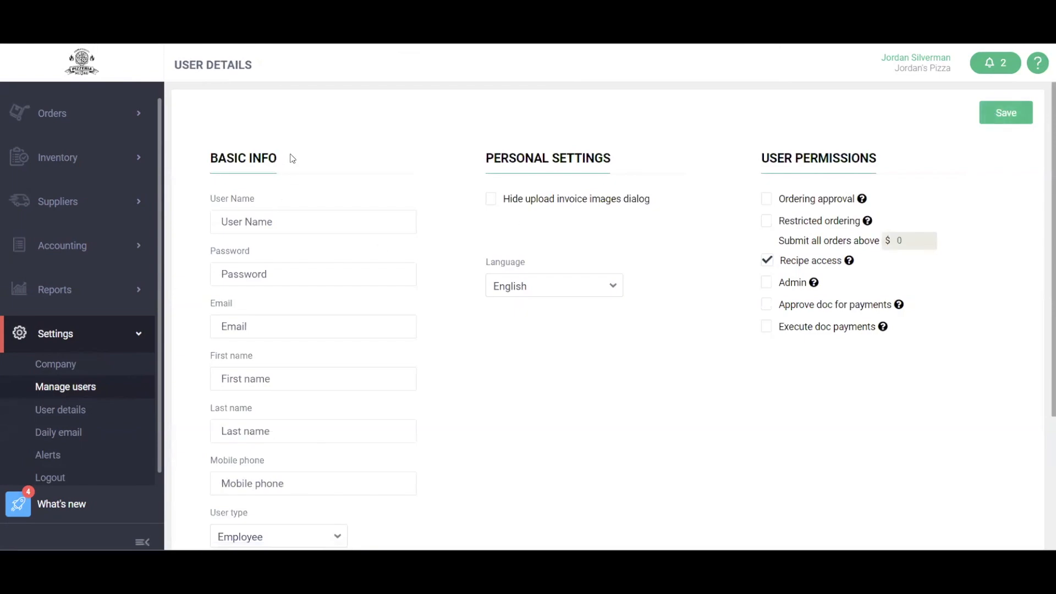
pyautogui.scroll(-3)
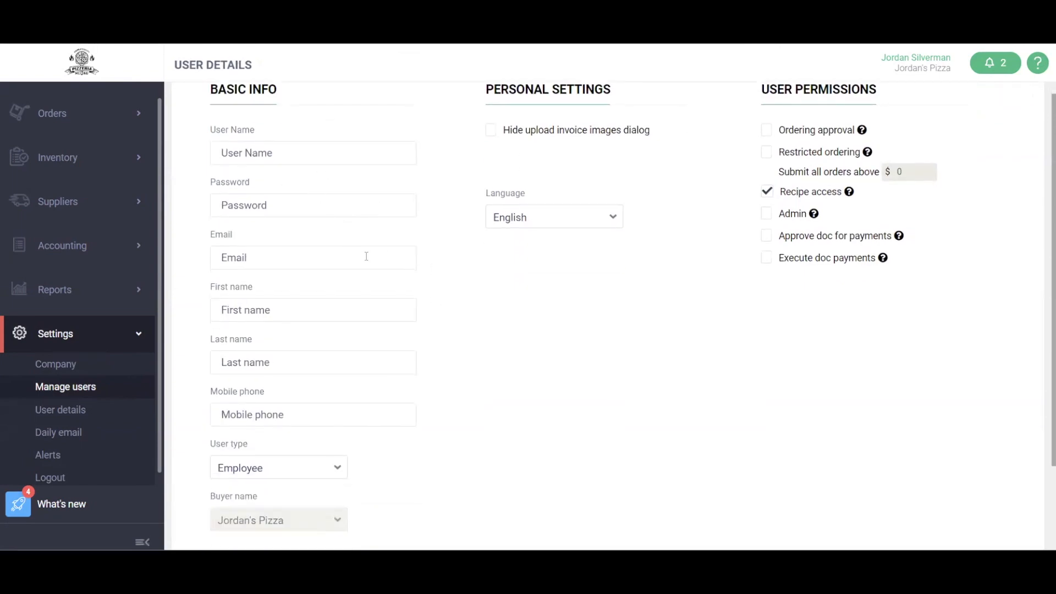
pyautogui.scroll(-3)
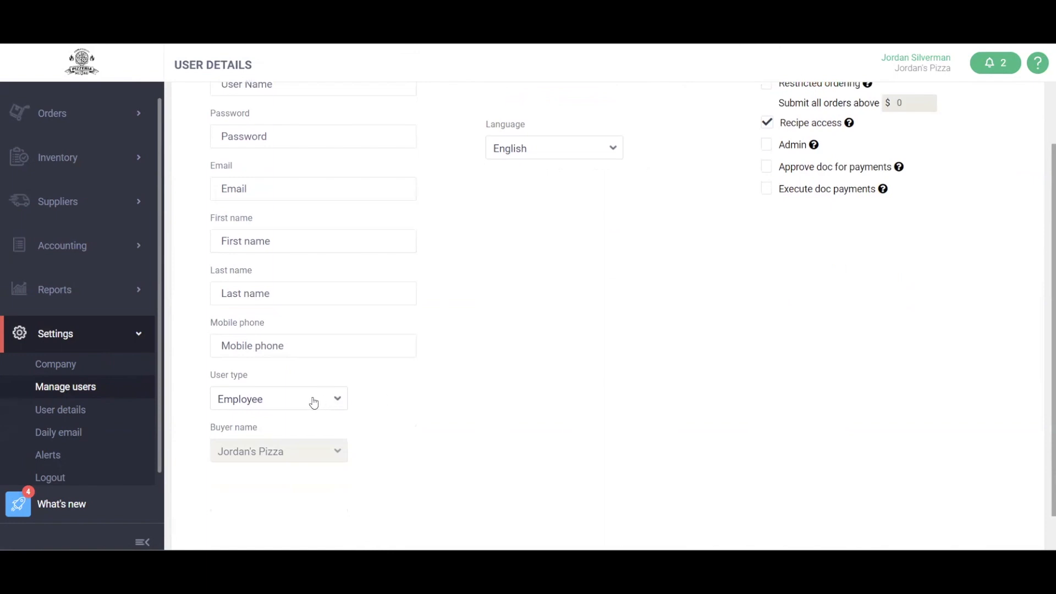
pyautogui.click(278, 398)
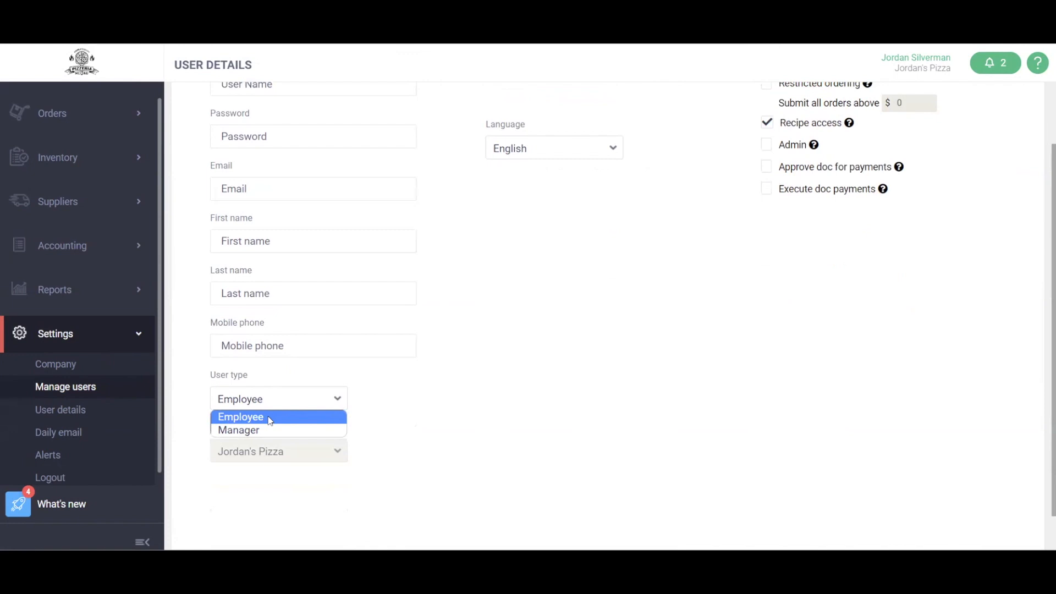
pyautogui.moveTo(273, 429)
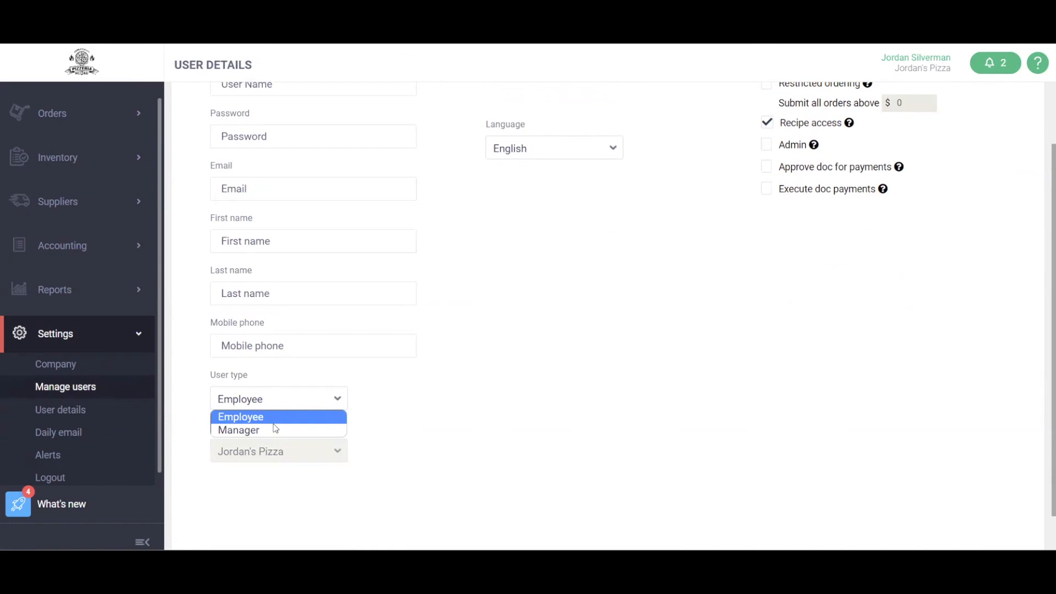
pyautogui.moveTo(239, 430)
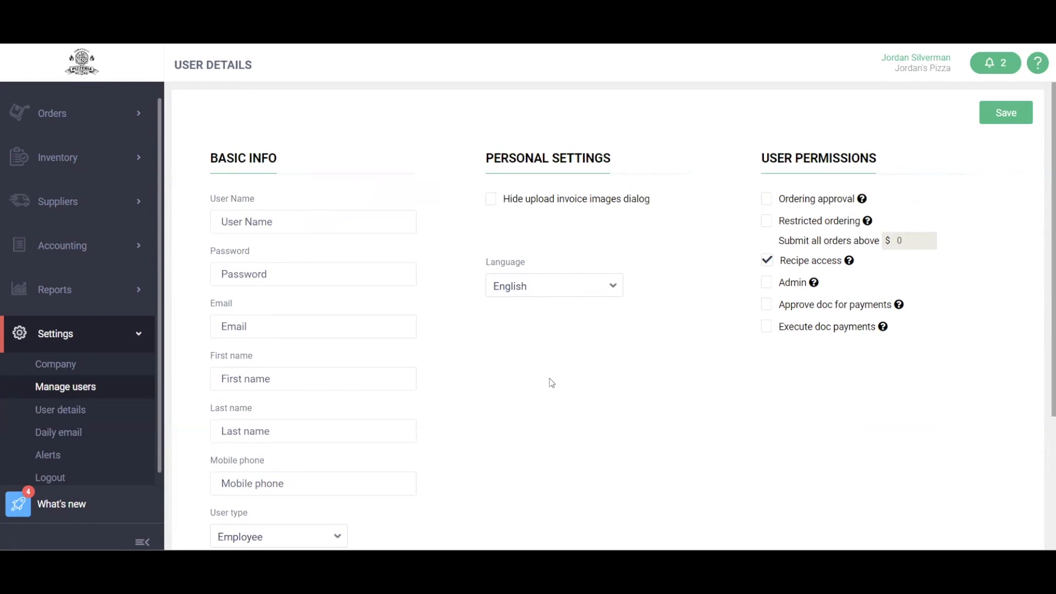
pyautogui.moveTo(593, 368)
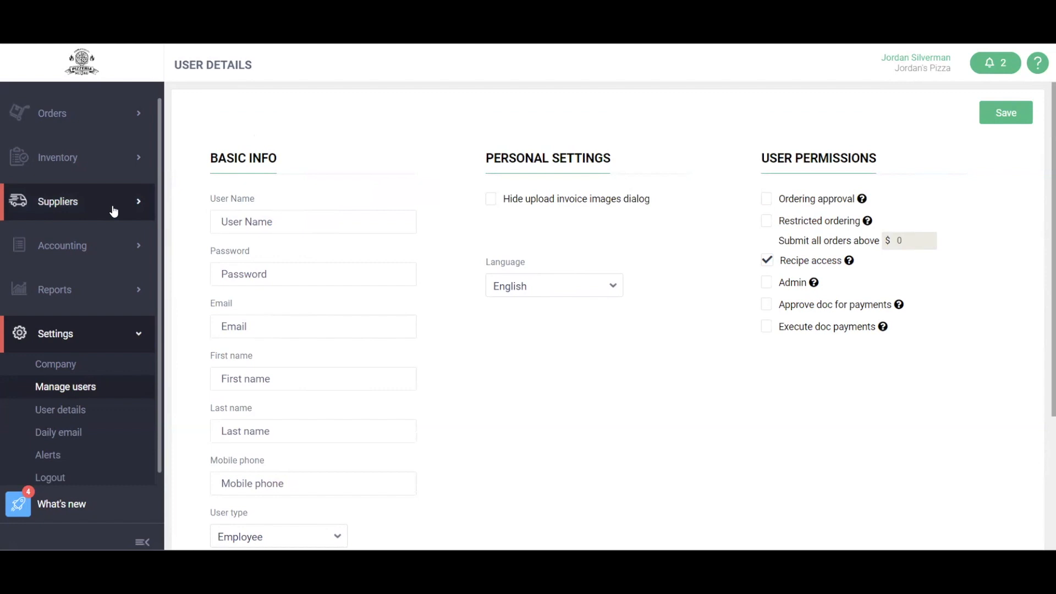
# Go to the Suppliers list from the sidebar
pyautogui.click(57, 202)
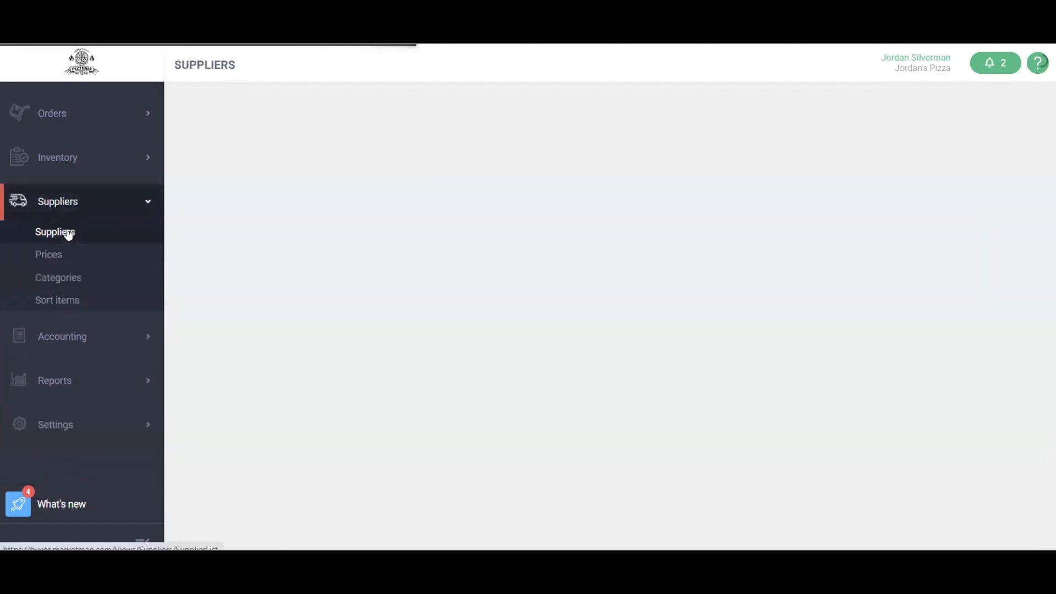
pyautogui.click(55, 232)
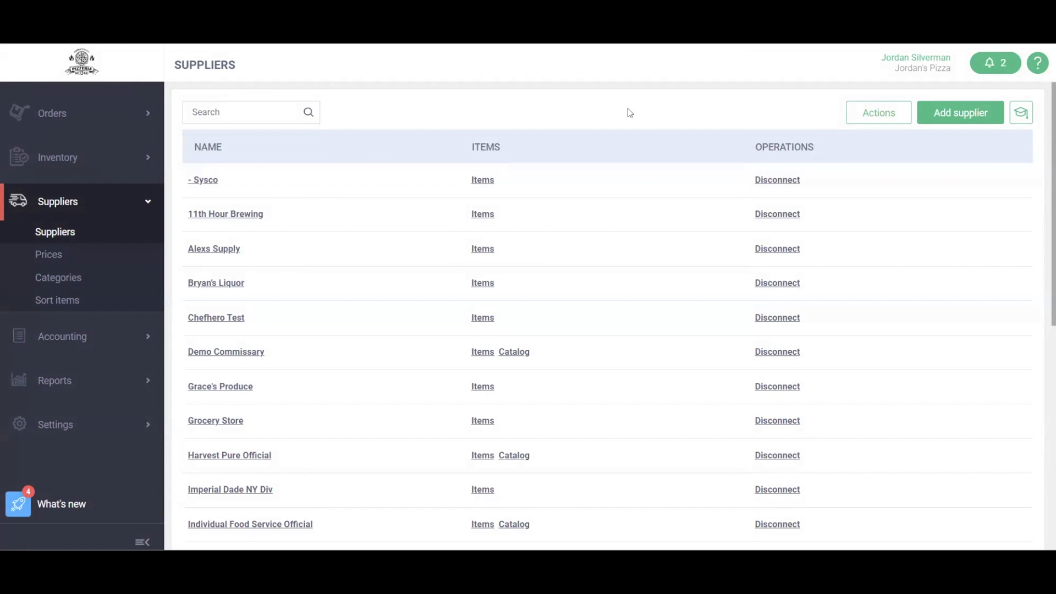
pyautogui.moveTo(669, 140)
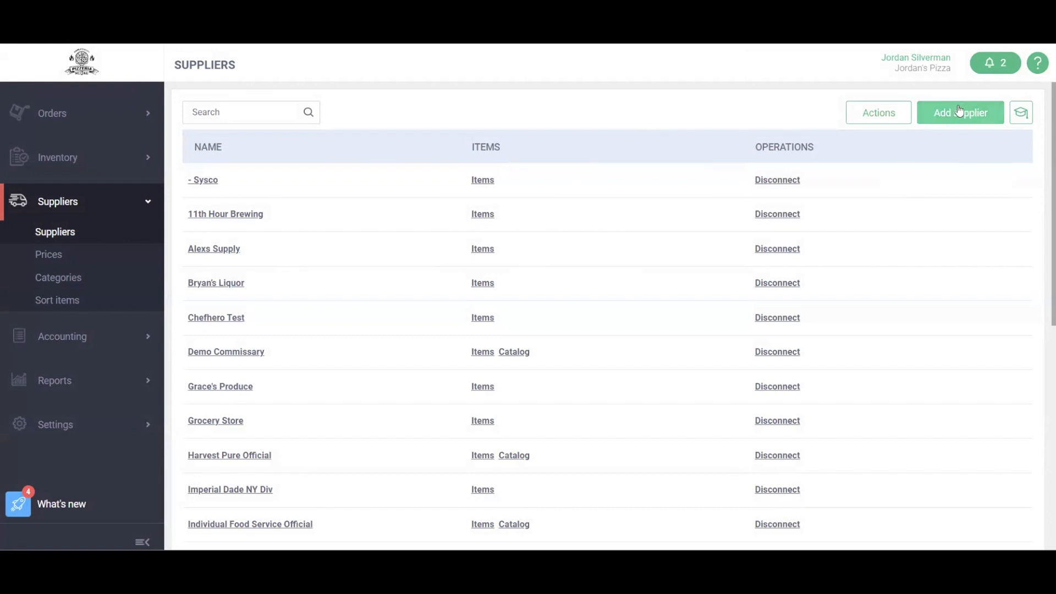
pyautogui.moveTo(497, 207)
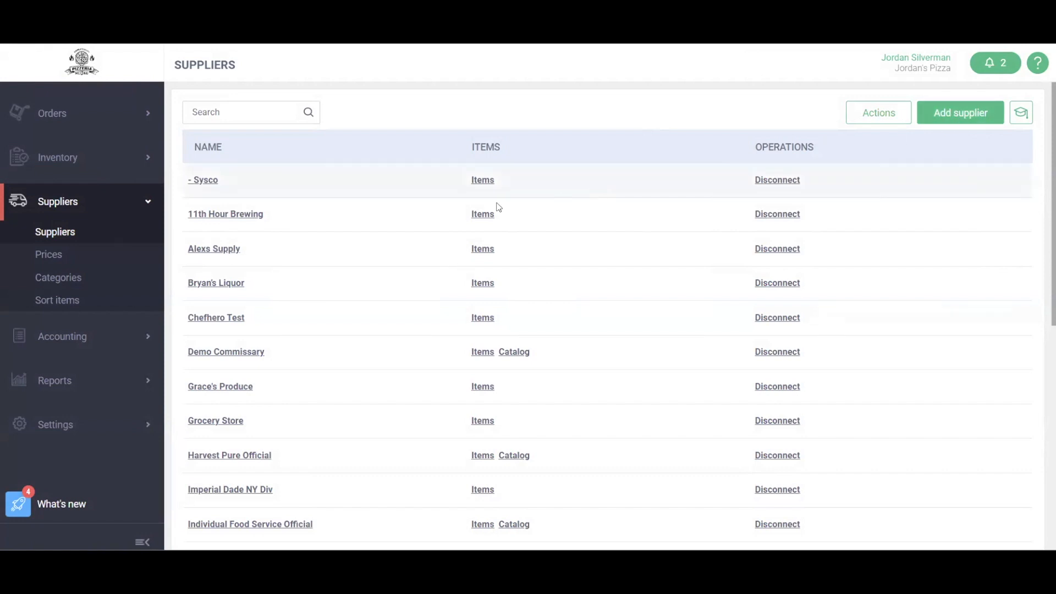
pyautogui.moveTo(229, 215)
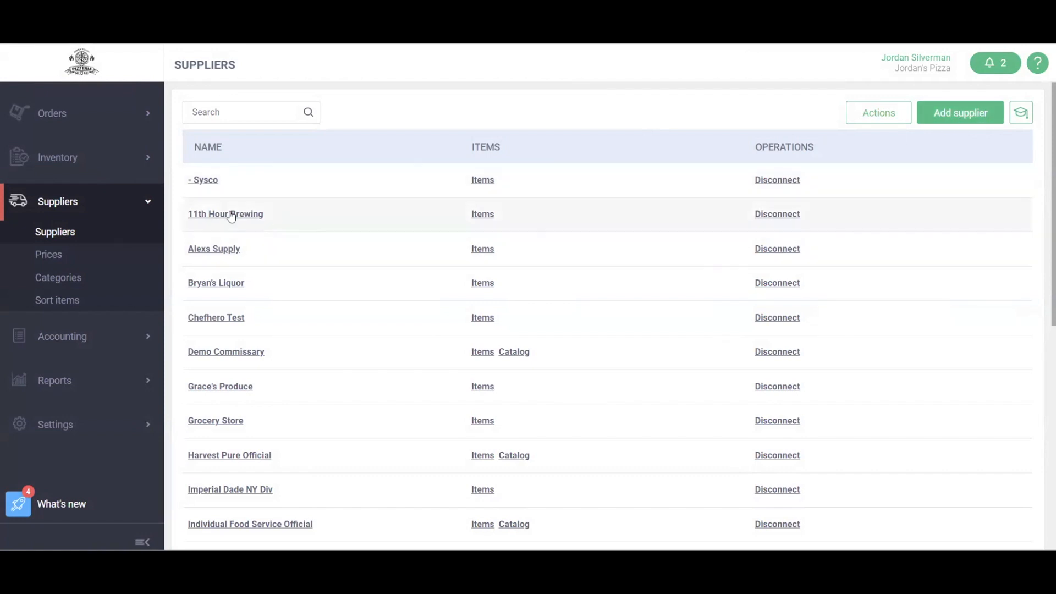
# View 11th Hour Brewing's supplier details down to the Orders section
pyautogui.click(224, 214)
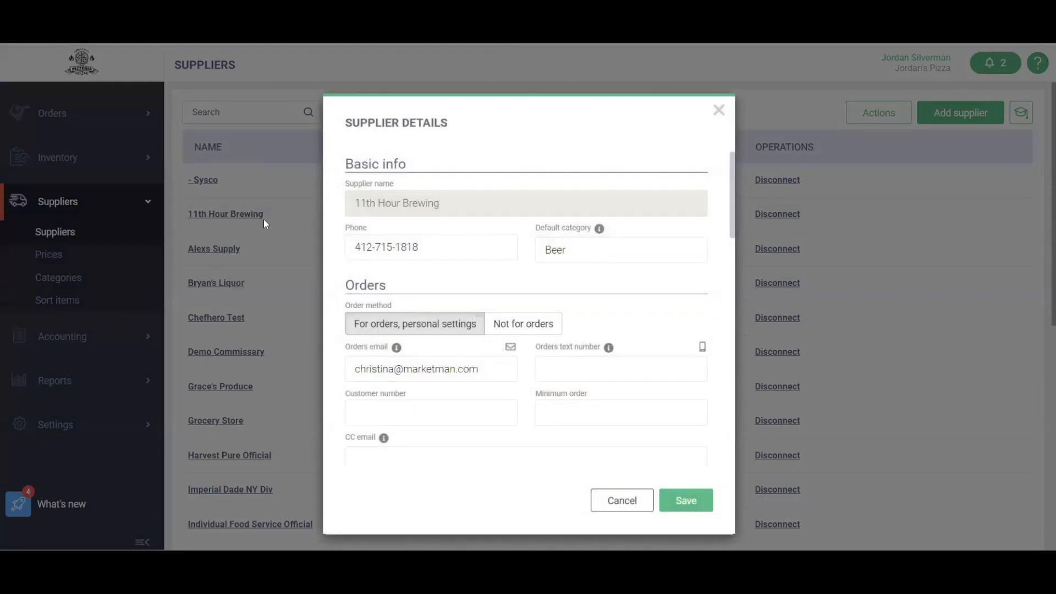
pyautogui.moveTo(558, 230)
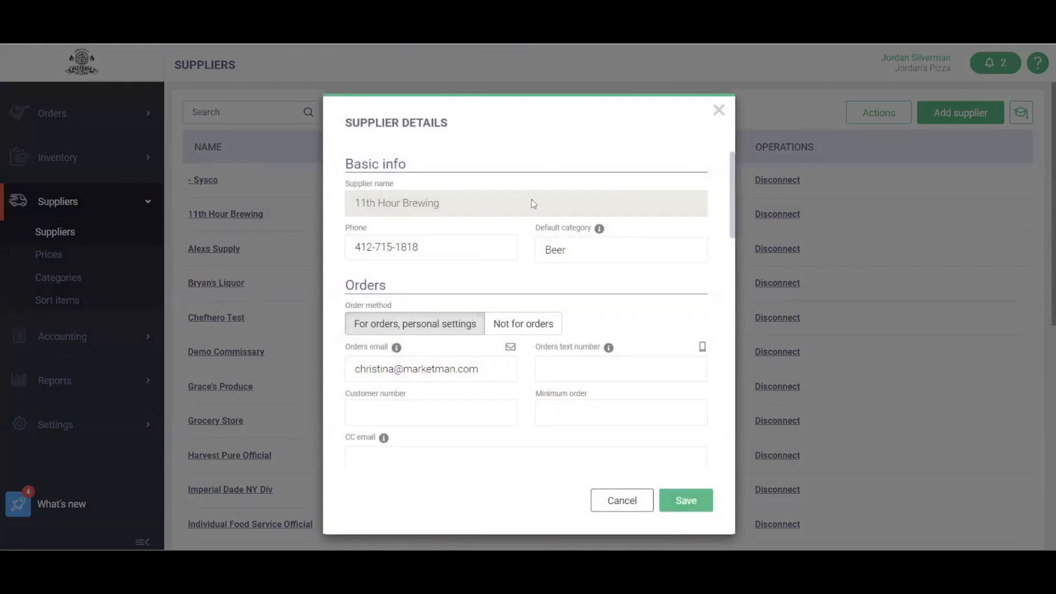
pyautogui.moveTo(454, 211)
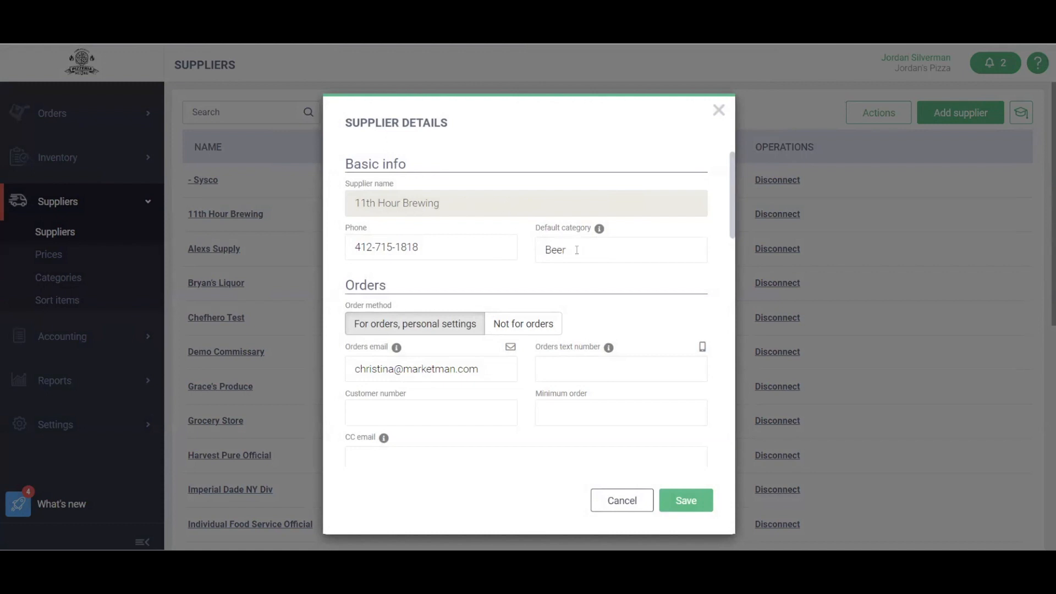
pyautogui.moveTo(475, 216)
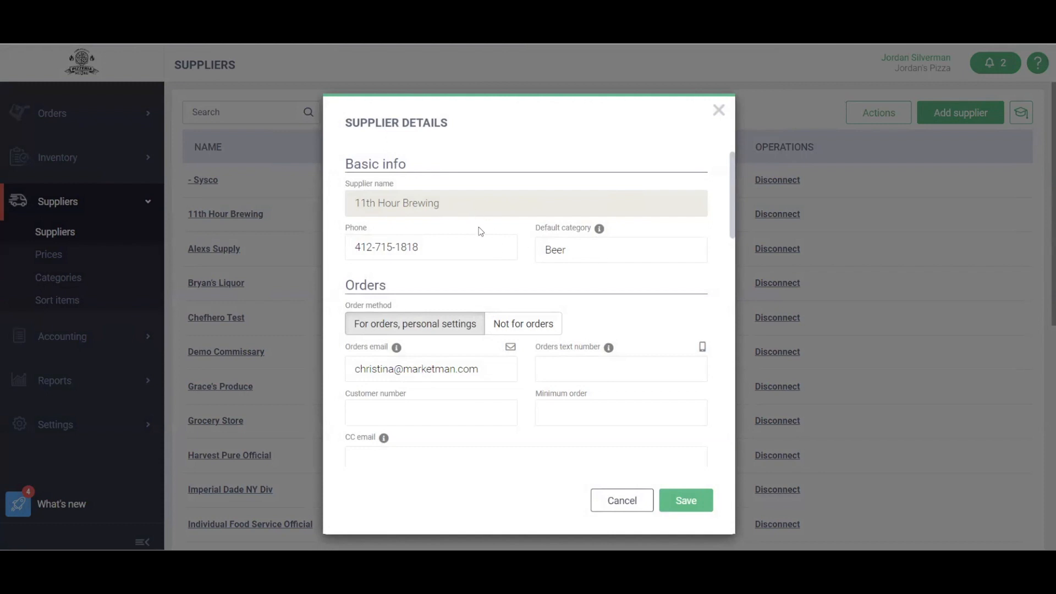
pyautogui.moveTo(422, 208)
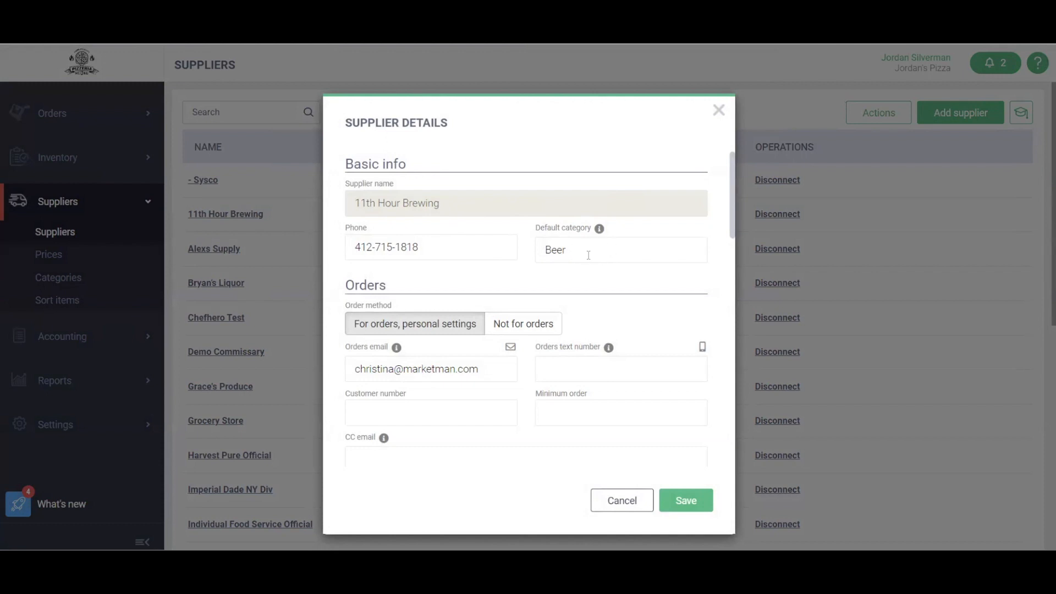
pyautogui.scroll(-3)
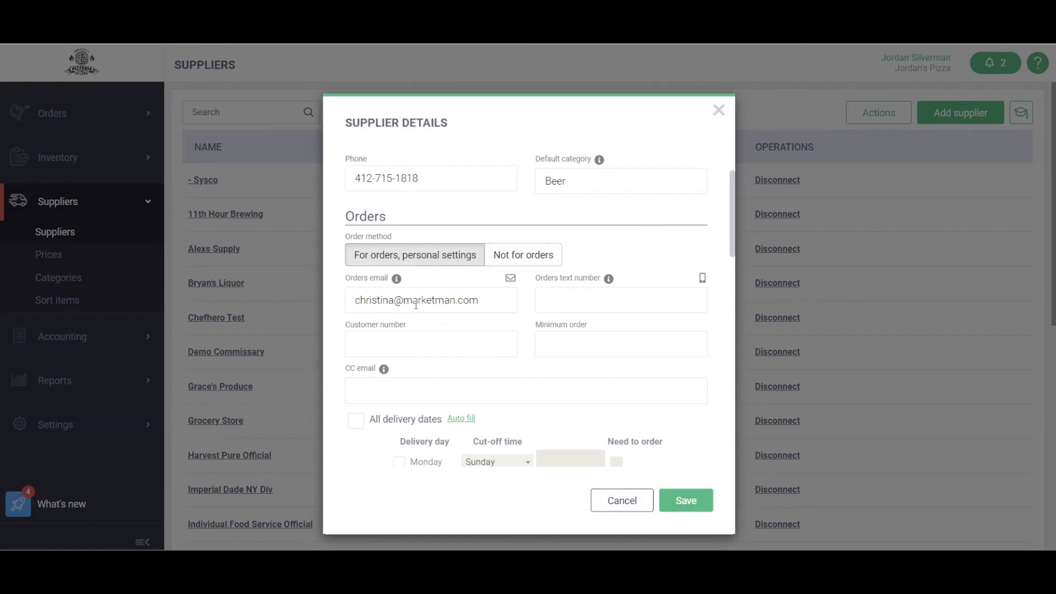
pyautogui.moveTo(625, 299)
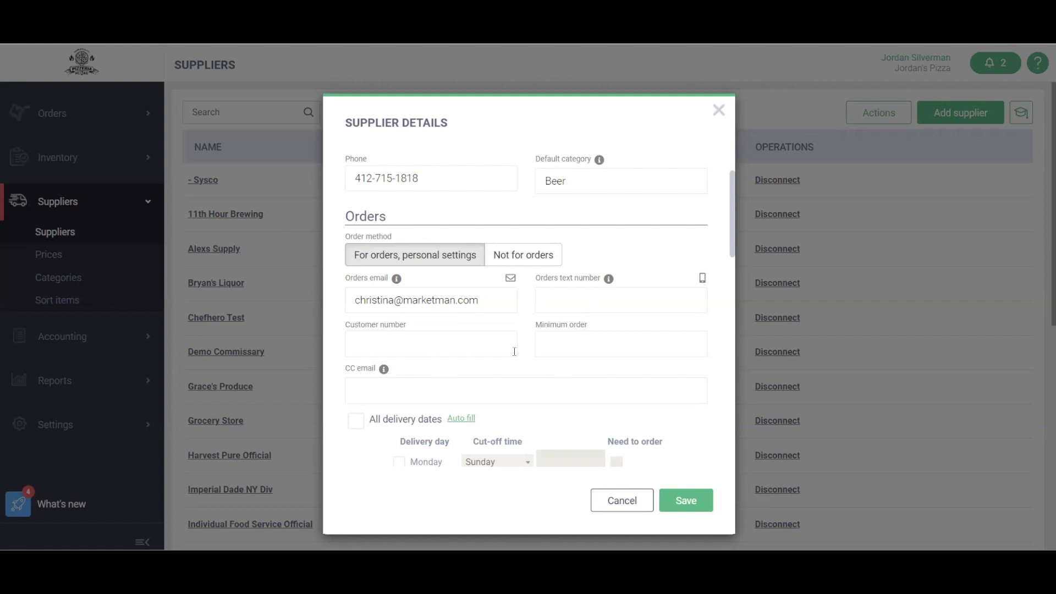
pyautogui.moveTo(602, 343)
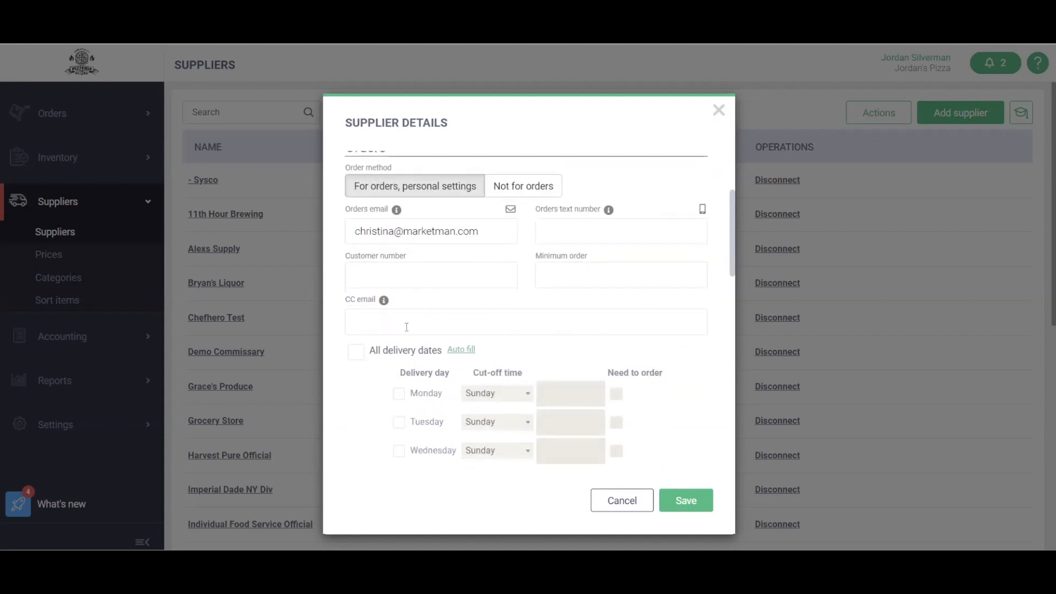
pyautogui.moveTo(558, 301)
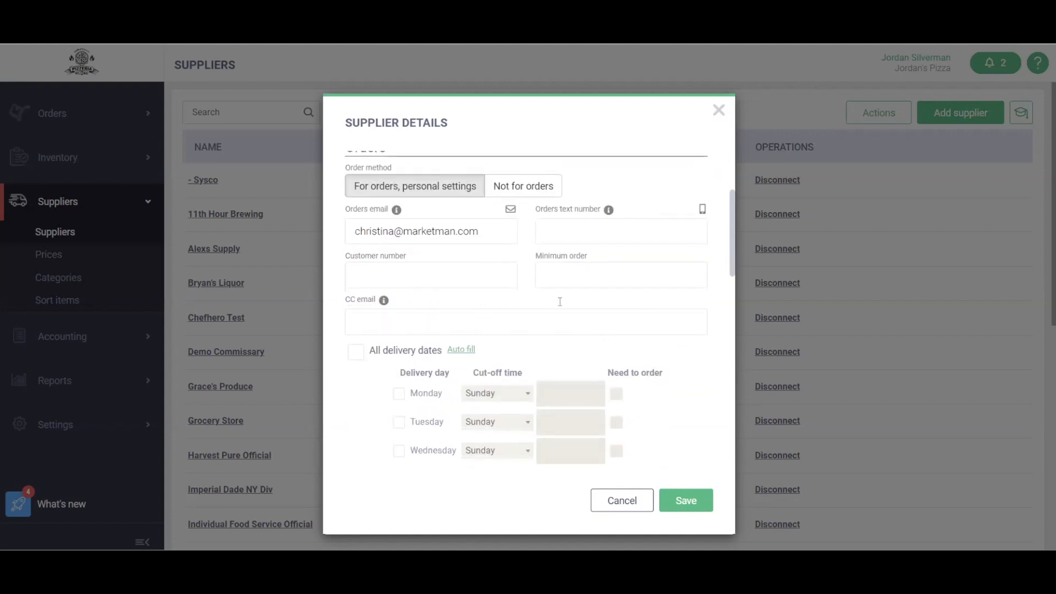
# Add Wednesday as a delivery day and set Monday's cut-off to Friday 3:00 PM
pyautogui.scroll(-3)
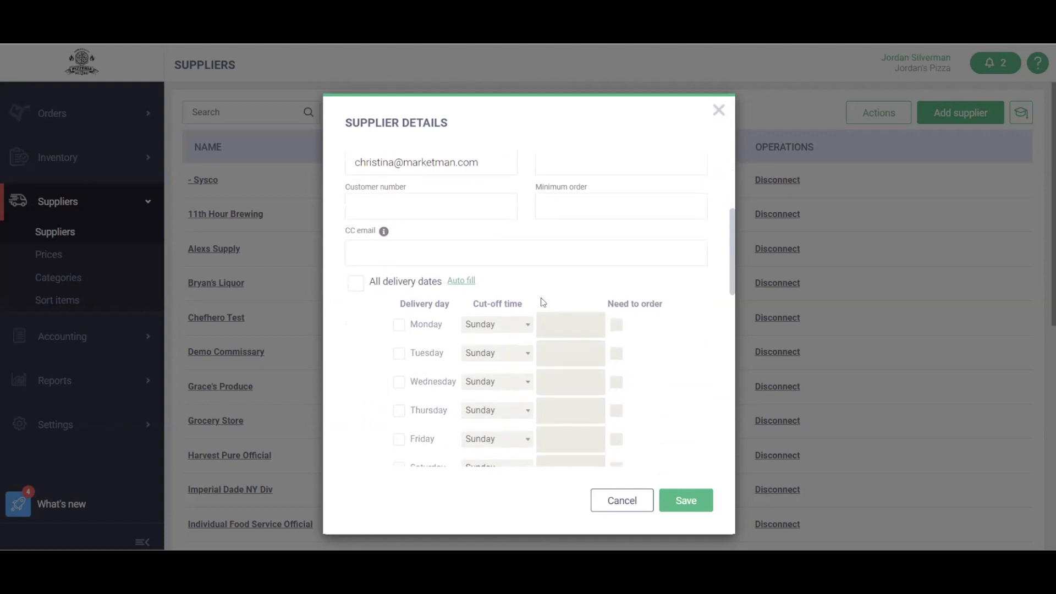
pyautogui.scroll(-3)
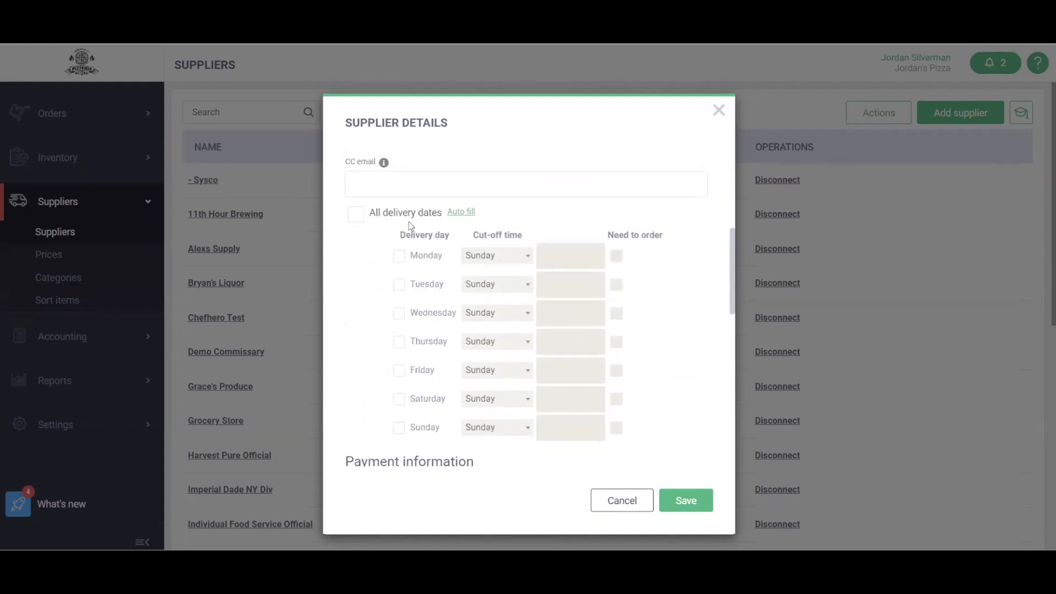
pyautogui.moveTo(421, 254)
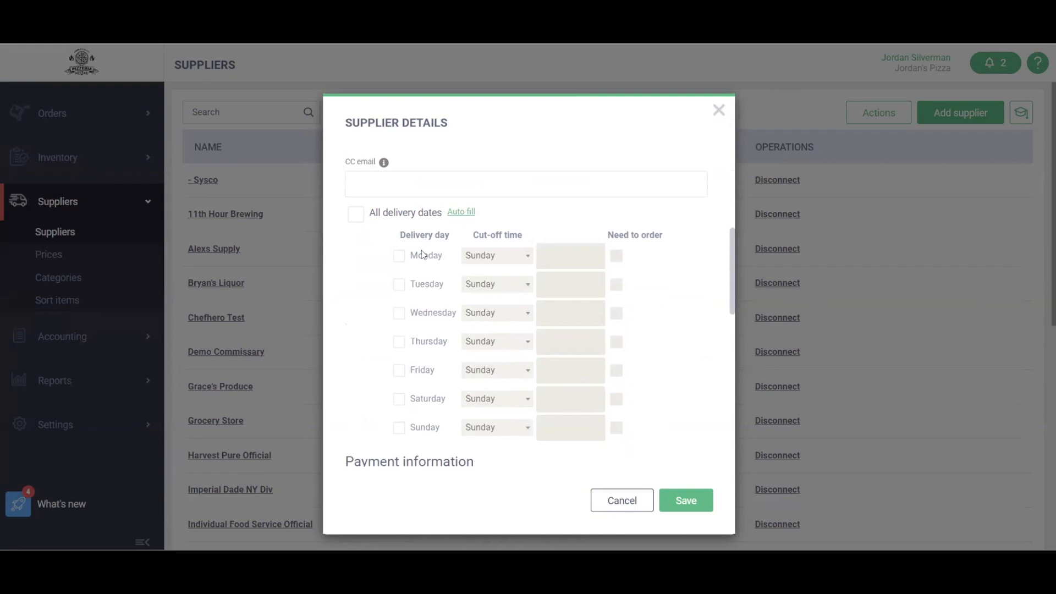
pyautogui.moveTo(400, 261)
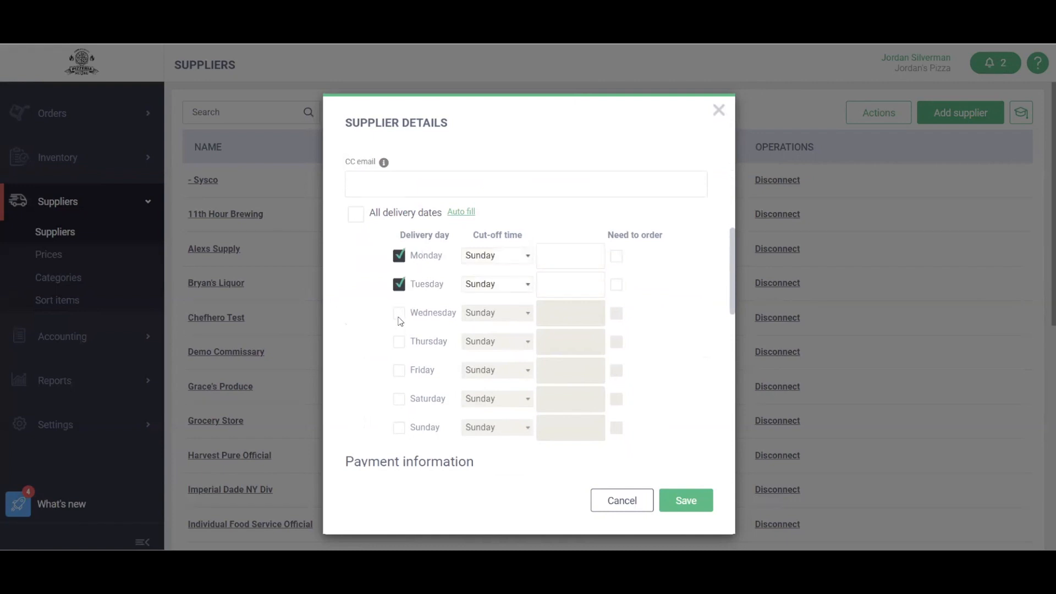
pyautogui.click(398, 313)
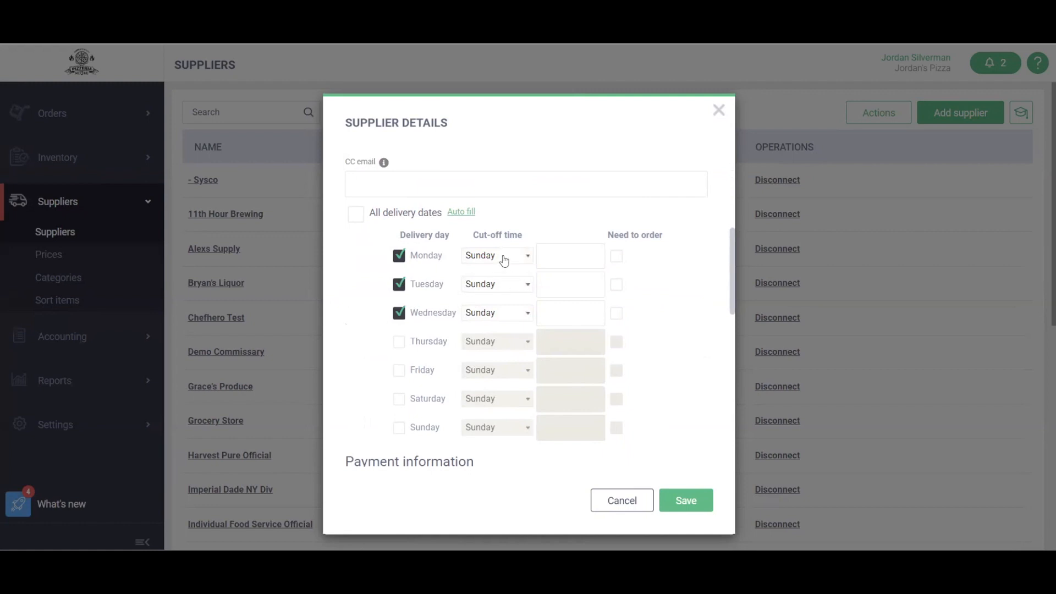
pyautogui.click(495, 255)
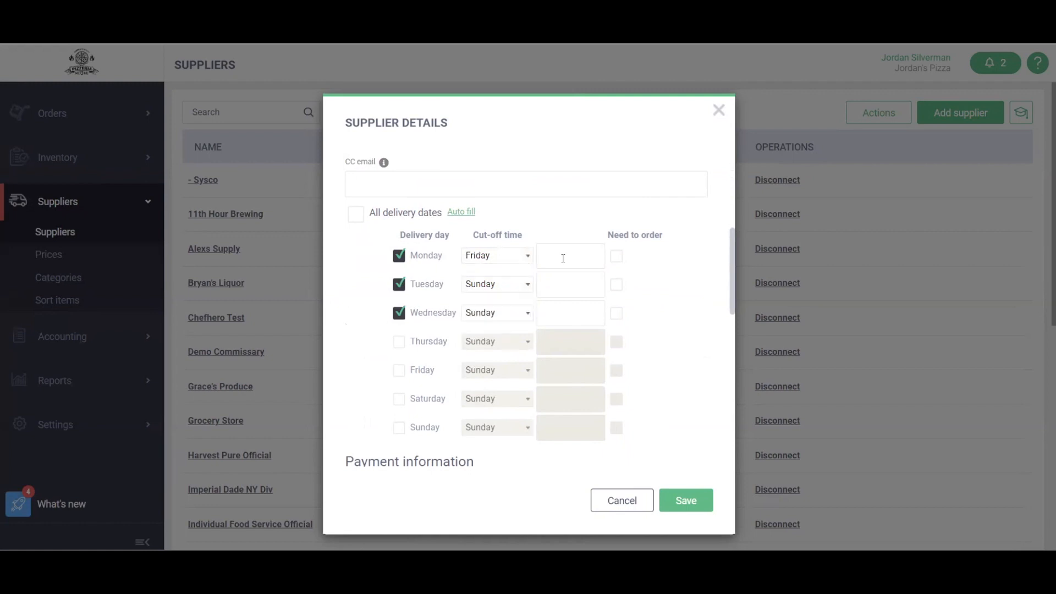
pyautogui.click(568, 256)
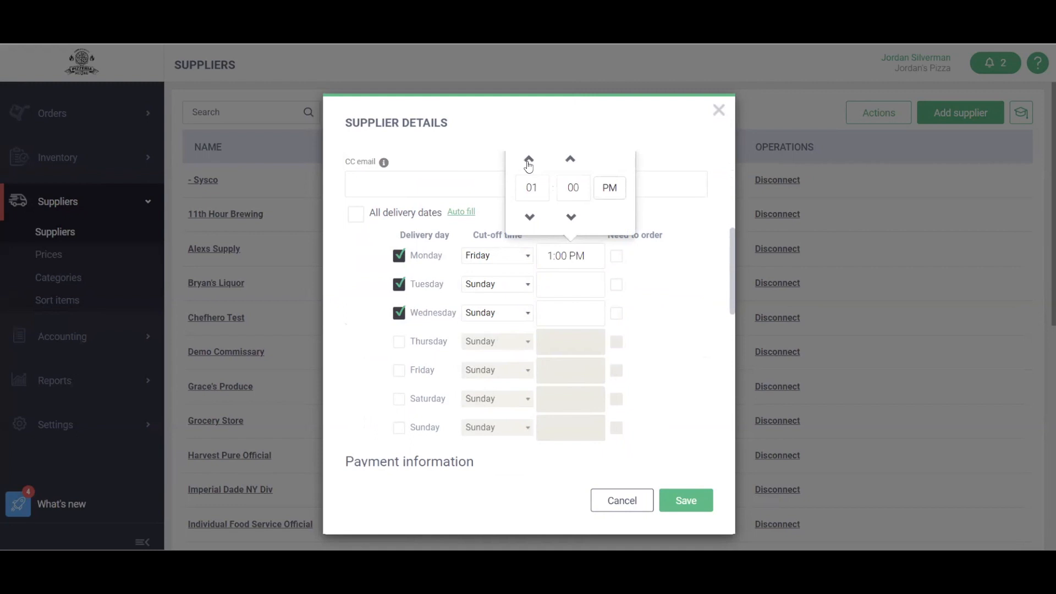
pyautogui.click(529, 158)
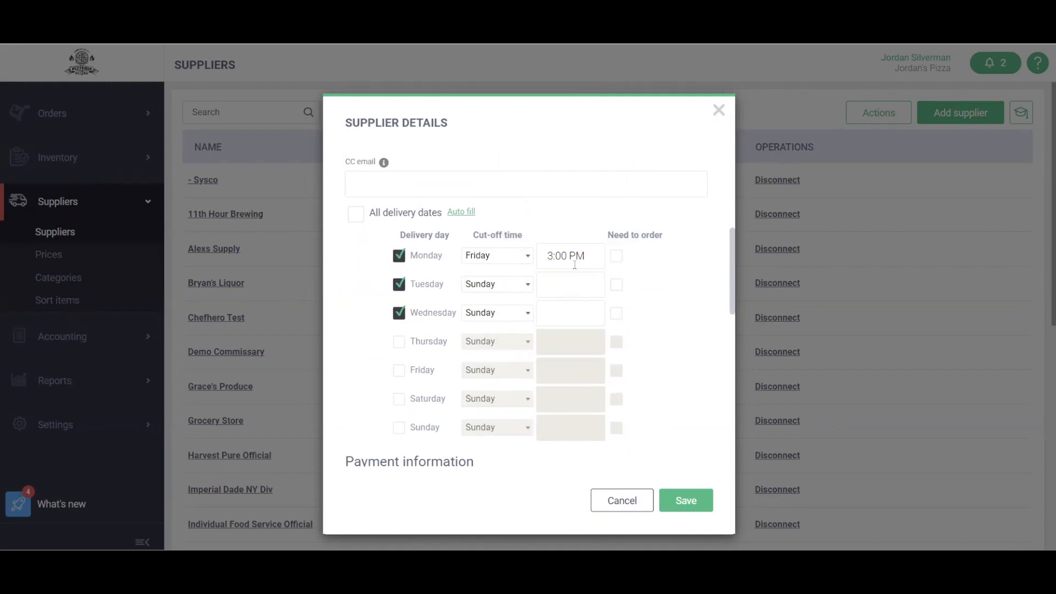
pyautogui.moveTo(664, 274)
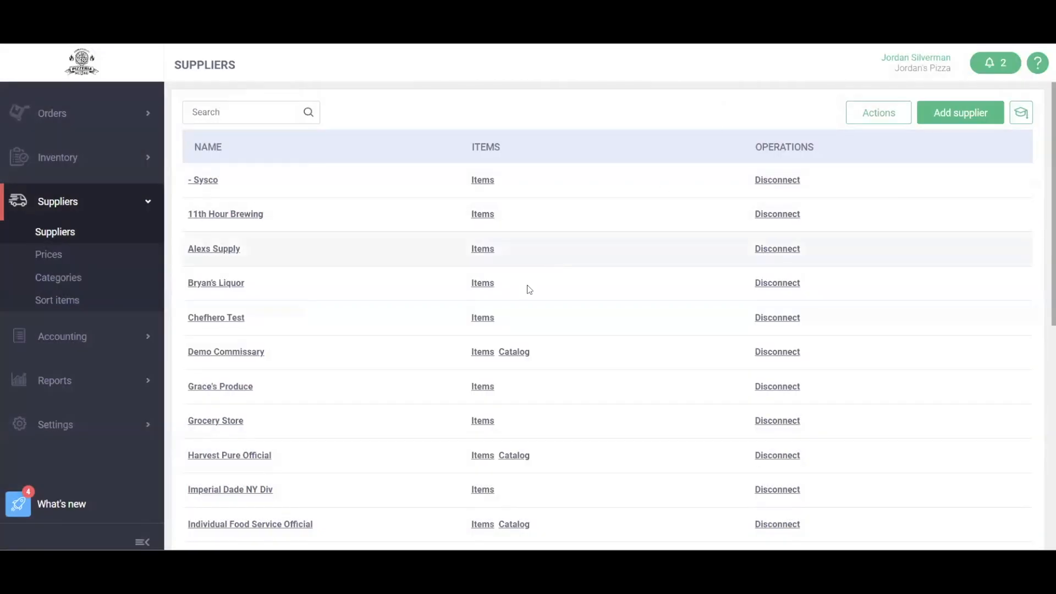
pyautogui.moveTo(321, 444)
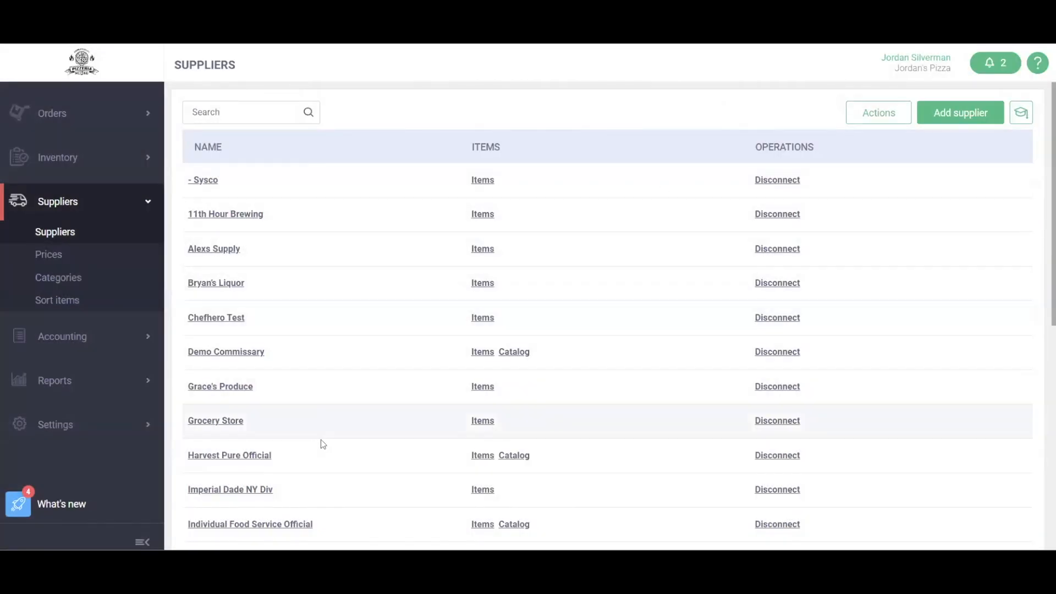
pyautogui.moveTo(339, 463)
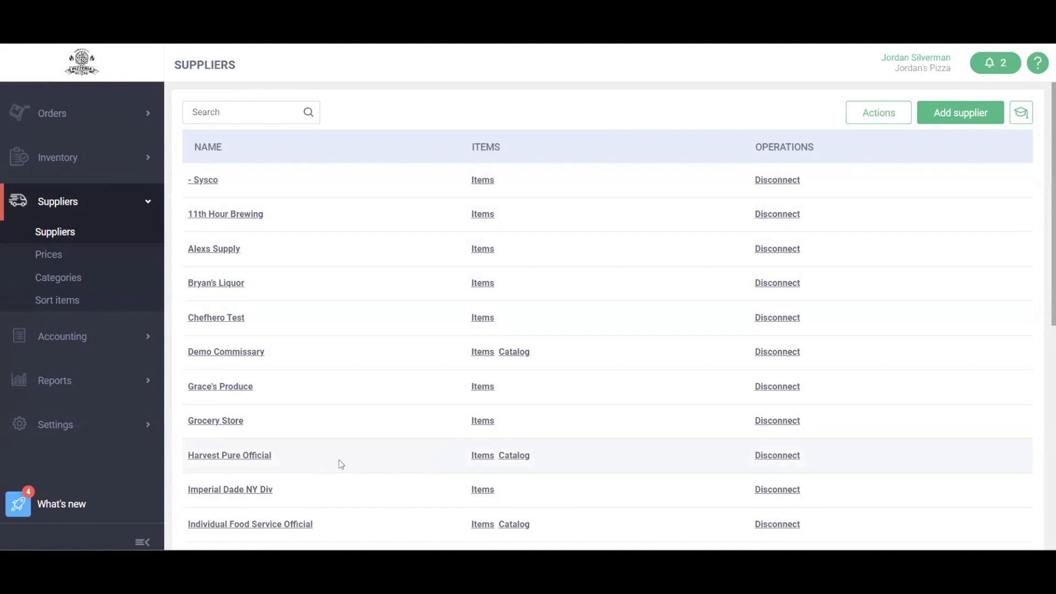
pyautogui.moveTo(358, 432)
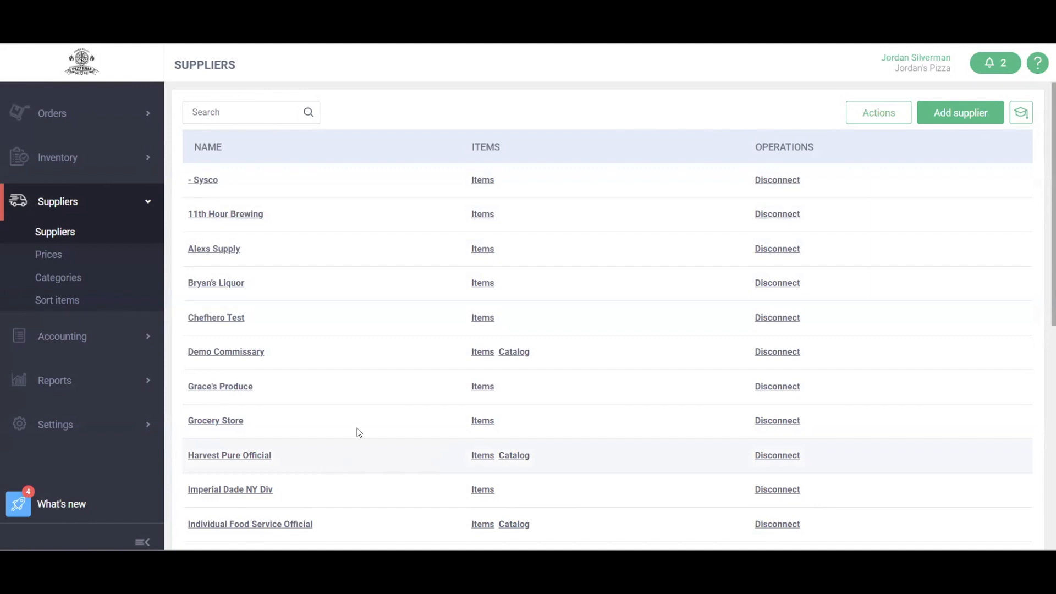
pyautogui.moveTo(130, 202)
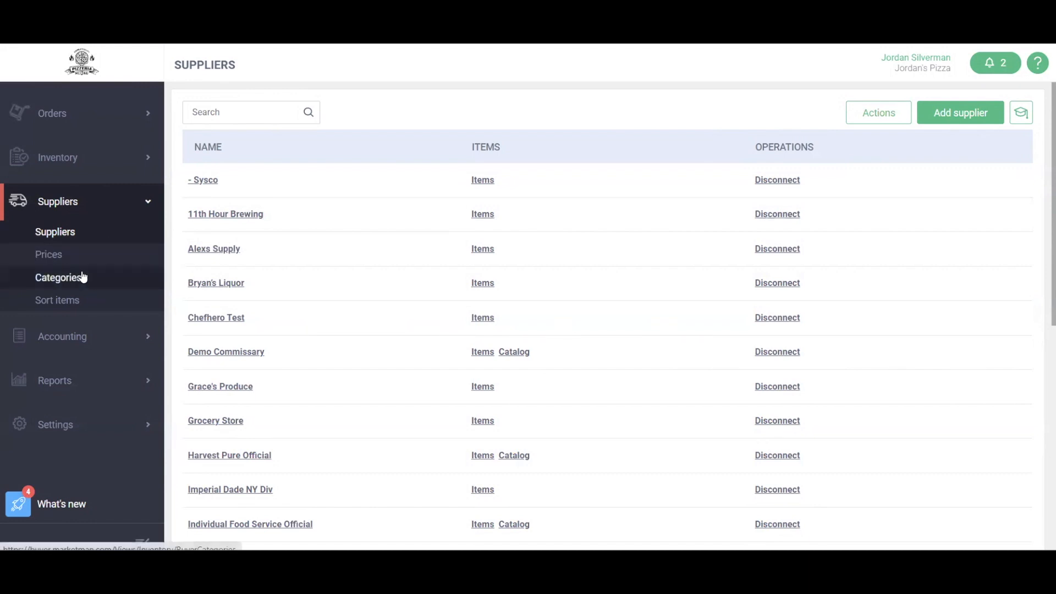
# View the supplier Categories page, preview a blank buyer category form, then expand Inventory
pyautogui.click(59, 277)
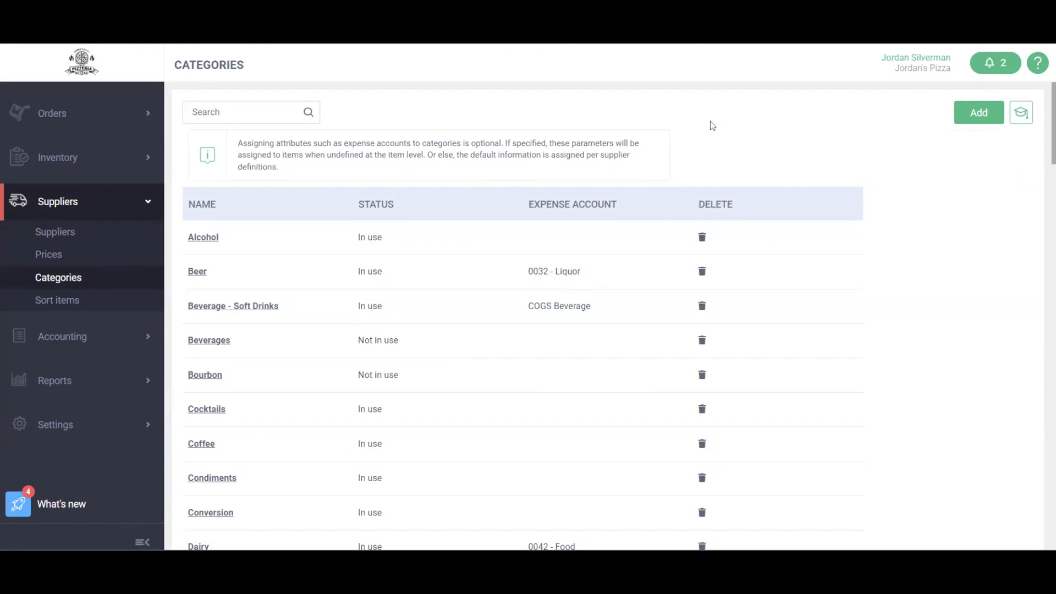
pyautogui.moveTo(254, 421)
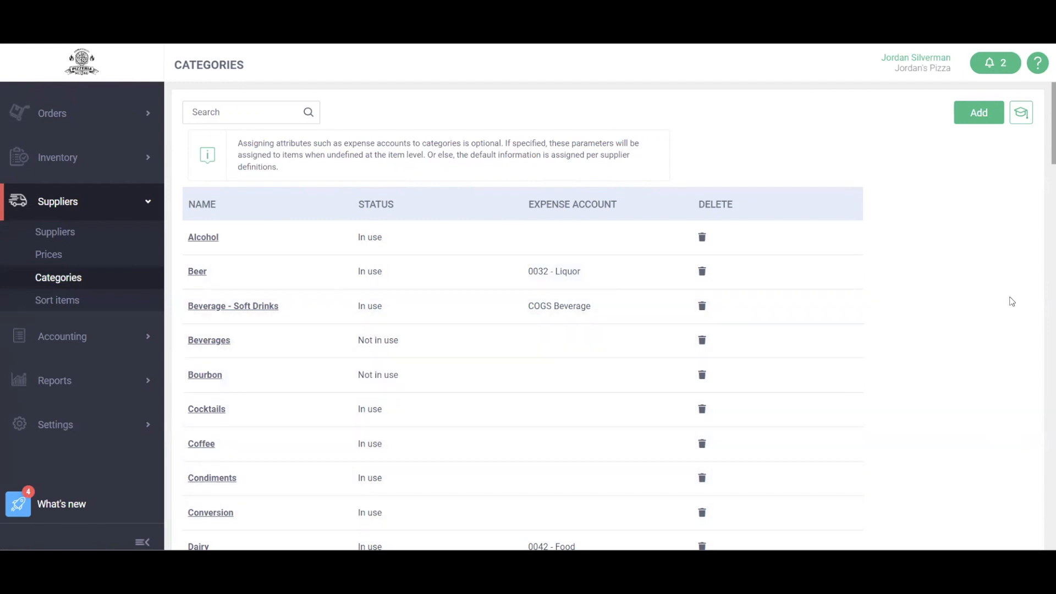
pyautogui.click(977, 112)
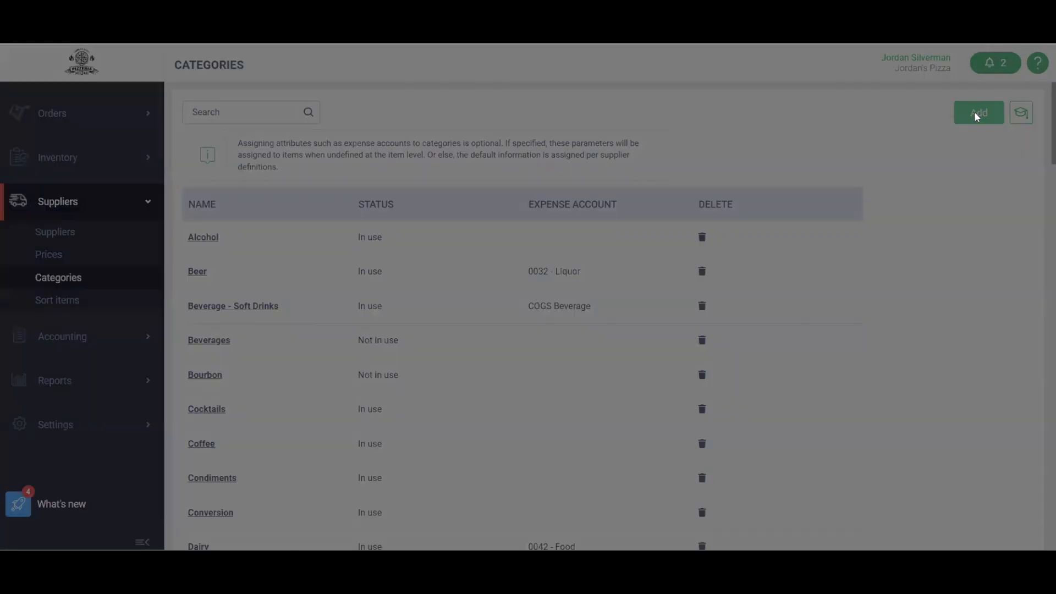
pyautogui.click(978, 112)
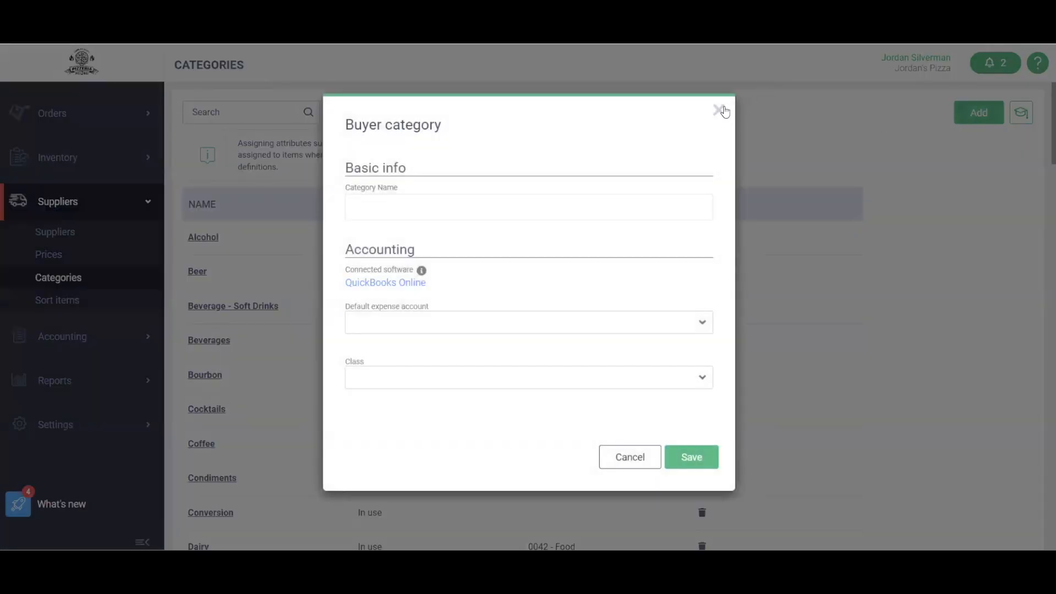
pyautogui.click(721, 110)
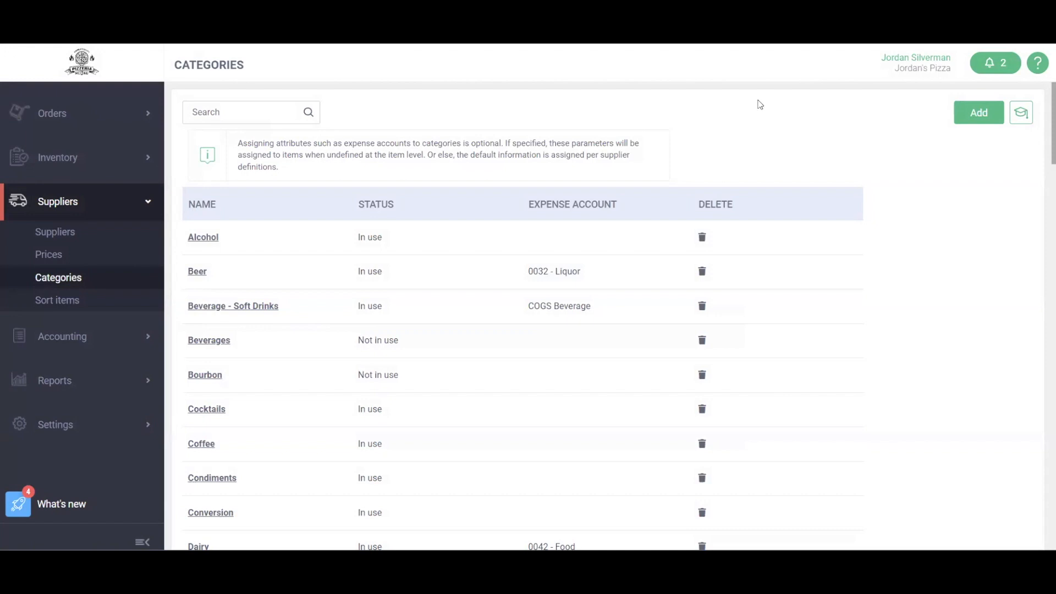
pyautogui.moveTo(80, 157)
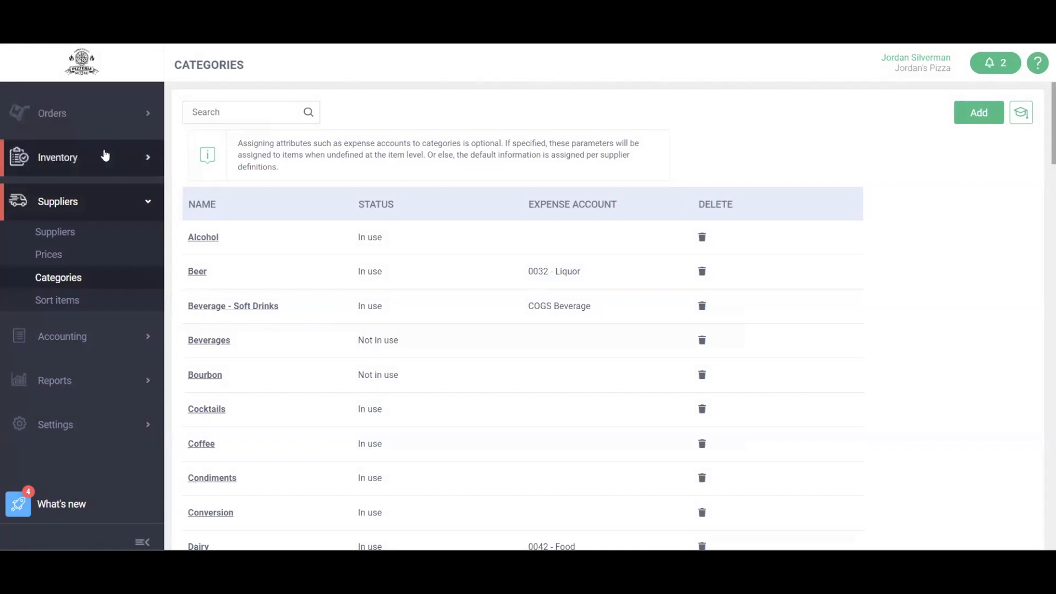
pyautogui.click(58, 157)
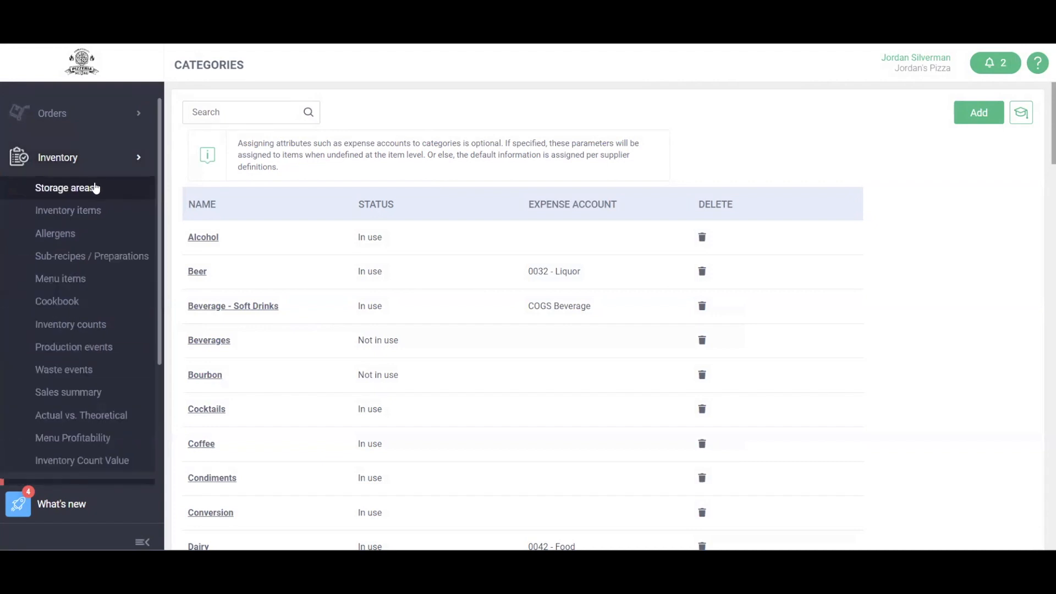
# View the Storage areas page, preview a blank storage area form, then go to Inventory items
pyautogui.click(63, 188)
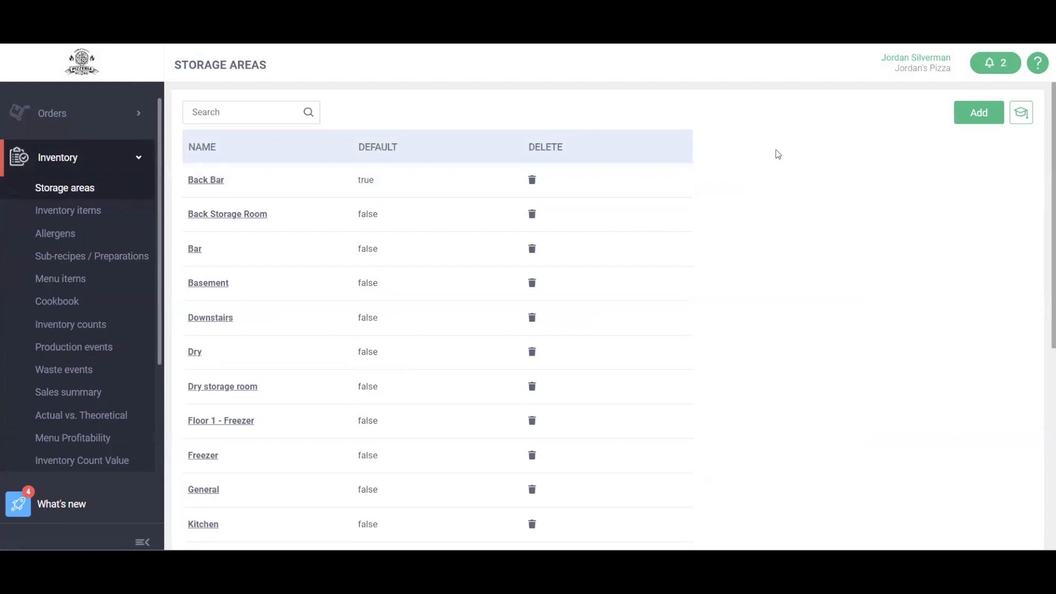
pyautogui.moveTo(504, 177)
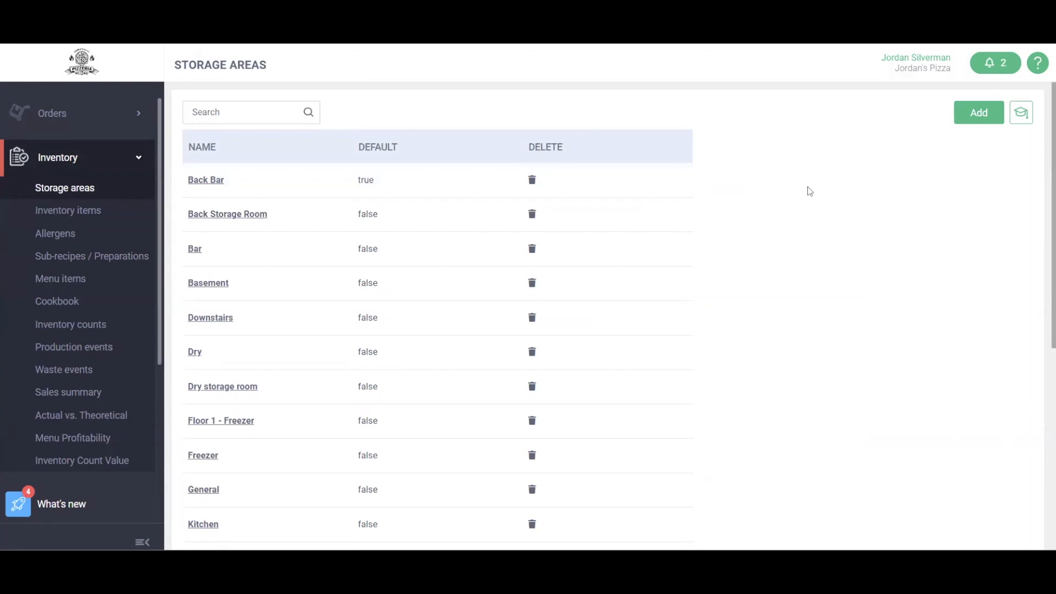
pyautogui.moveTo(213, 285)
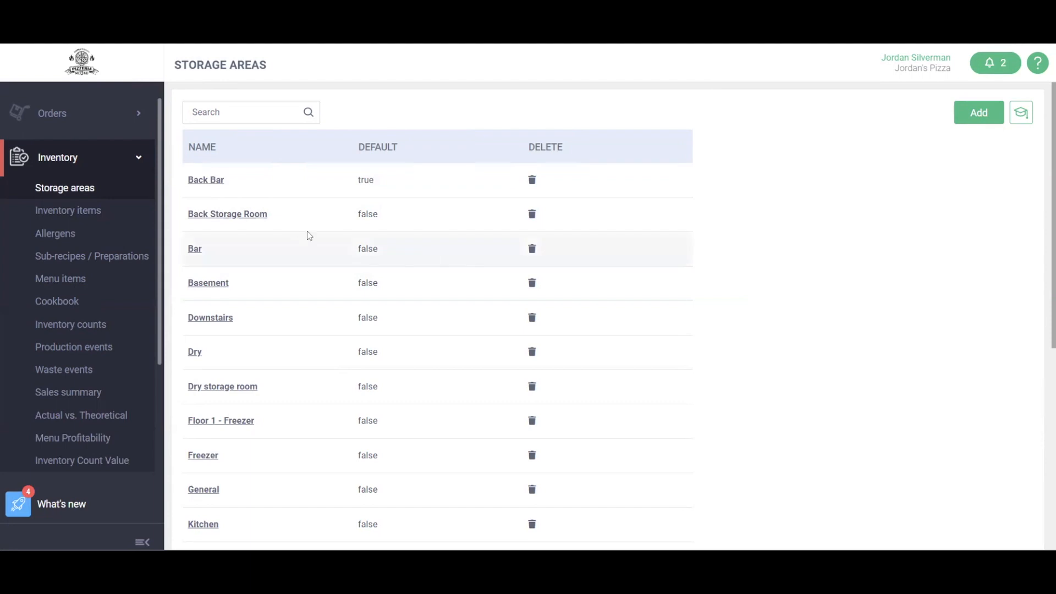
pyautogui.moveTo(315, 244)
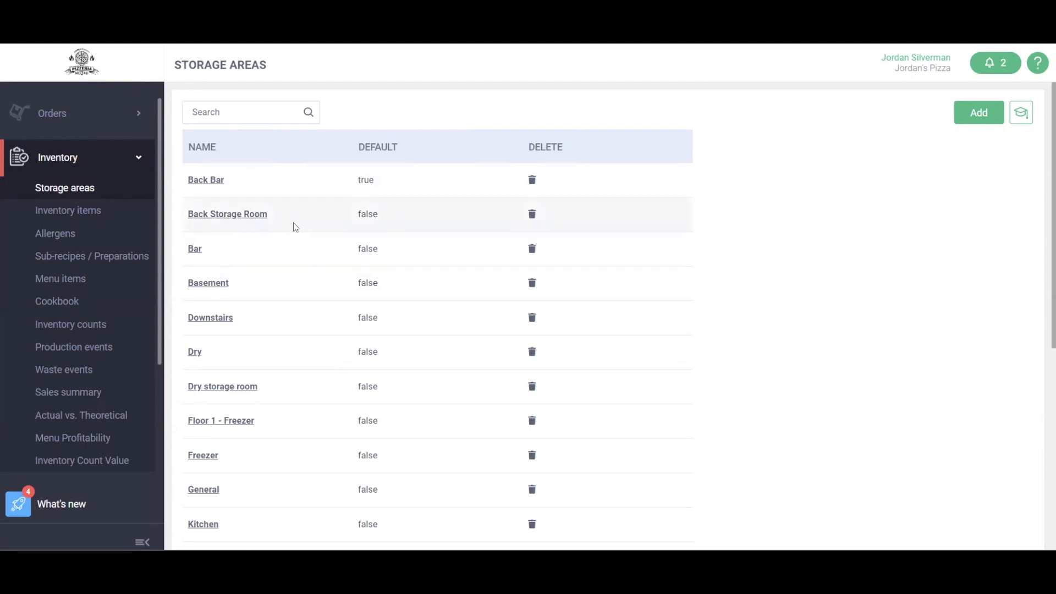
pyautogui.moveTo(808, 221)
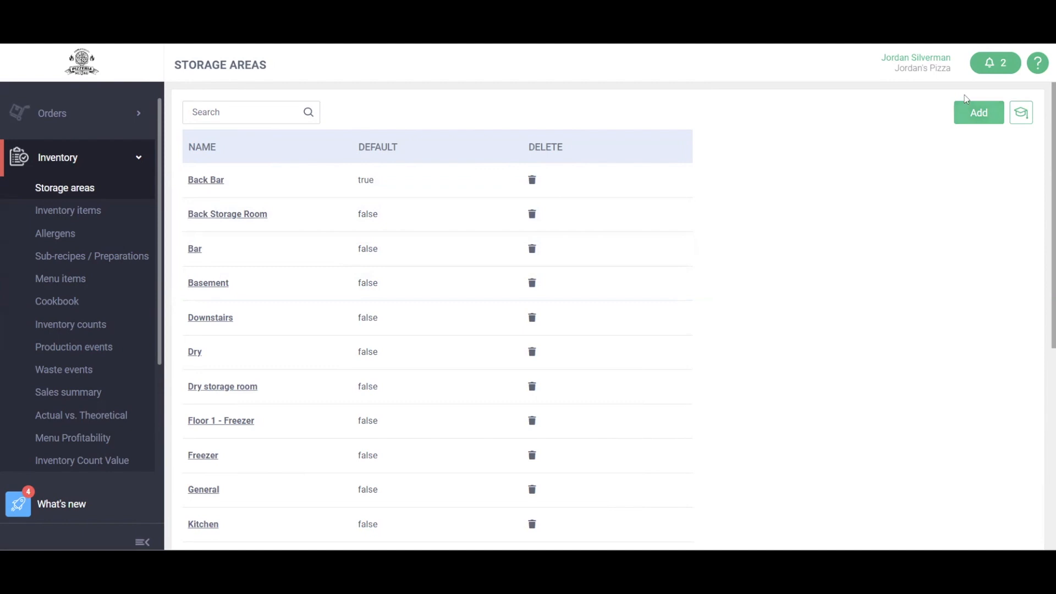
pyautogui.click(977, 112)
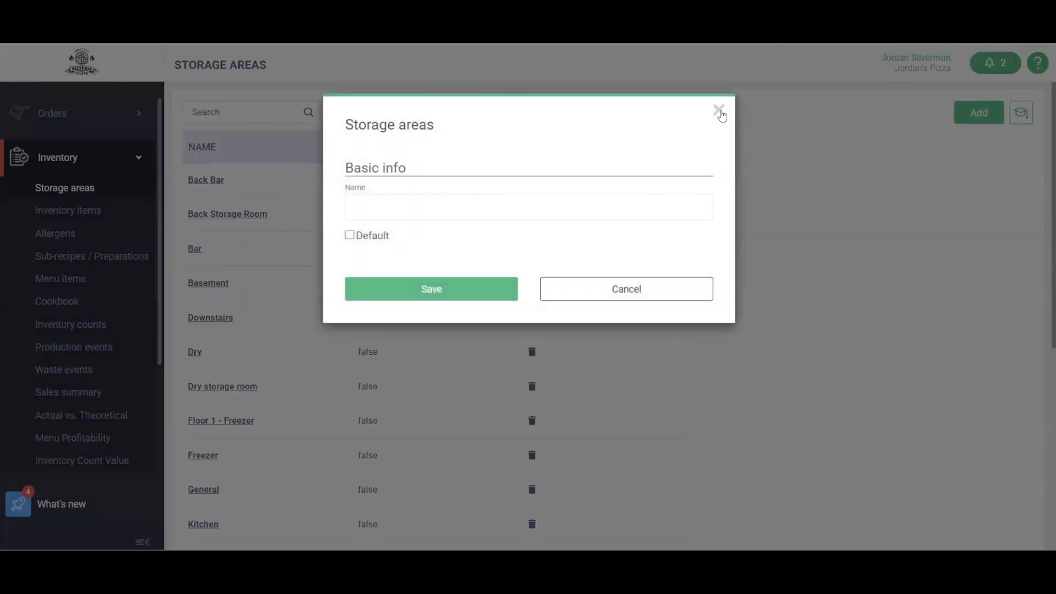
pyautogui.click(719, 109)
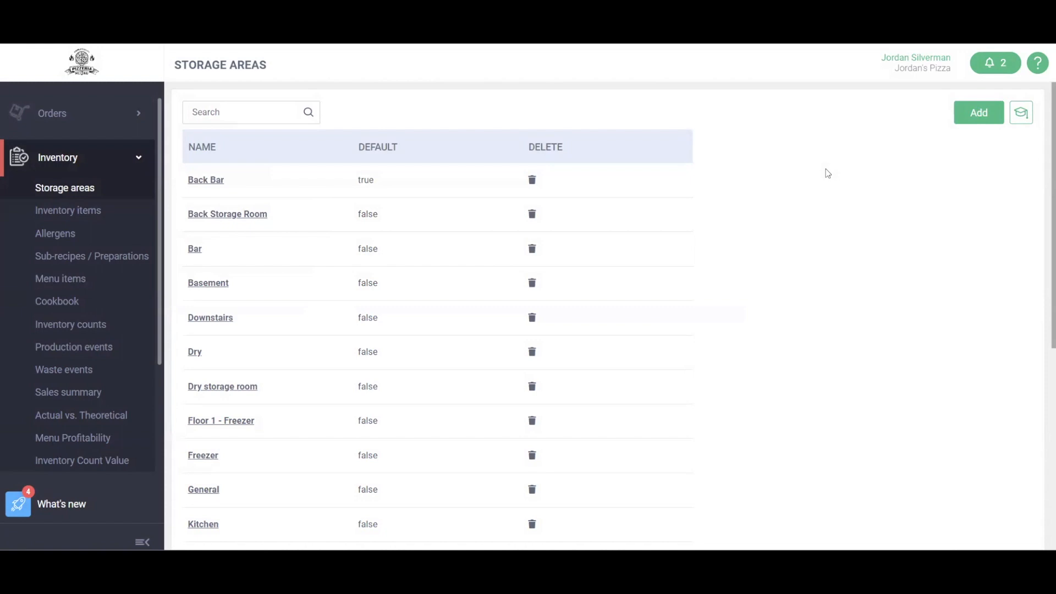
pyautogui.moveTo(818, 174)
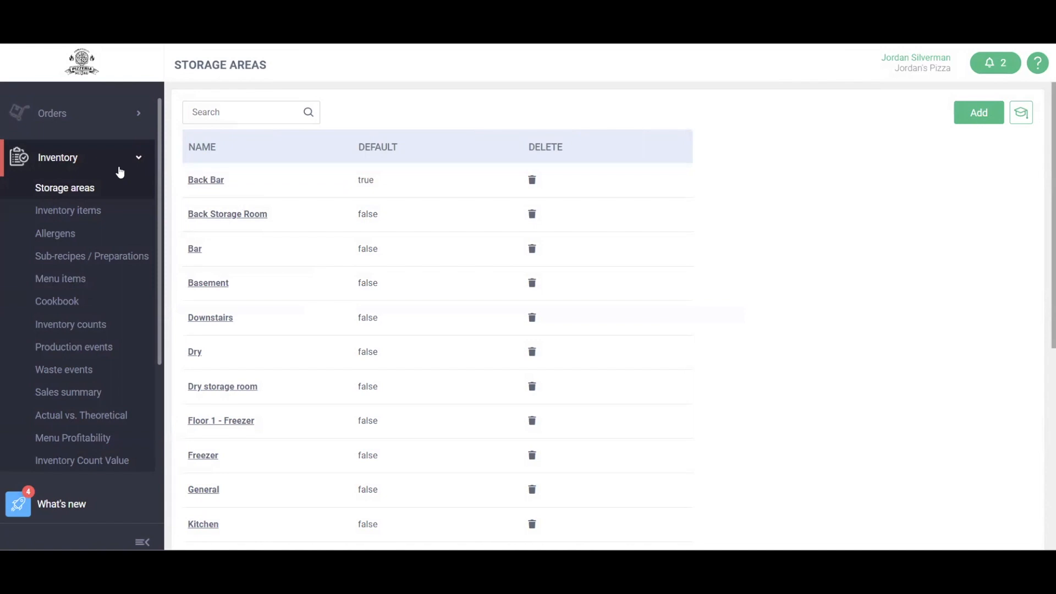
pyautogui.click(67, 210)
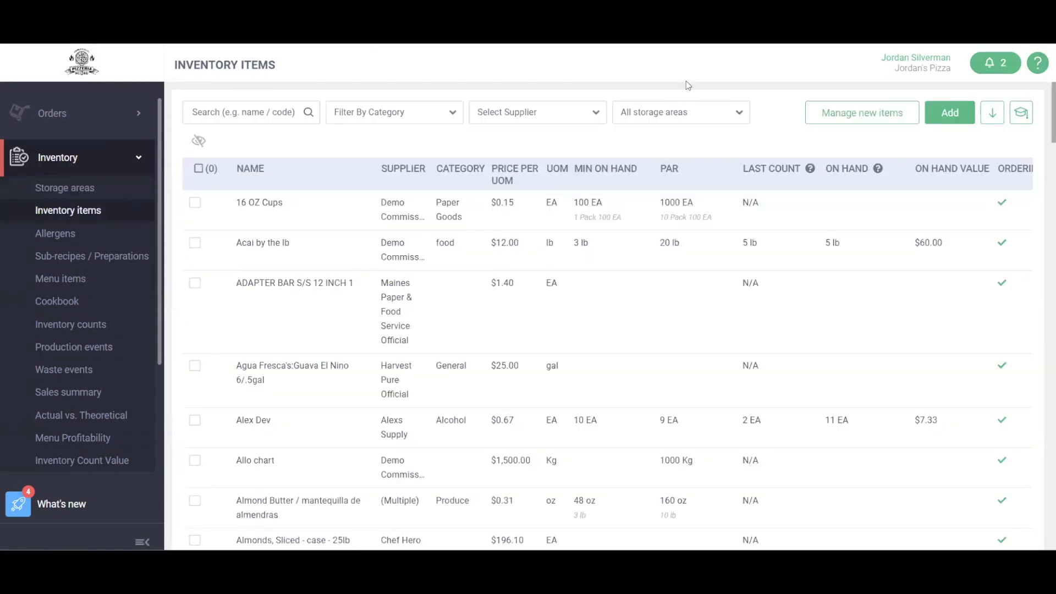
# Review the Inventory Items table and view the 16 OZ Cups item details
pyautogui.click(861, 112)
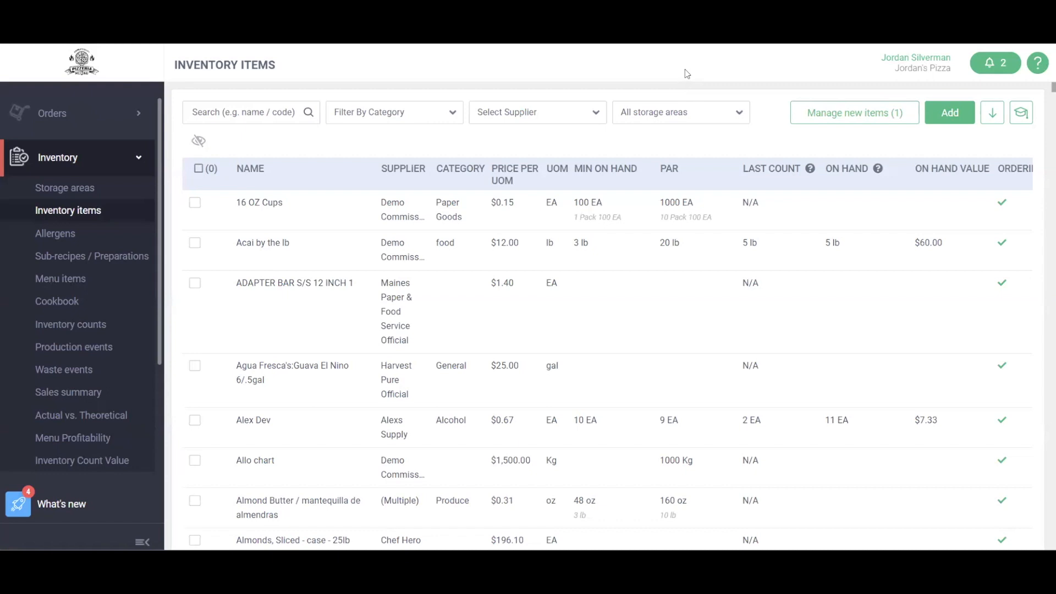
pyautogui.moveTo(691, 74)
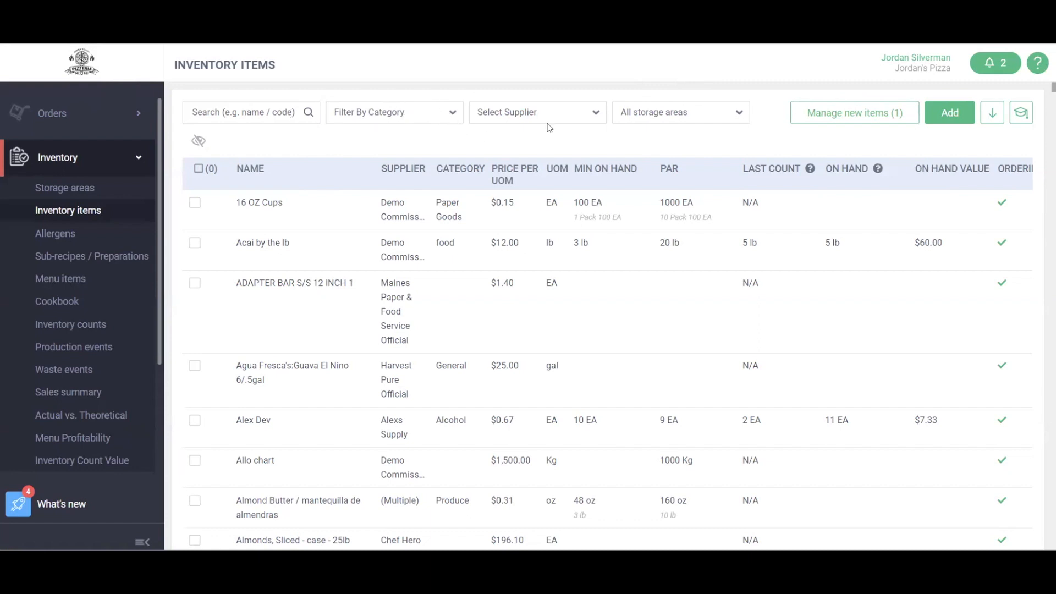
pyautogui.moveTo(685, 127)
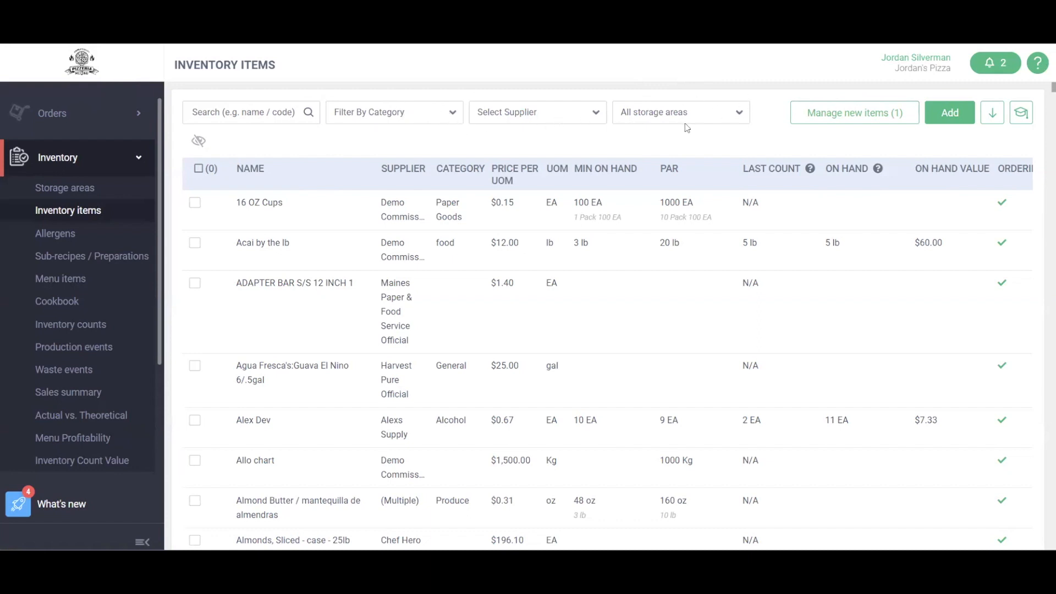
pyautogui.moveTo(691, 116)
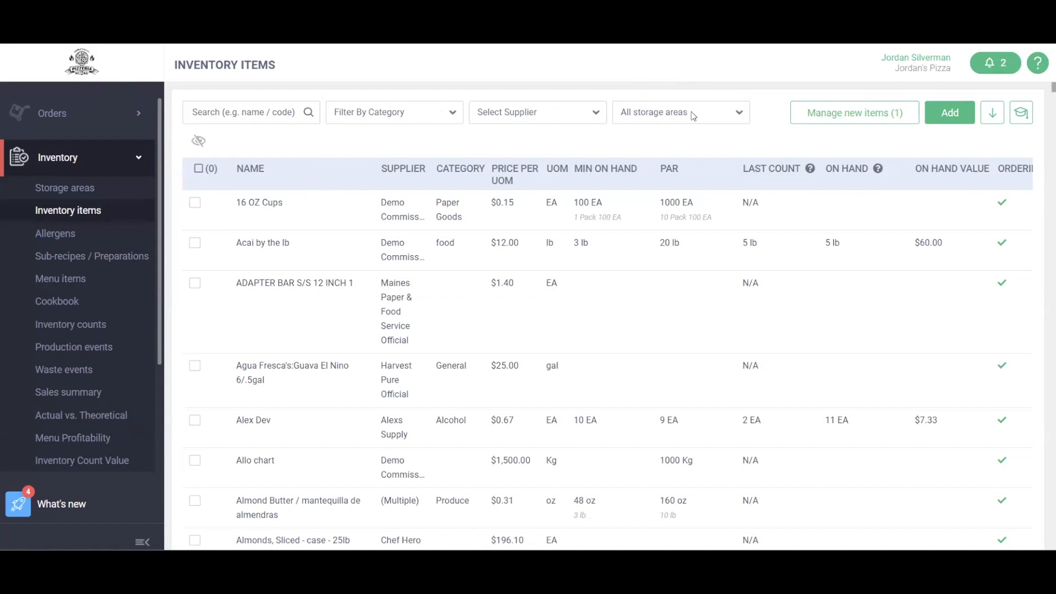
pyautogui.moveTo(443, 192)
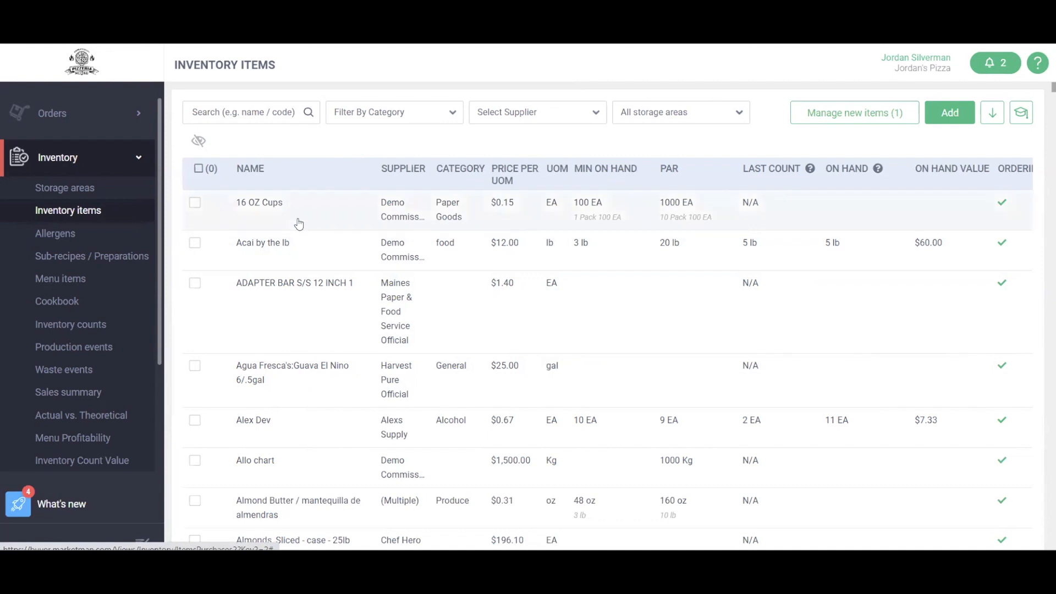
pyautogui.click(258, 203)
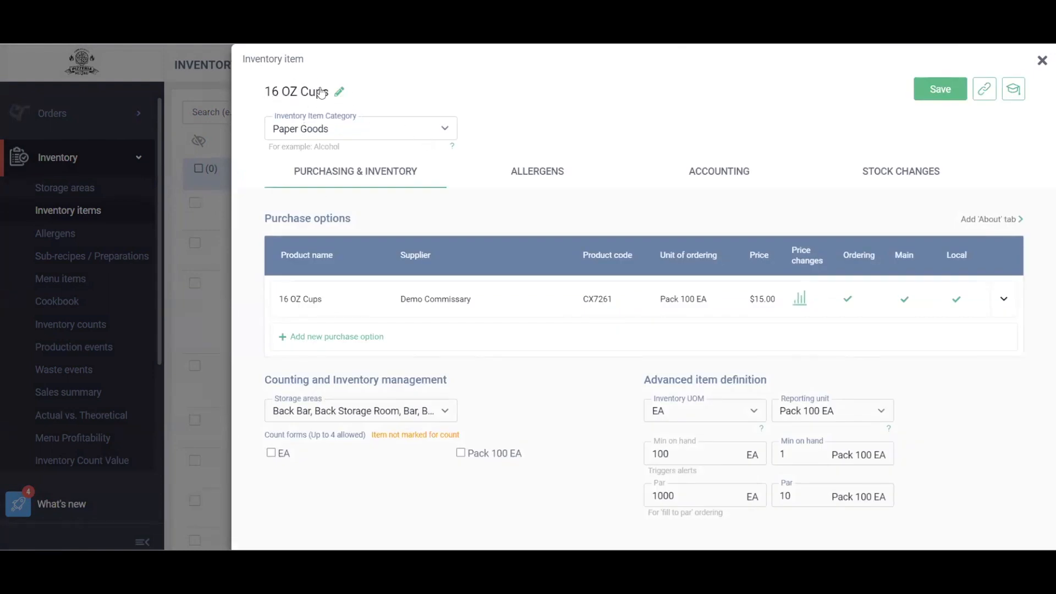
pyautogui.moveTo(411, 130)
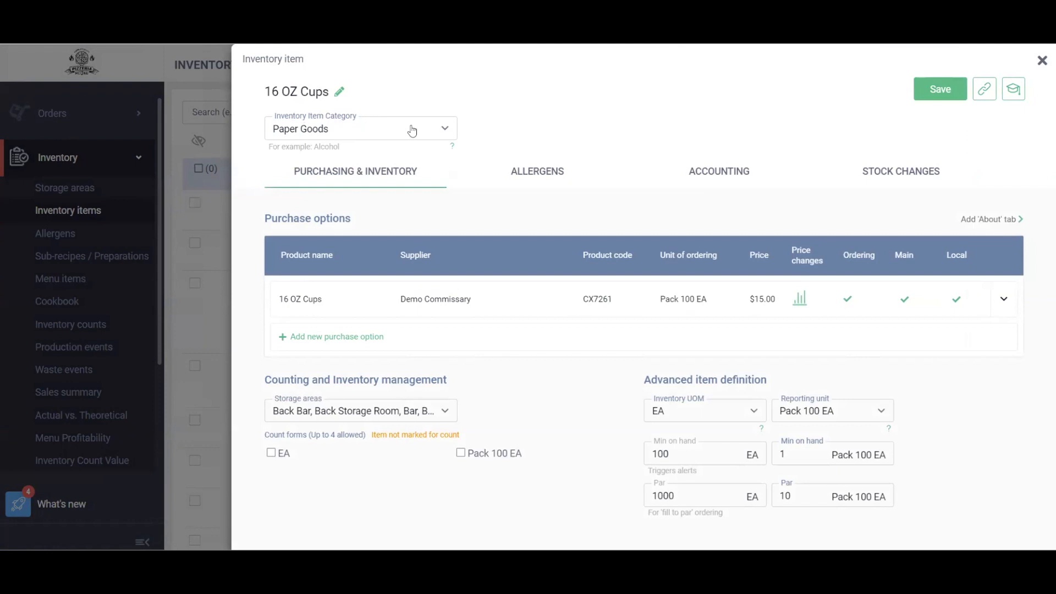
pyautogui.moveTo(424, 134)
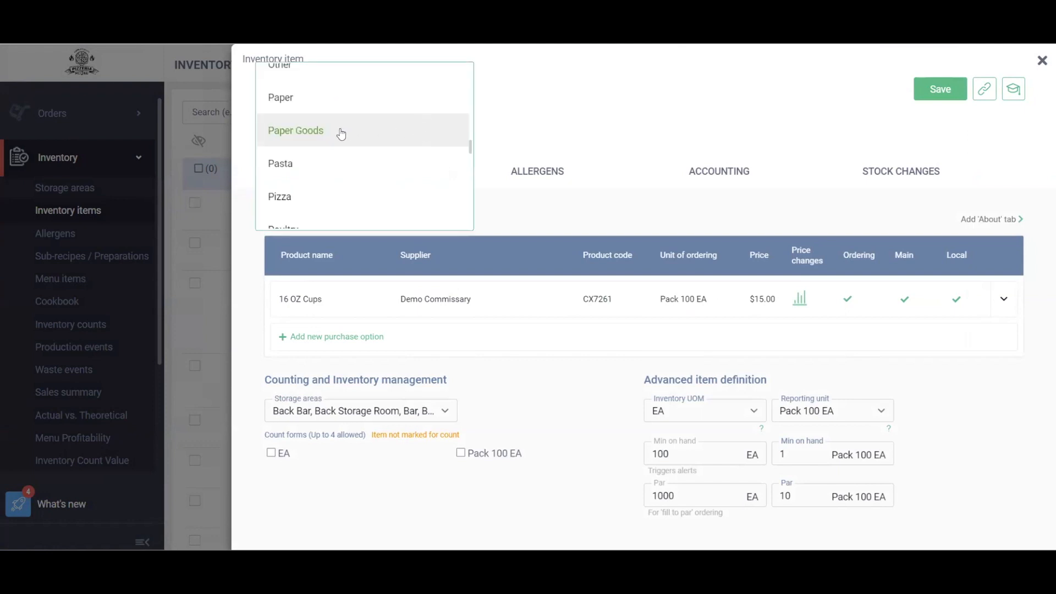
# Keep Paper Goods as the 16 OZ Cups item category
pyautogui.click(294, 129)
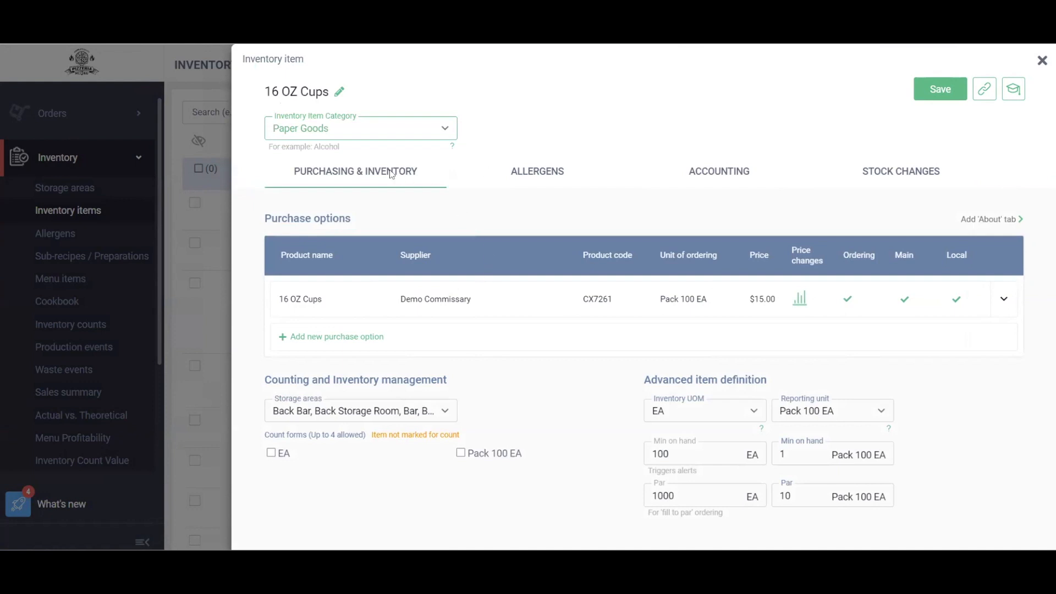
pyautogui.moveTo(616, 314)
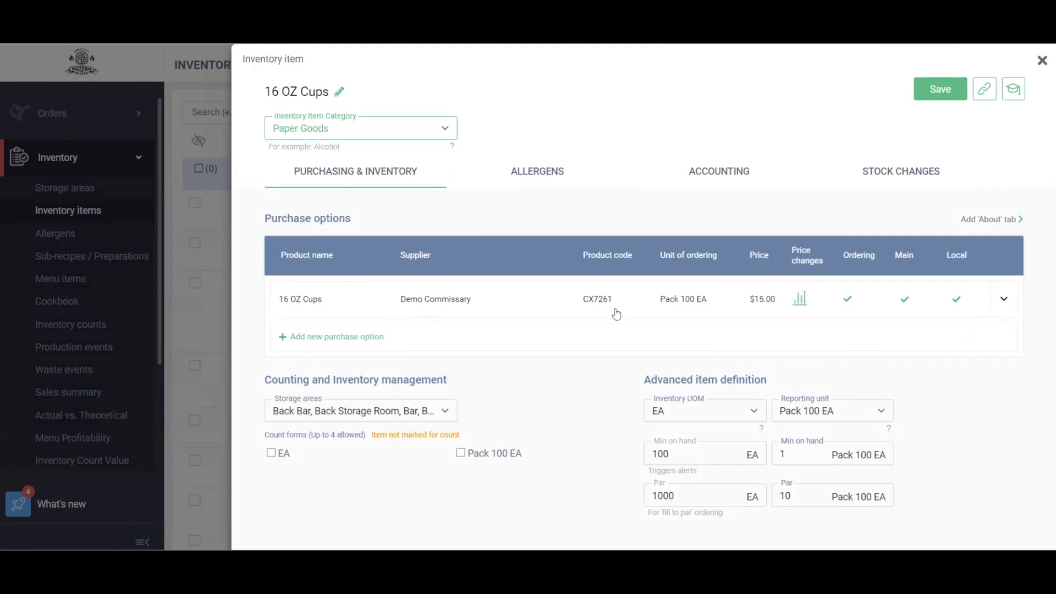
pyautogui.moveTo(491, 312)
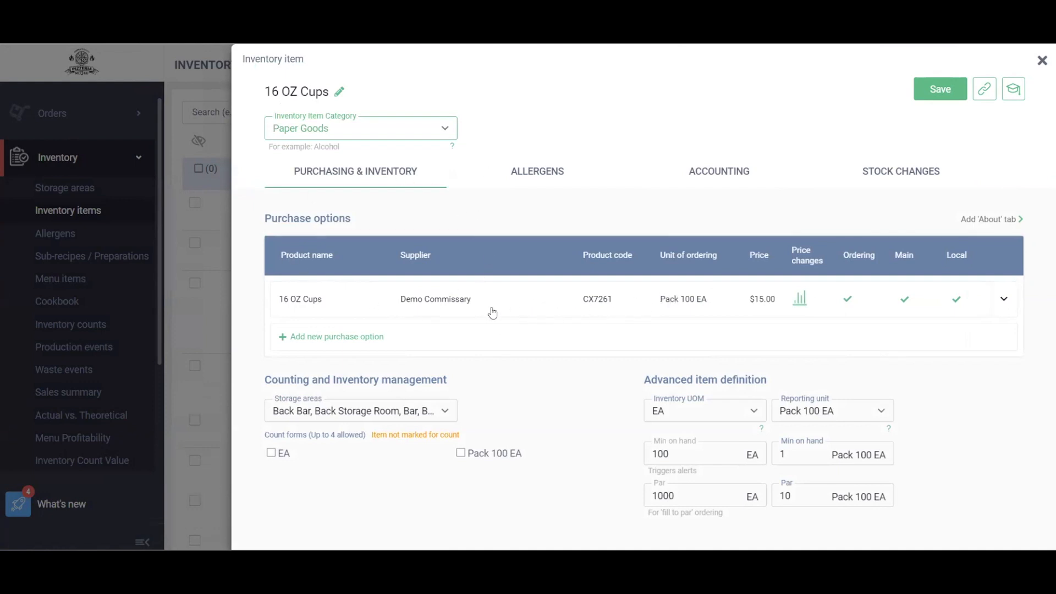
pyautogui.moveTo(521, 317)
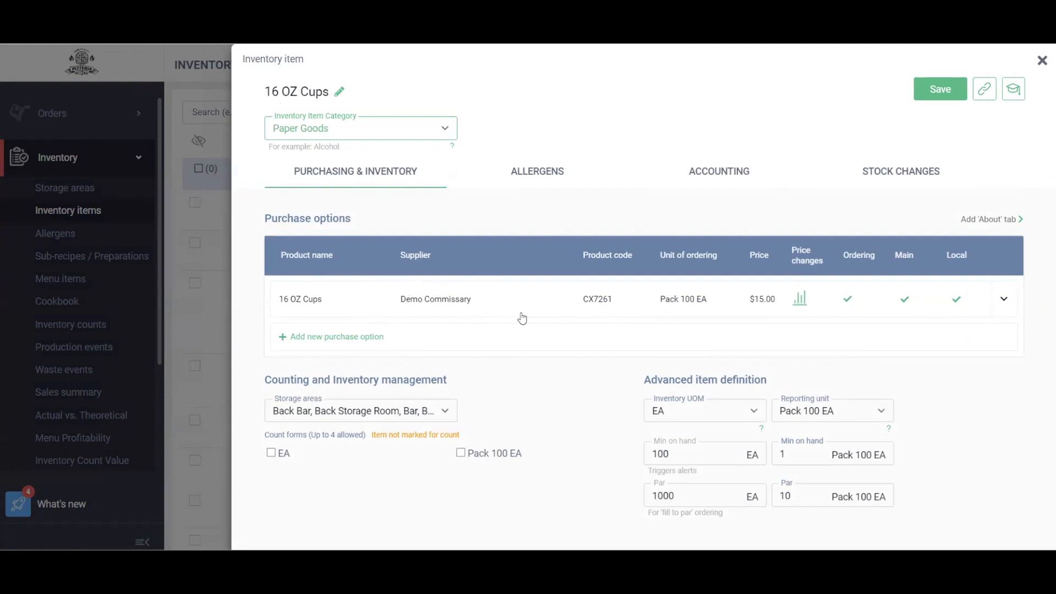
pyautogui.moveTo(633, 307)
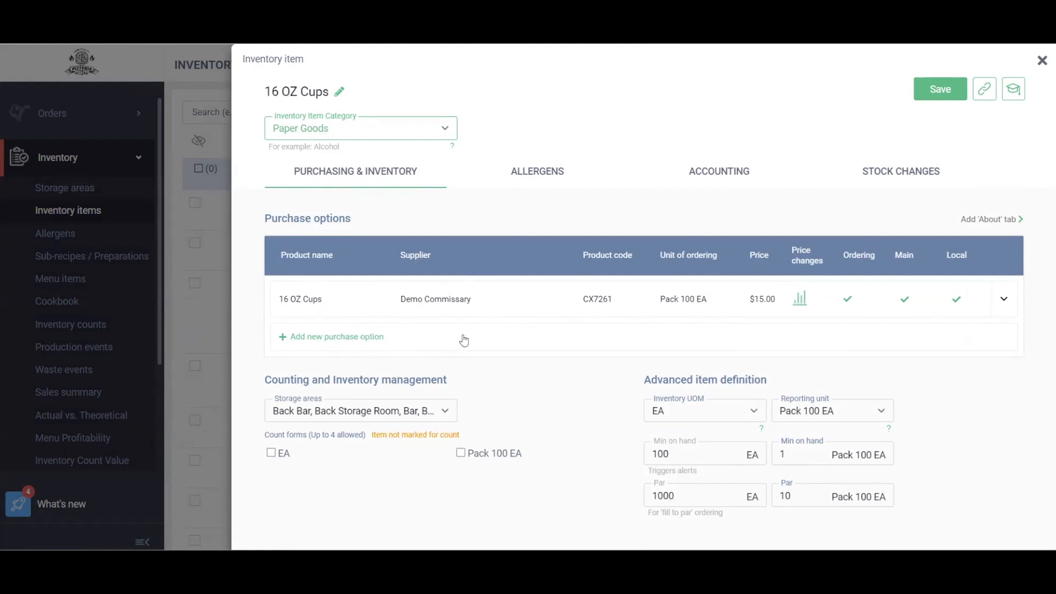
pyautogui.moveTo(512, 331)
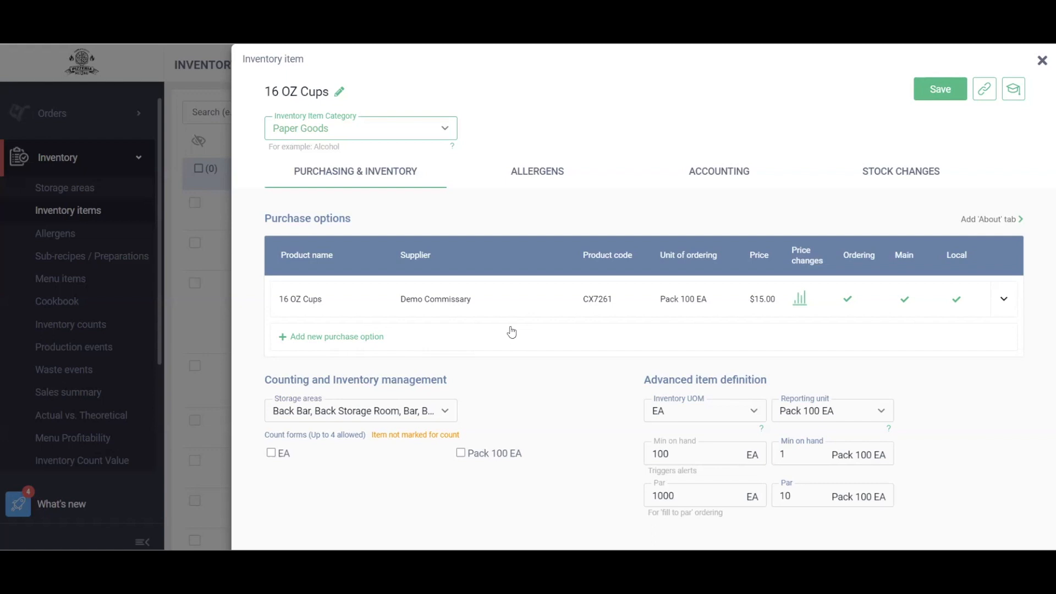
pyautogui.moveTo(504, 361)
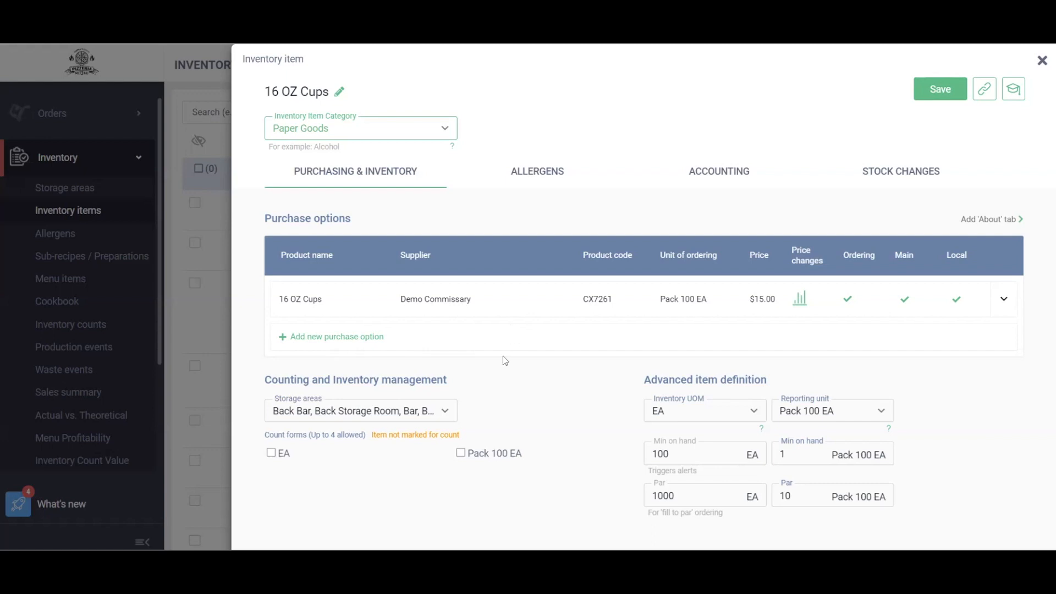
pyautogui.moveTo(332, 445)
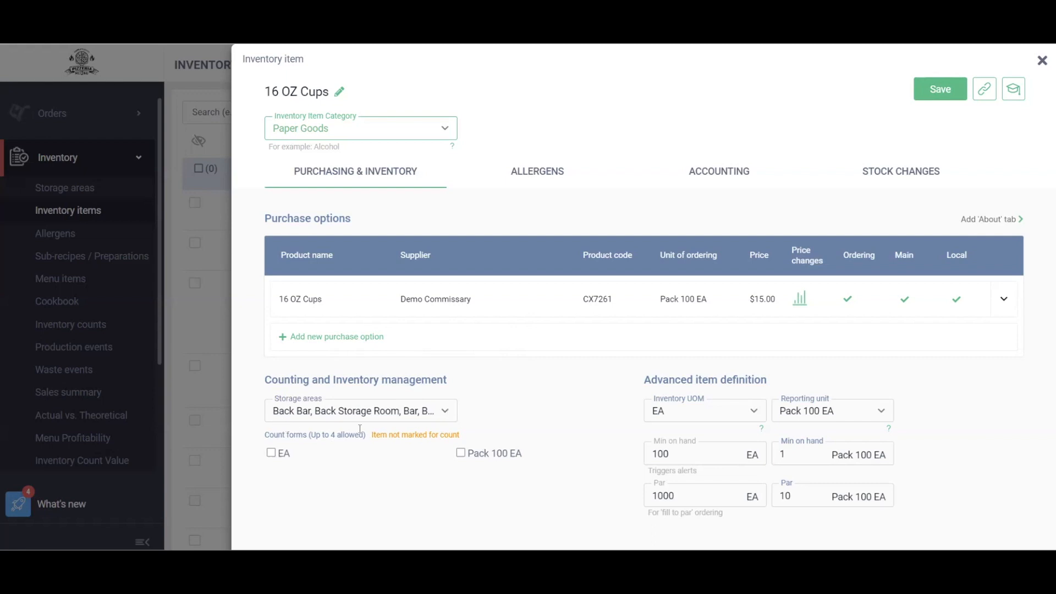
# Check the 16 OZ Cups storage areas and return to the Inventory Items list
pyautogui.click(361, 410)
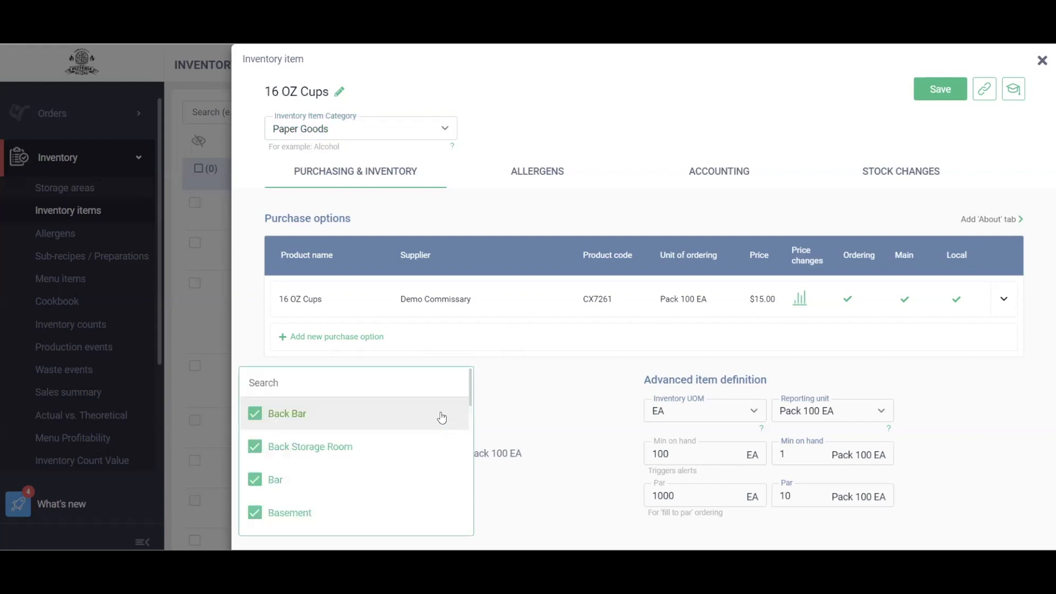
pyautogui.moveTo(397, 437)
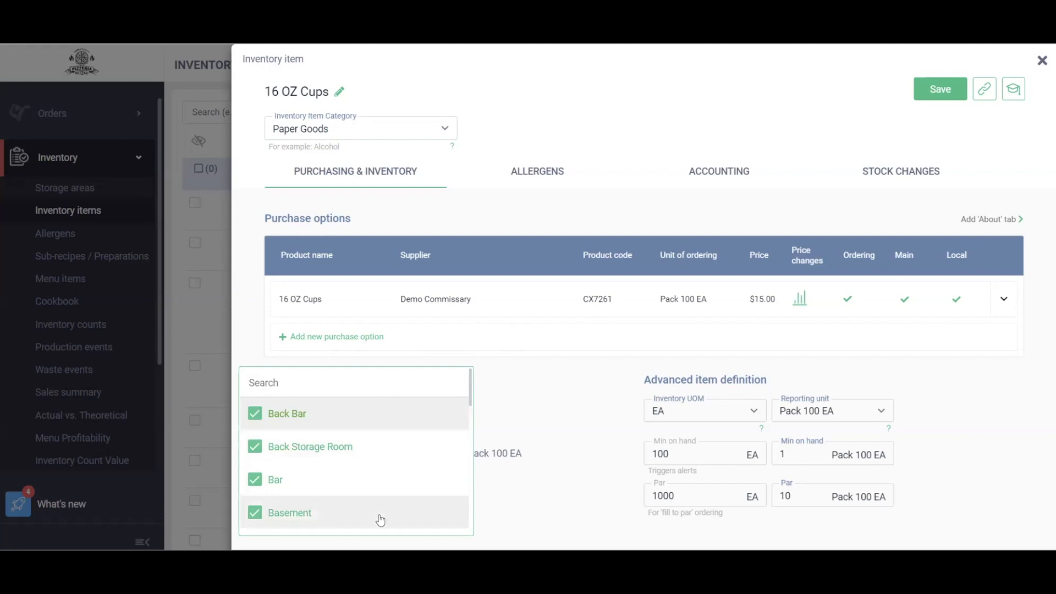
pyautogui.moveTo(341, 516)
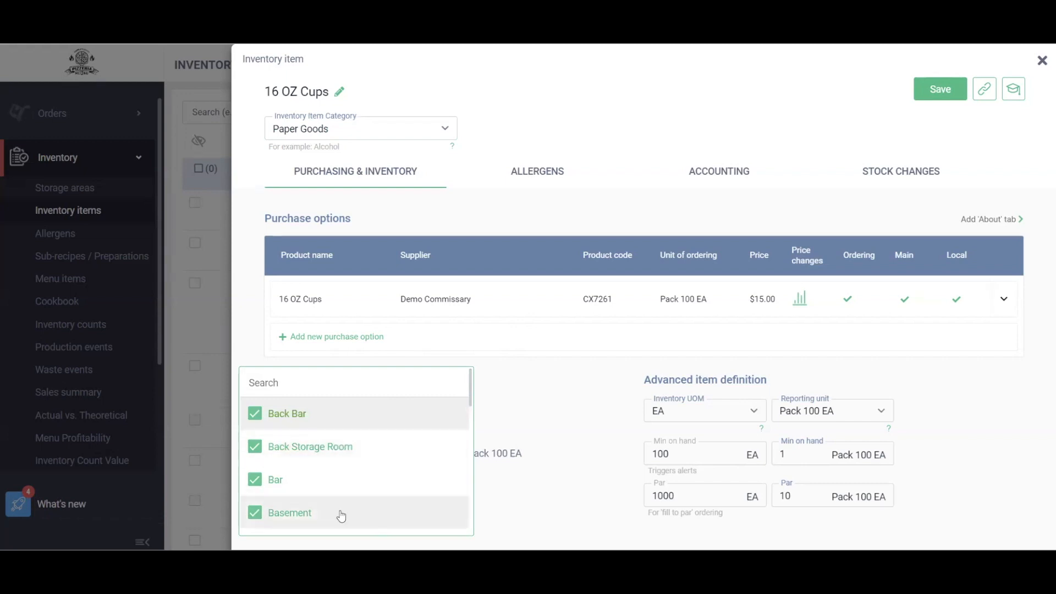
pyautogui.moveTo(350, 447)
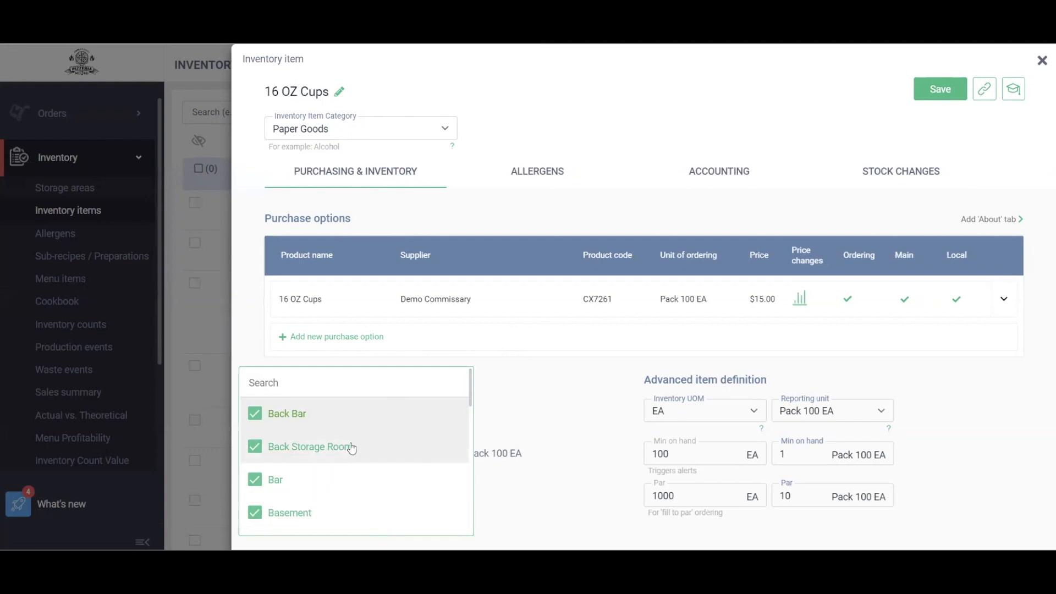
pyautogui.moveTo(350, 484)
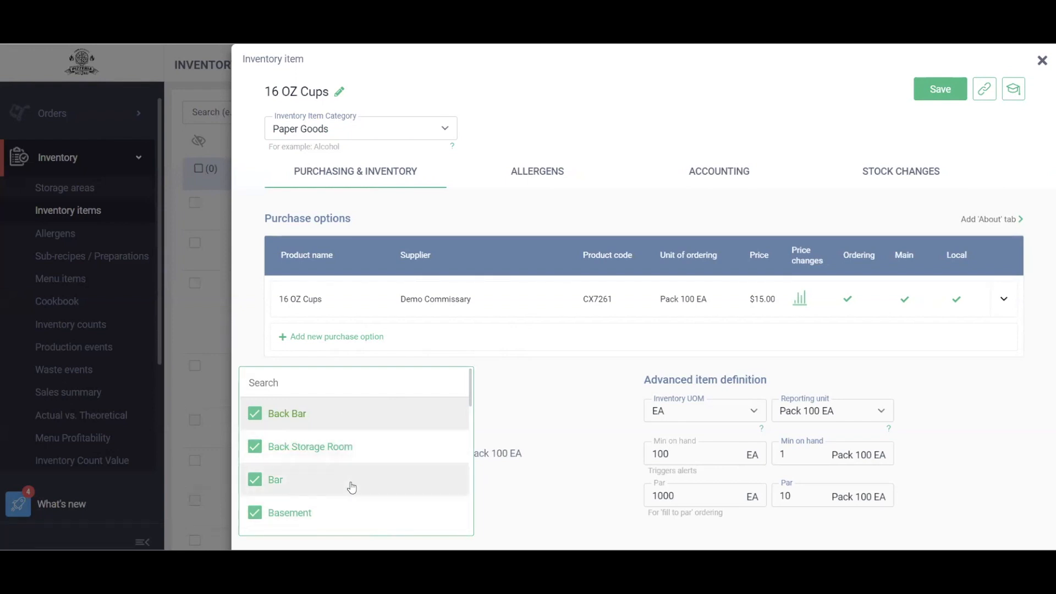
pyautogui.click(1042, 60)
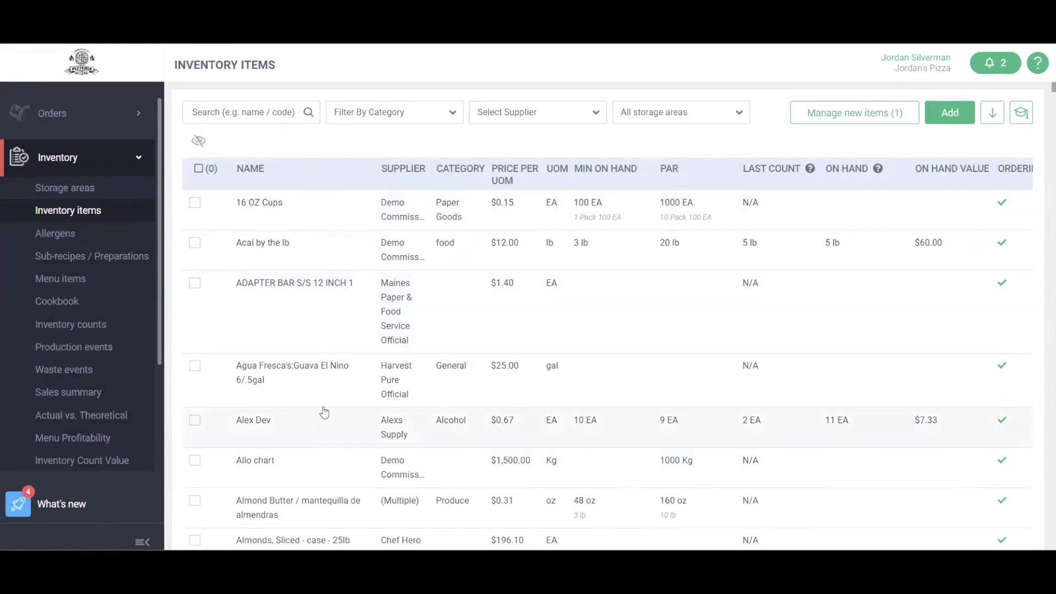
# Open the Aperol inventory item and keep Alcohol as its category
pyautogui.scroll(-3)
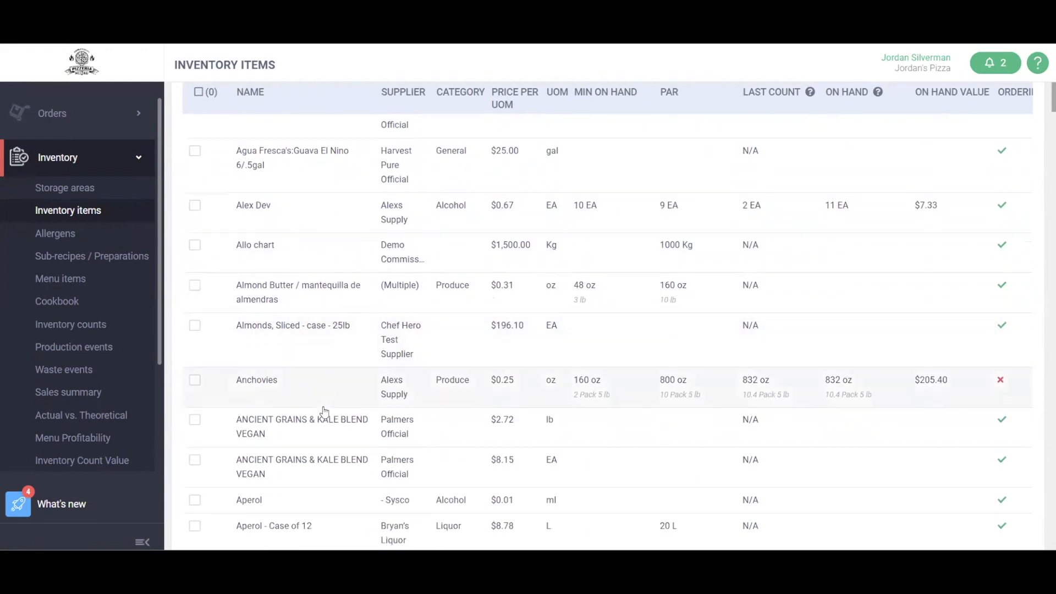
pyautogui.scroll(-3)
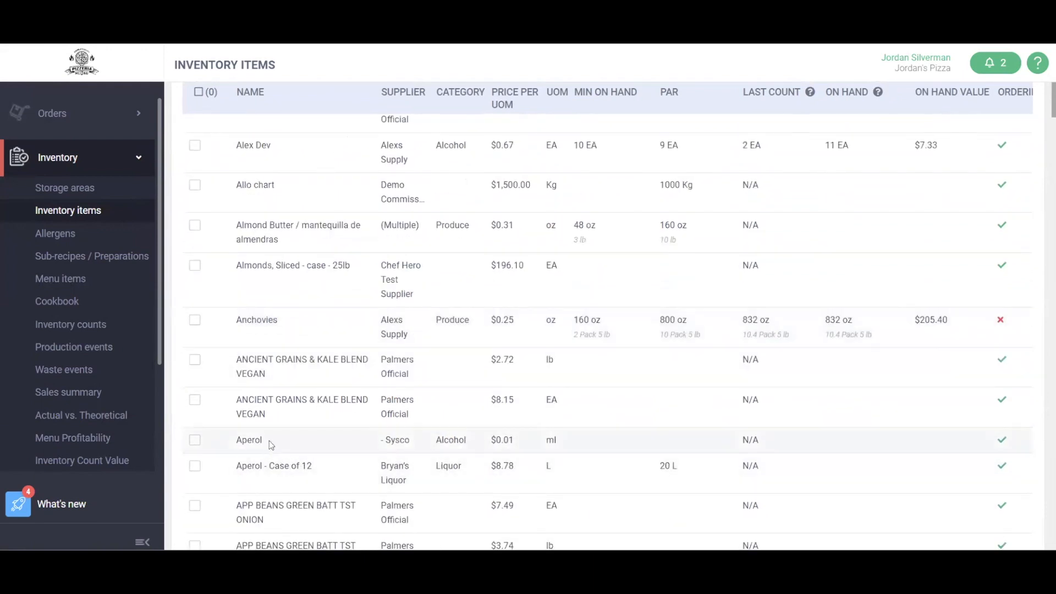
pyautogui.click(248, 440)
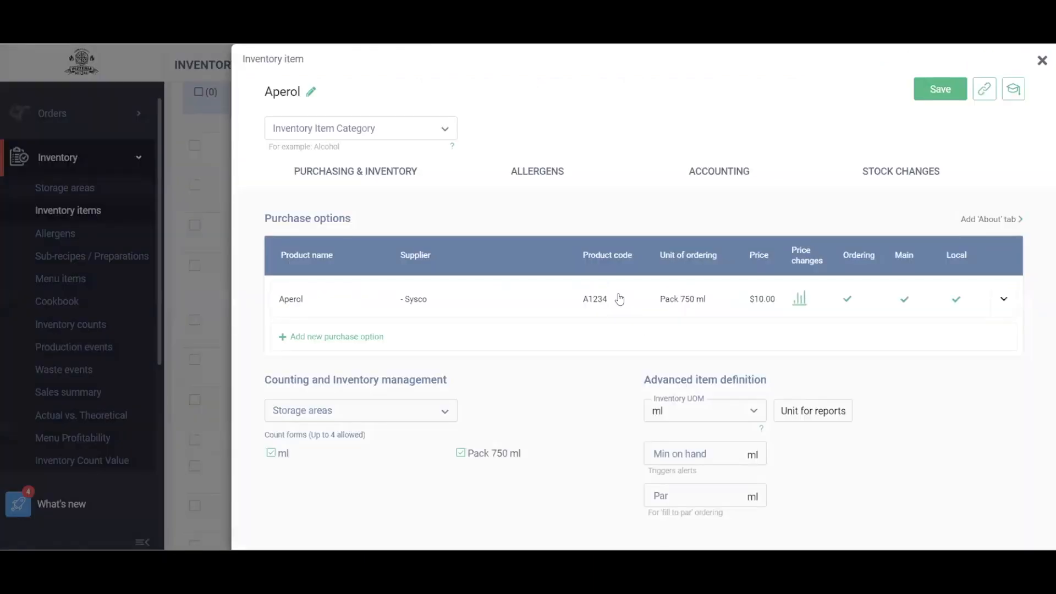
pyautogui.click(361, 129)
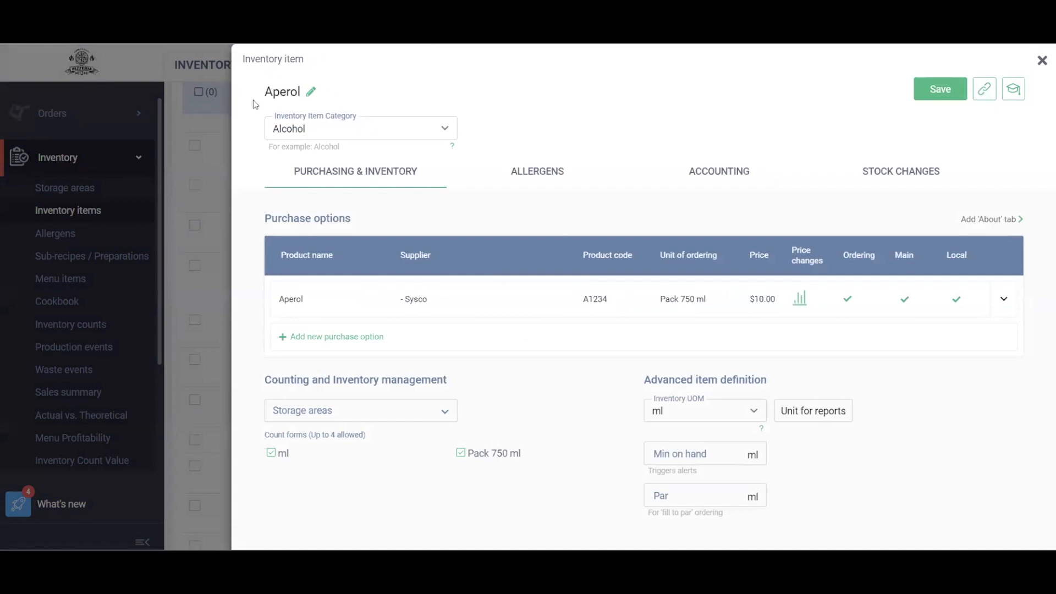
pyautogui.moveTo(380, 130)
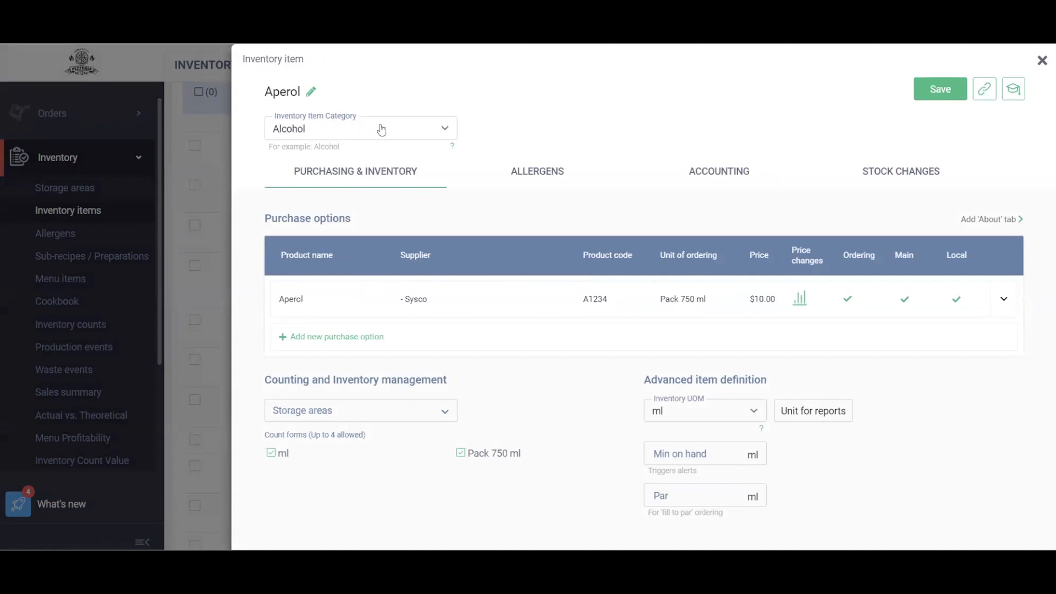
pyautogui.click(360, 129)
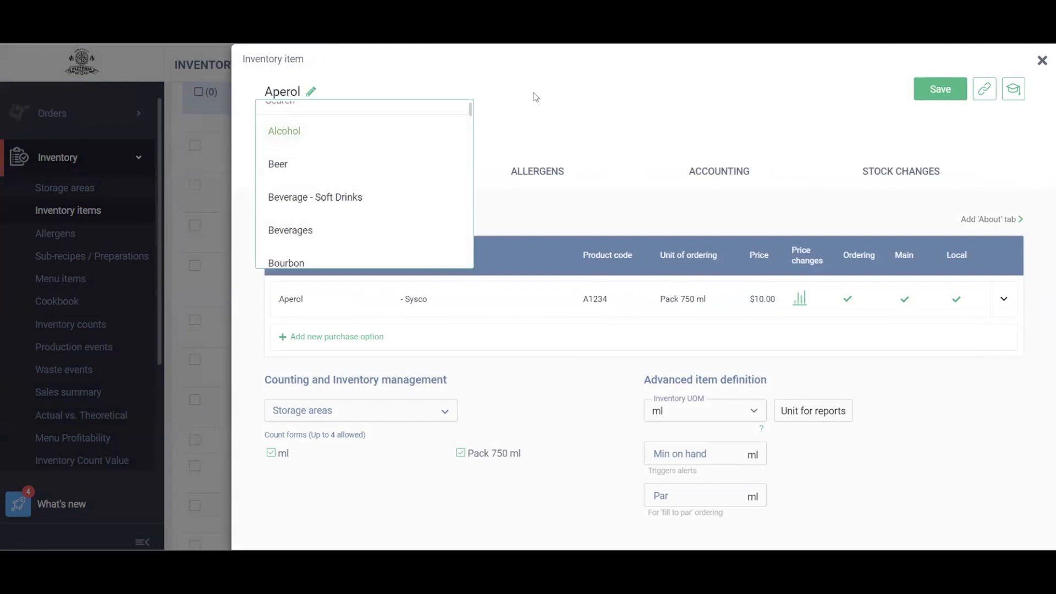
pyautogui.click(284, 131)
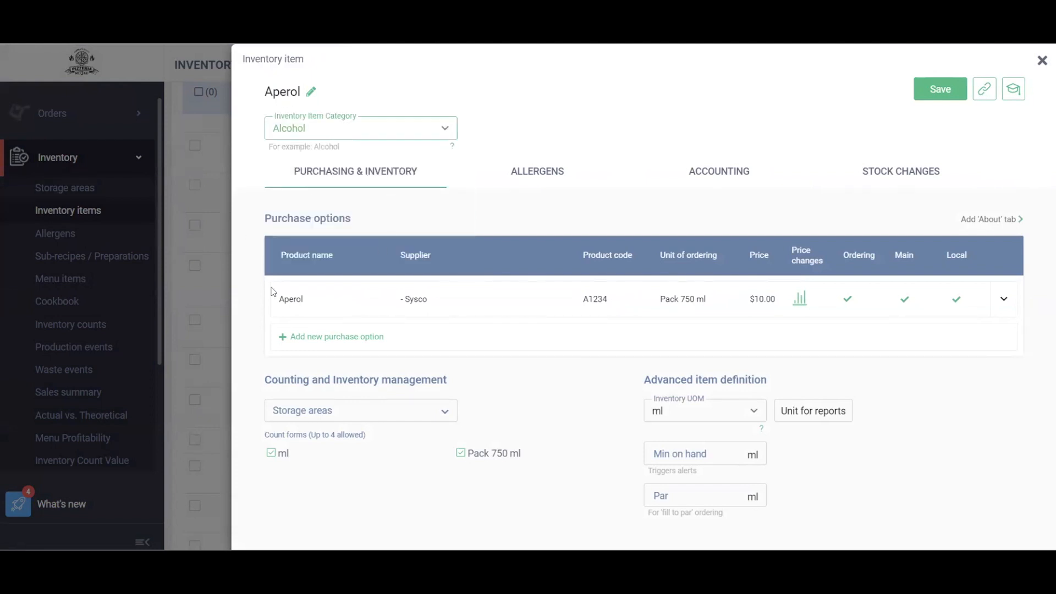
pyautogui.moveTo(533, 316)
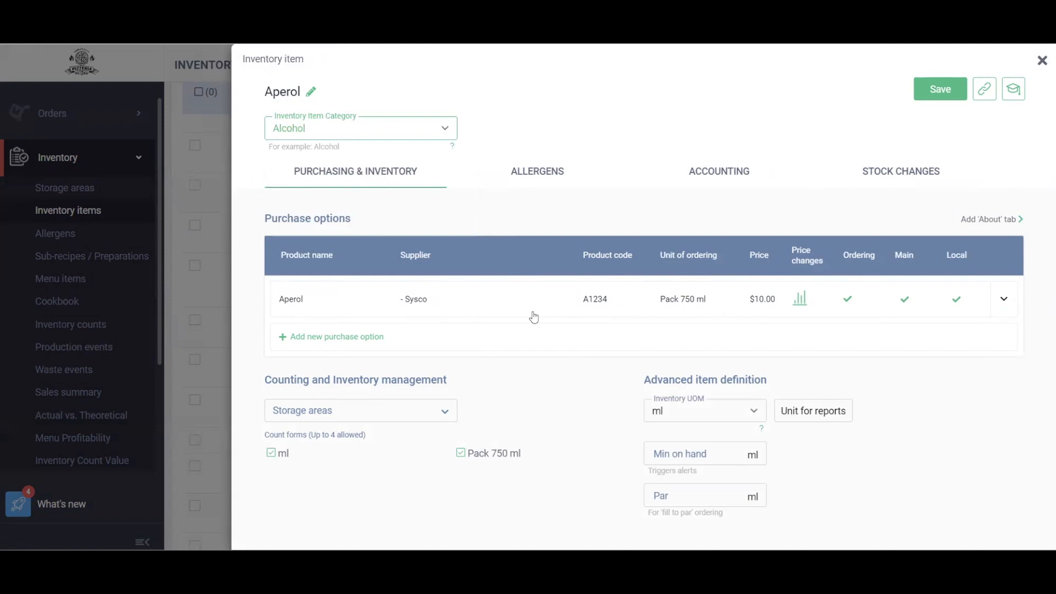
pyautogui.moveTo(756, 275)
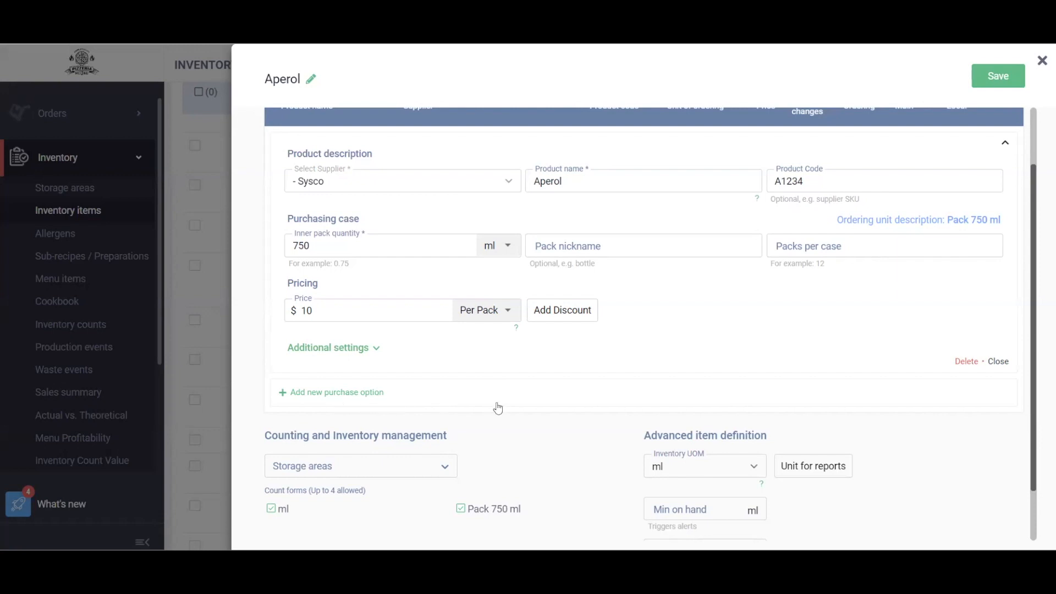
# Assign Back Bar, Back Storage Room and Bar as Aperol's storage areas
pyautogui.scroll(-3)
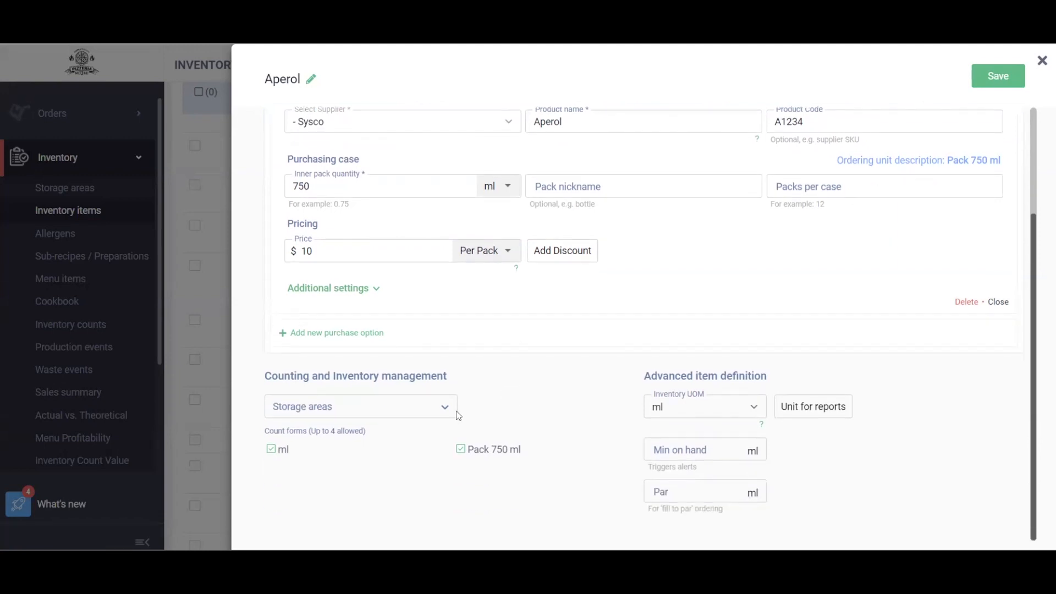
pyautogui.click(361, 405)
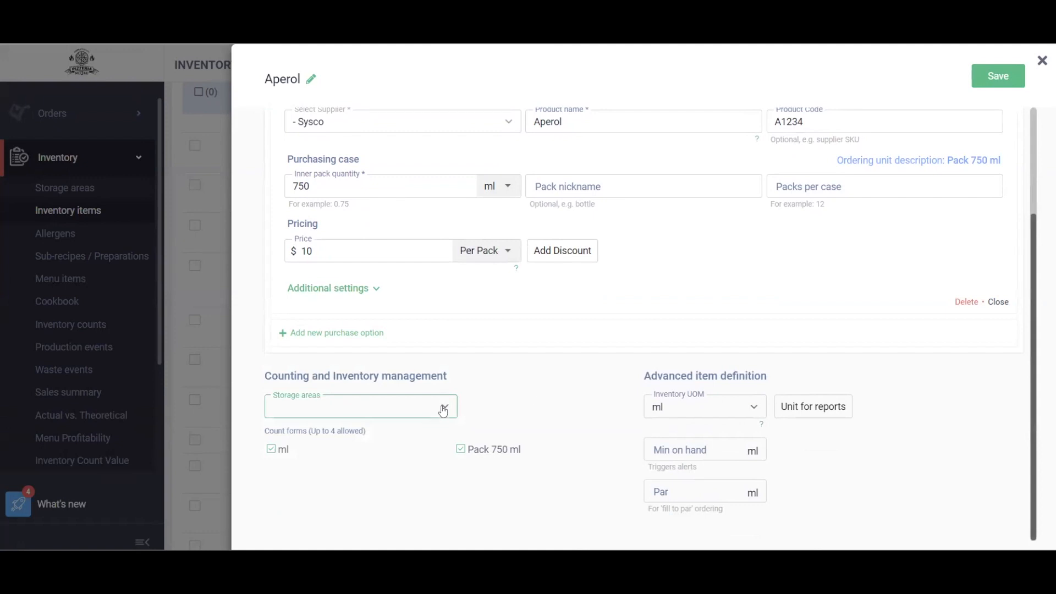
pyautogui.click(361, 406)
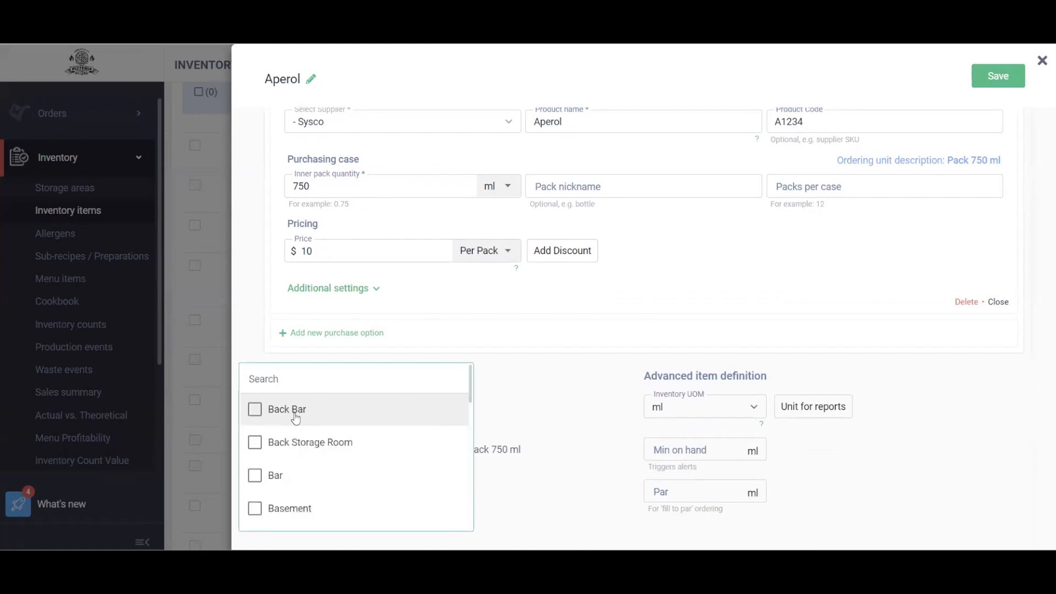
pyautogui.click(254, 409)
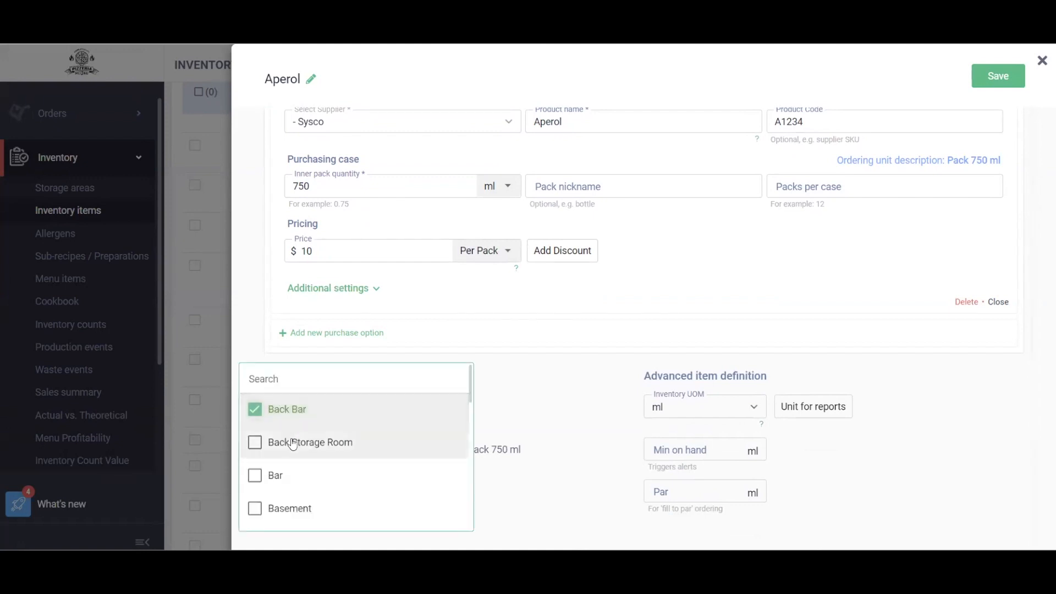
pyautogui.click(254, 443)
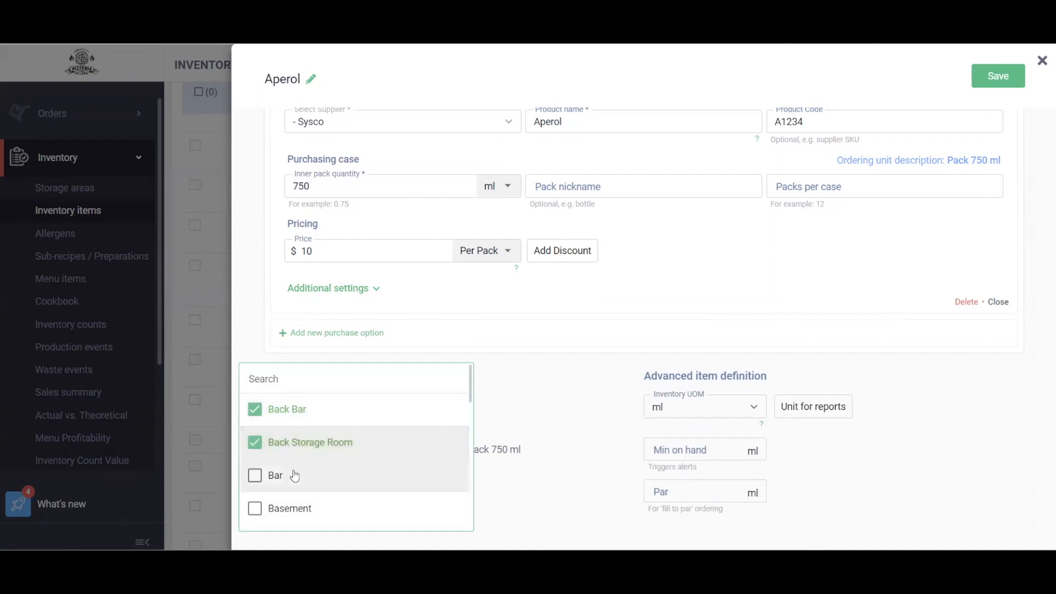
pyautogui.click(254, 475)
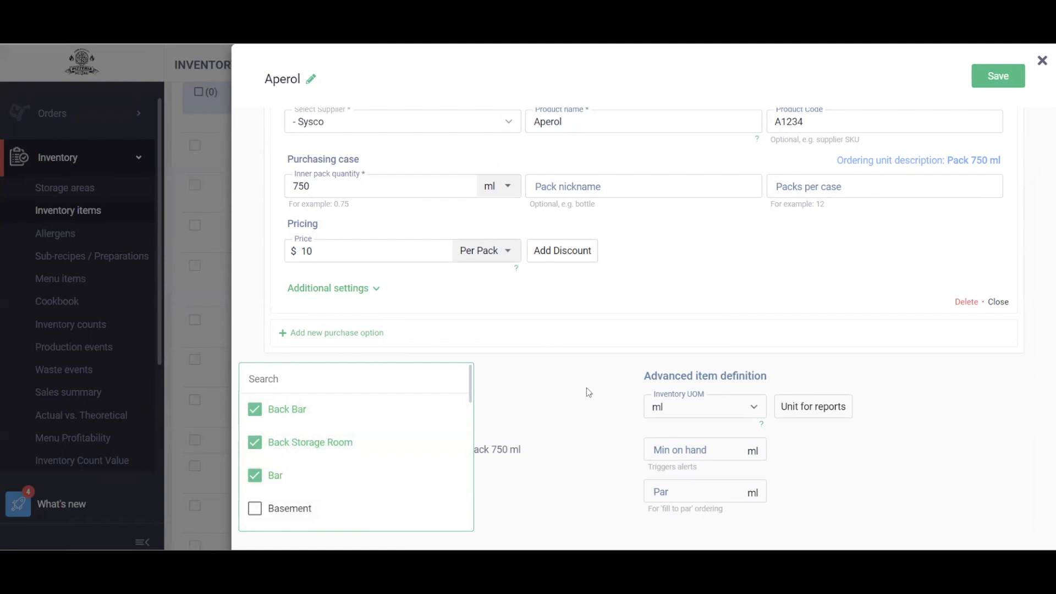
pyautogui.click(587, 393)
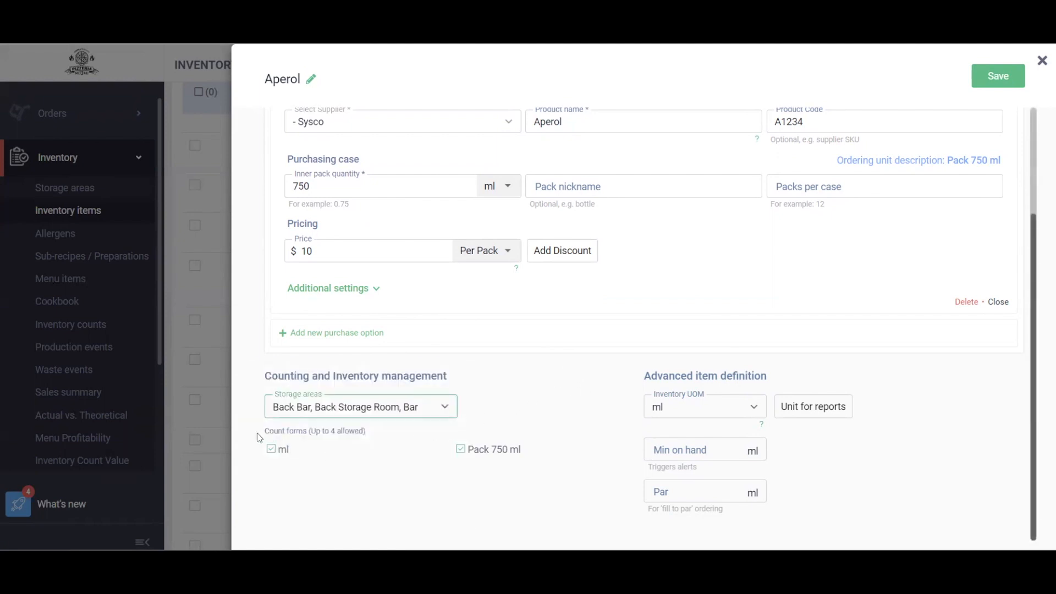
pyautogui.moveTo(450, 445)
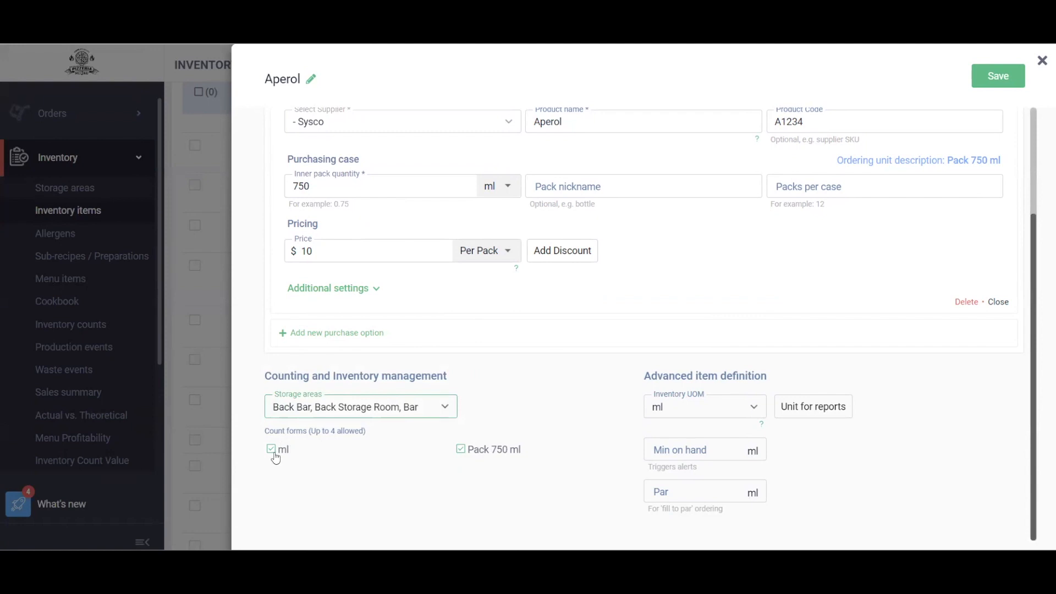
# Uncheck the ml count form so Aperol counts only by the 750 ml pack
pyautogui.click(271, 449)
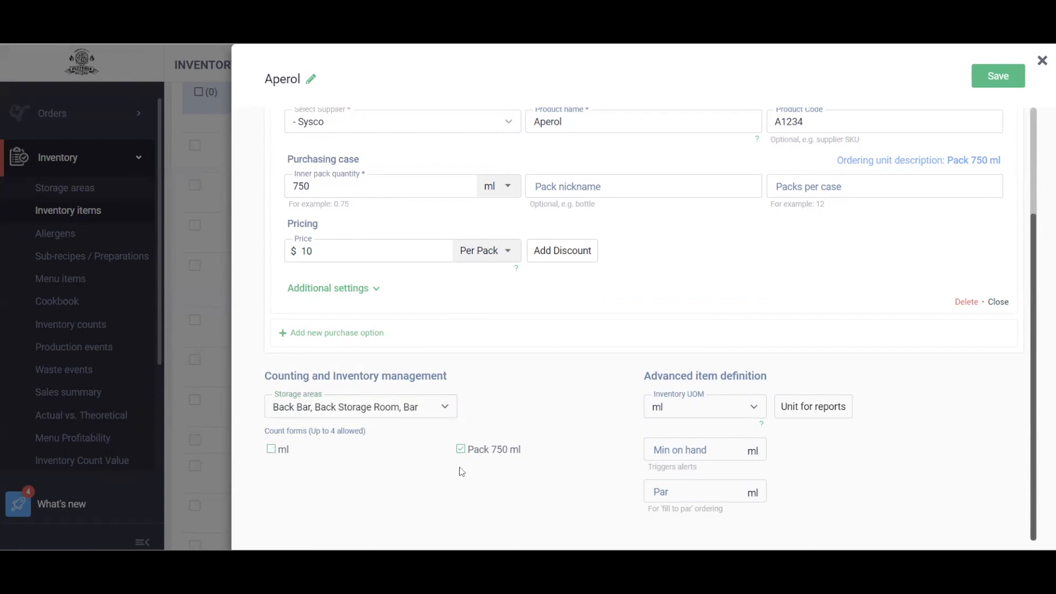
pyautogui.moveTo(502, 473)
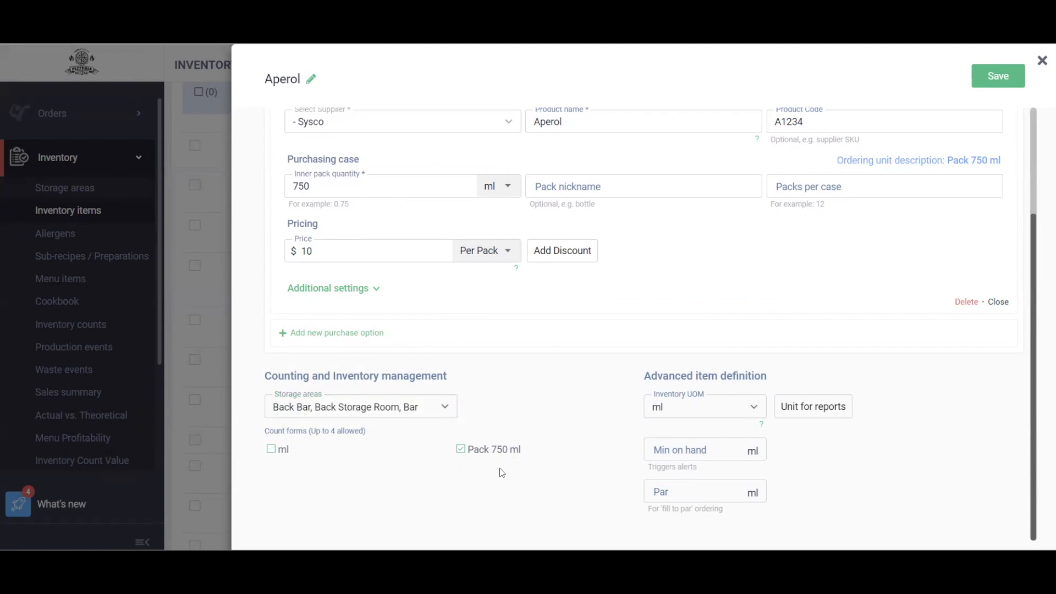
pyautogui.moveTo(618, 420)
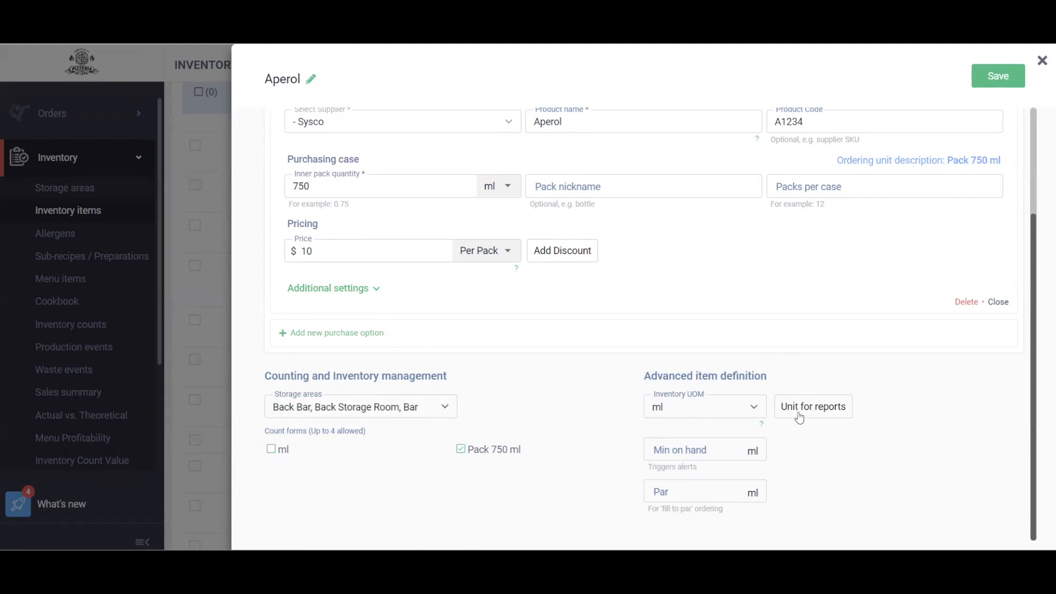
pyautogui.moveTo(734, 415)
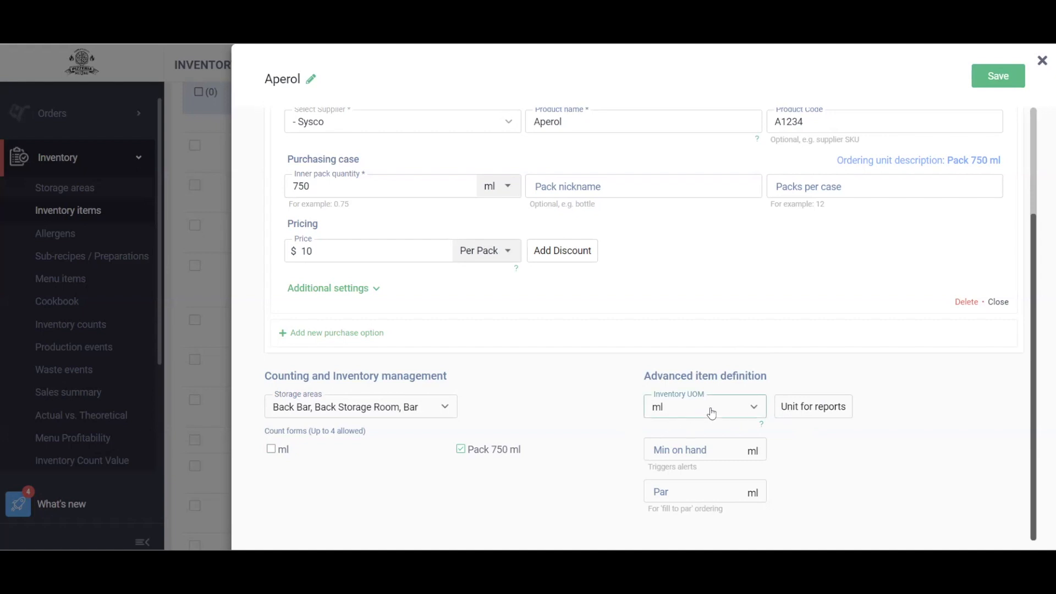
# Set Aperol's inventory unit of measure to fl-oz
pyautogui.click(703, 406)
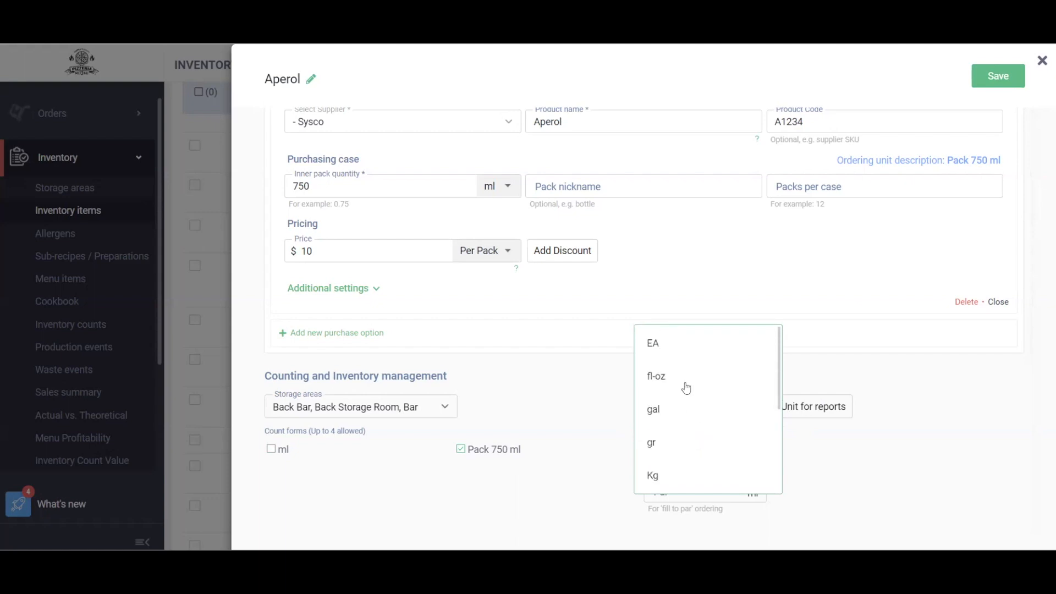
pyautogui.click(655, 376)
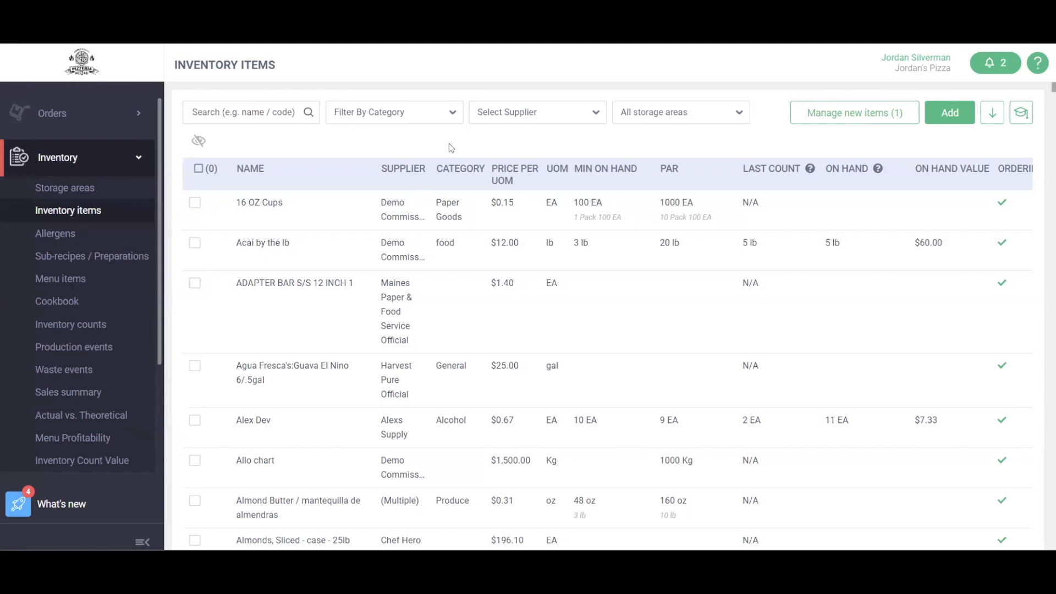
pyautogui.moveTo(205, 202)
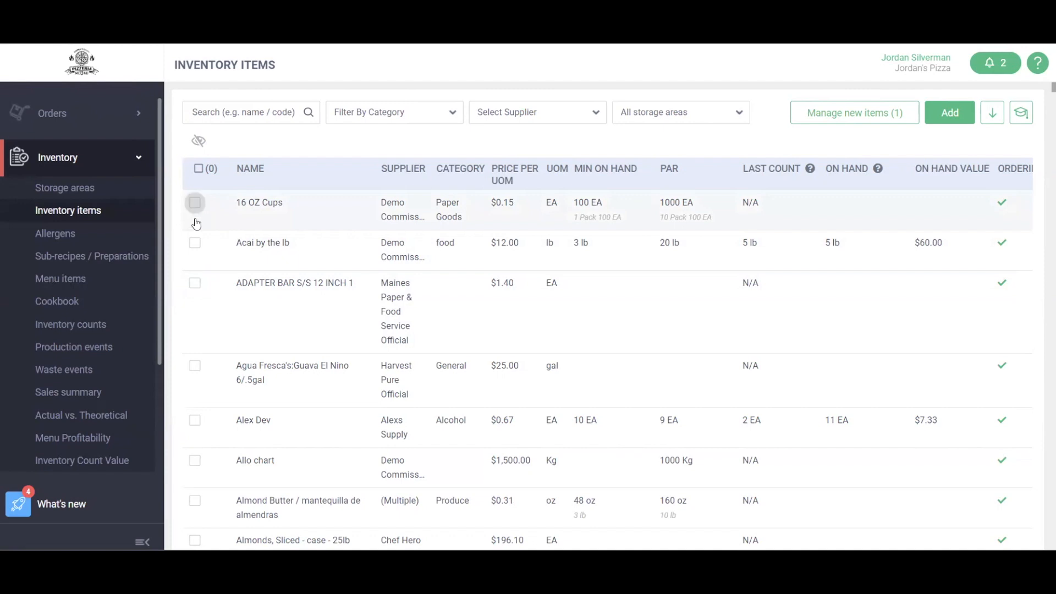
pyautogui.click(196, 203)
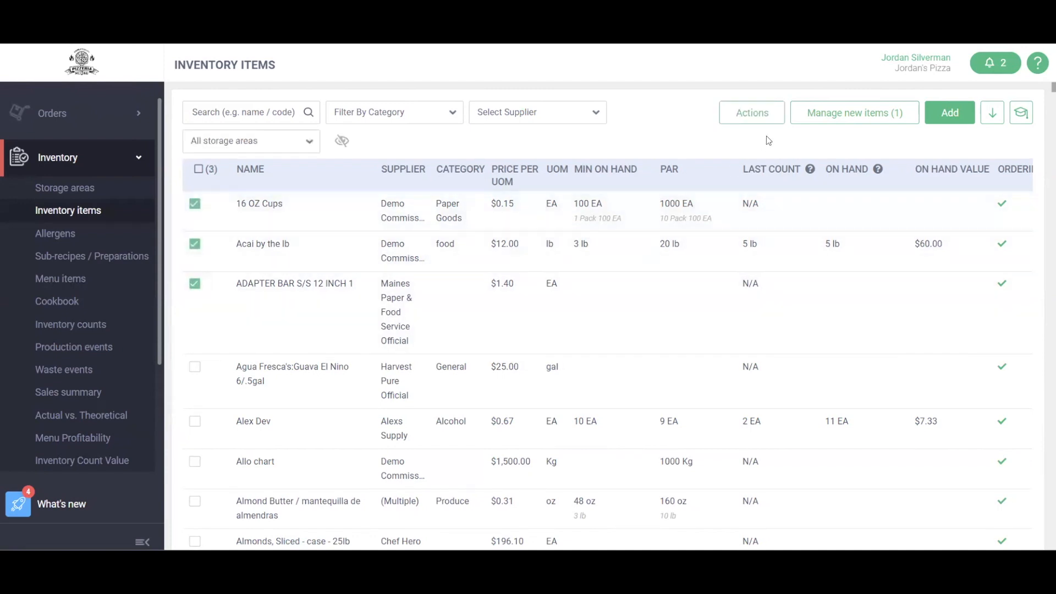
pyautogui.click(750, 112)
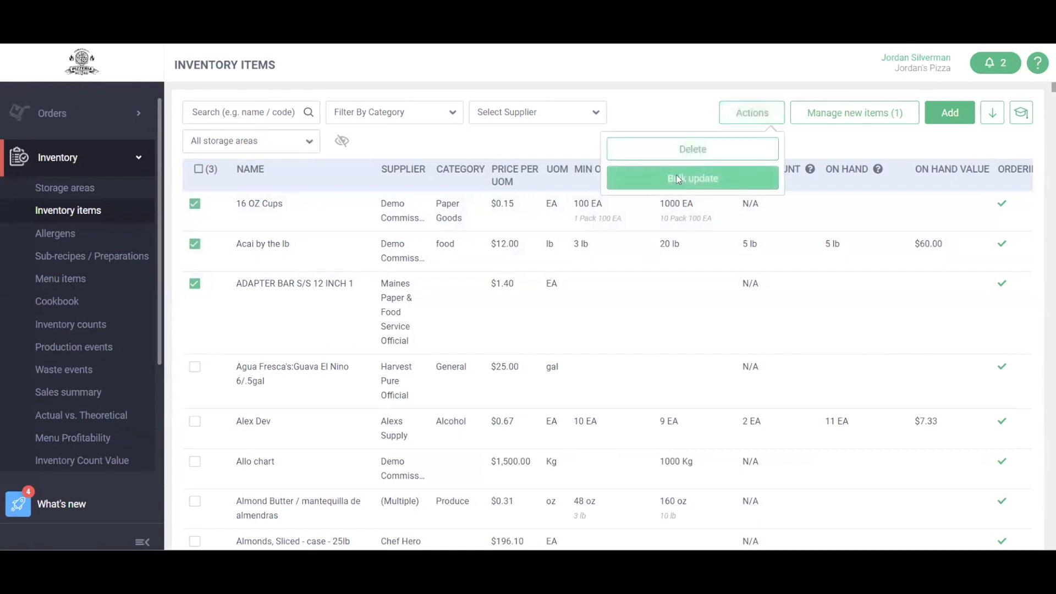
pyautogui.click(691, 179)
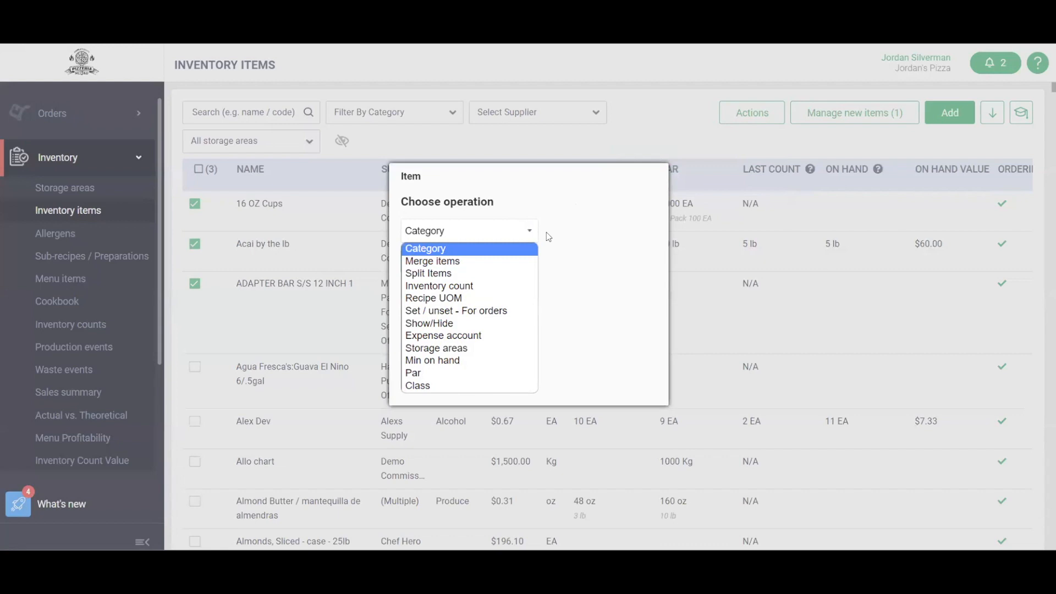
pyautogui.moveTo(439, 286)
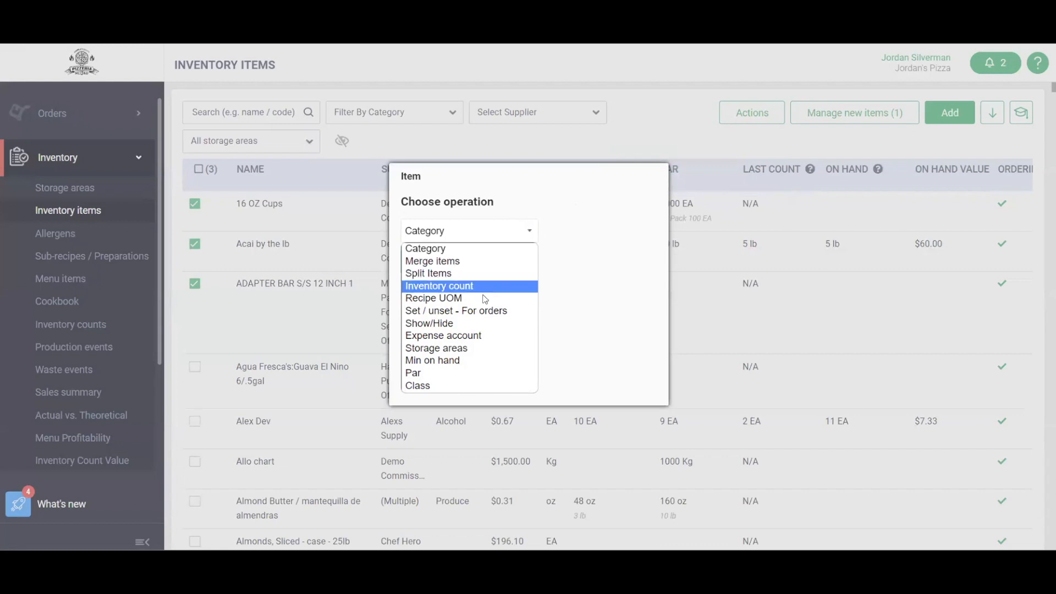
pyautogui.moveTo(435, 348)
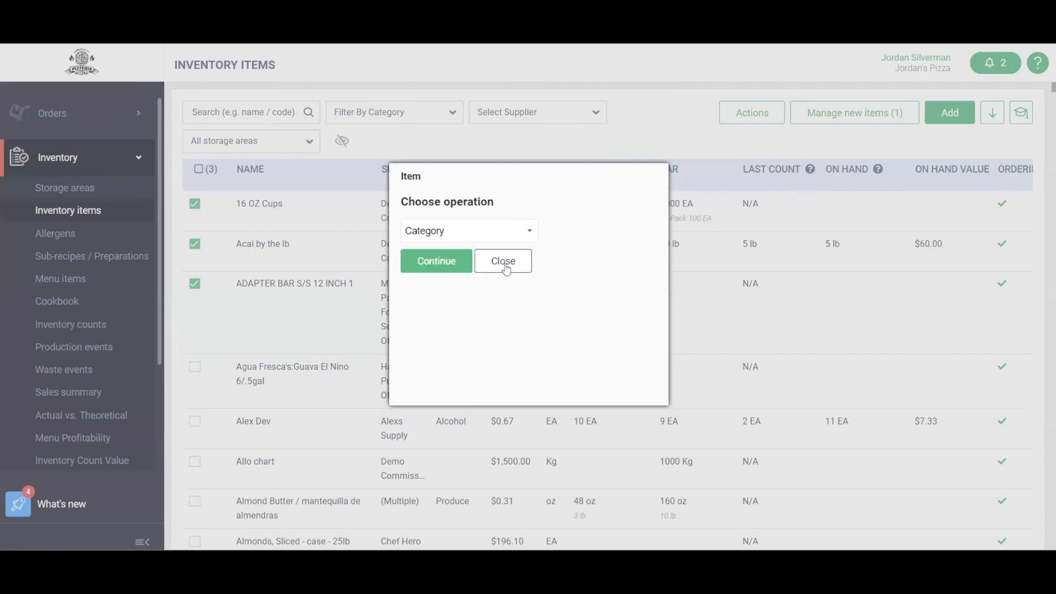
pyautogui.click(502, 261)
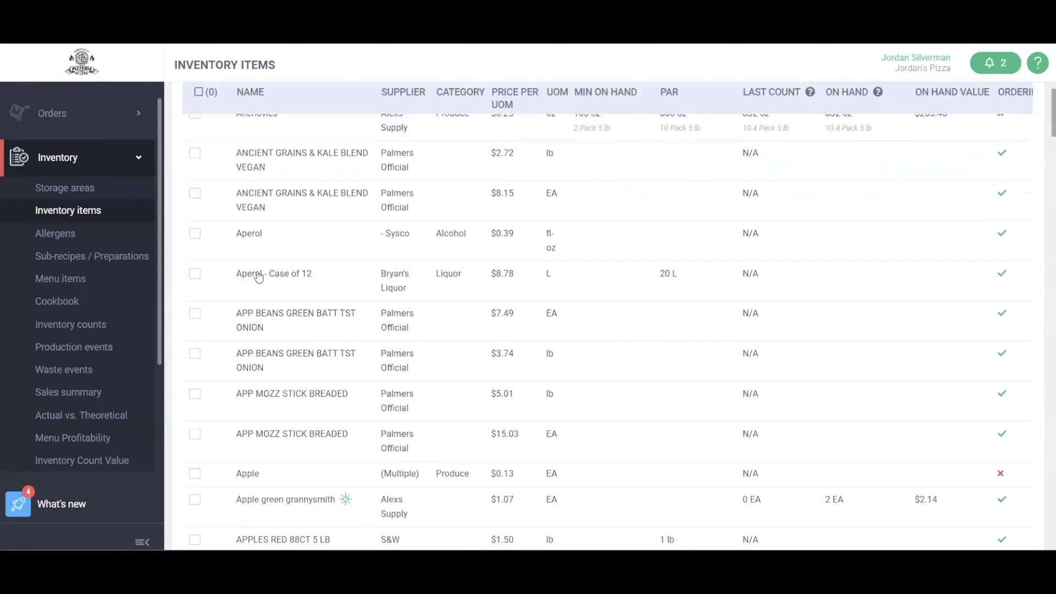
pyautogui.moveTo(381, 285)
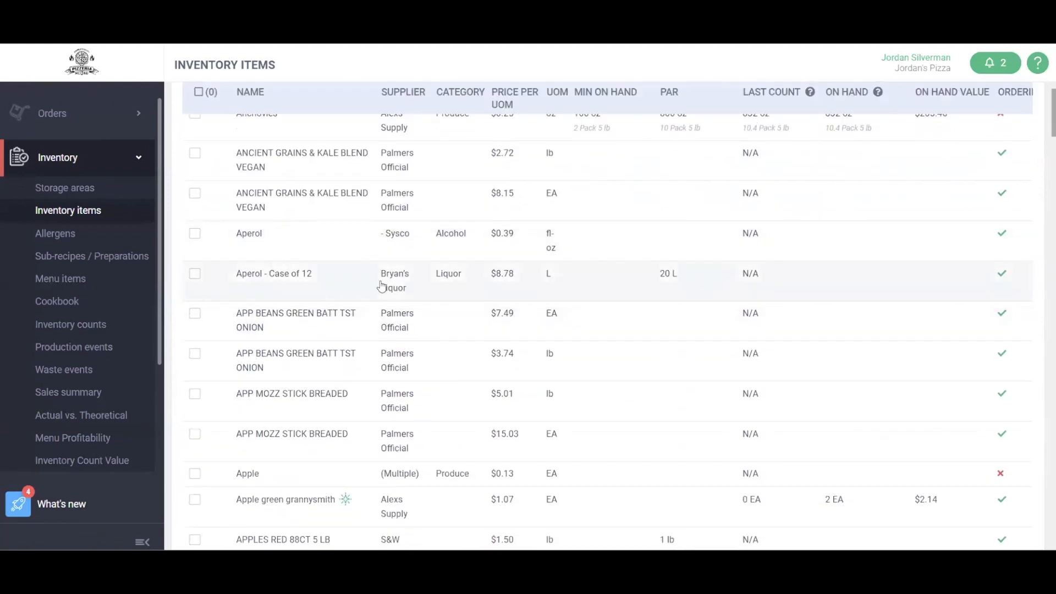
# Bulk-merge Aperol with Aperol - Case of 12 and choose the main item for costing
pyautogui.click(195, 233)
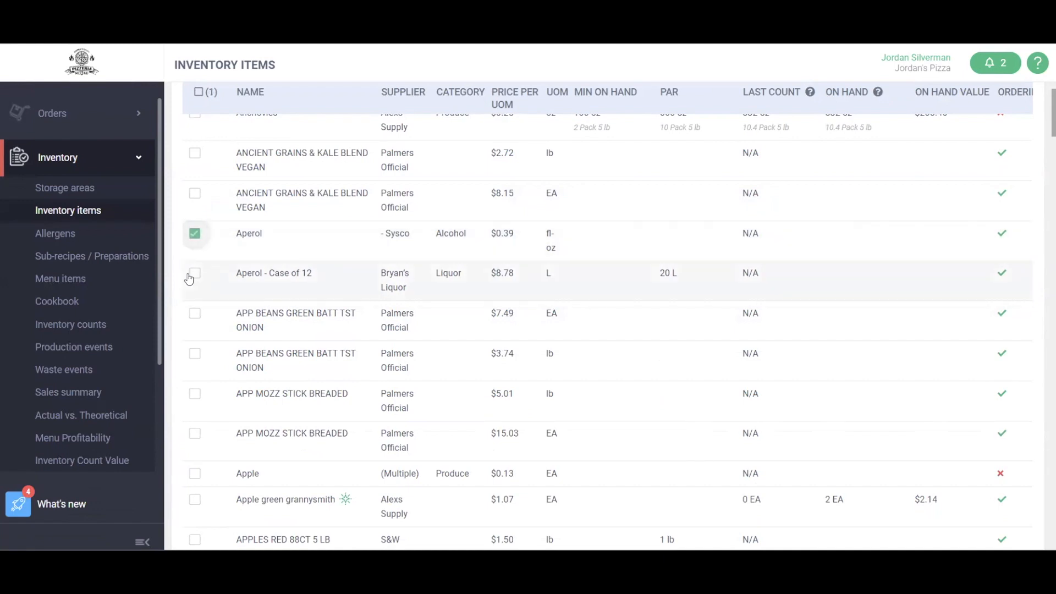
pyautogui.click(194, 272)
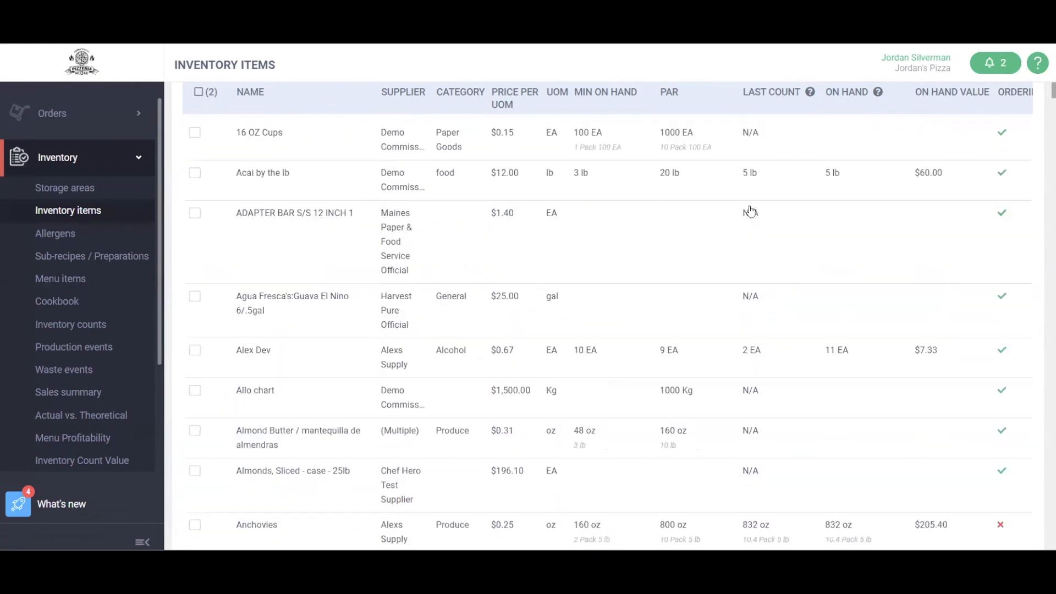
pyautogui.click(749, 112)
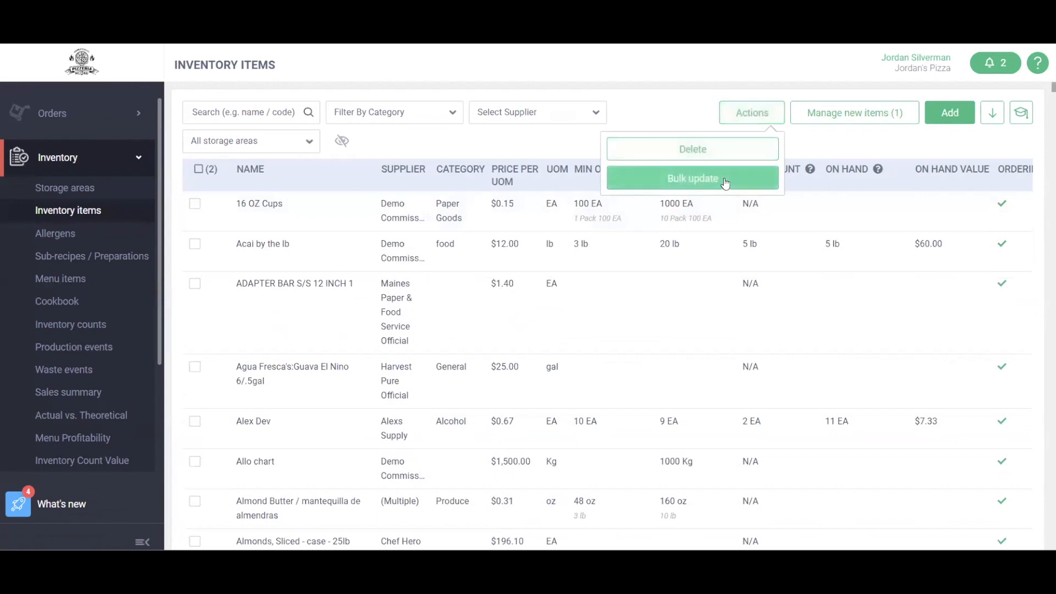
pyautogui.click(692, 179)
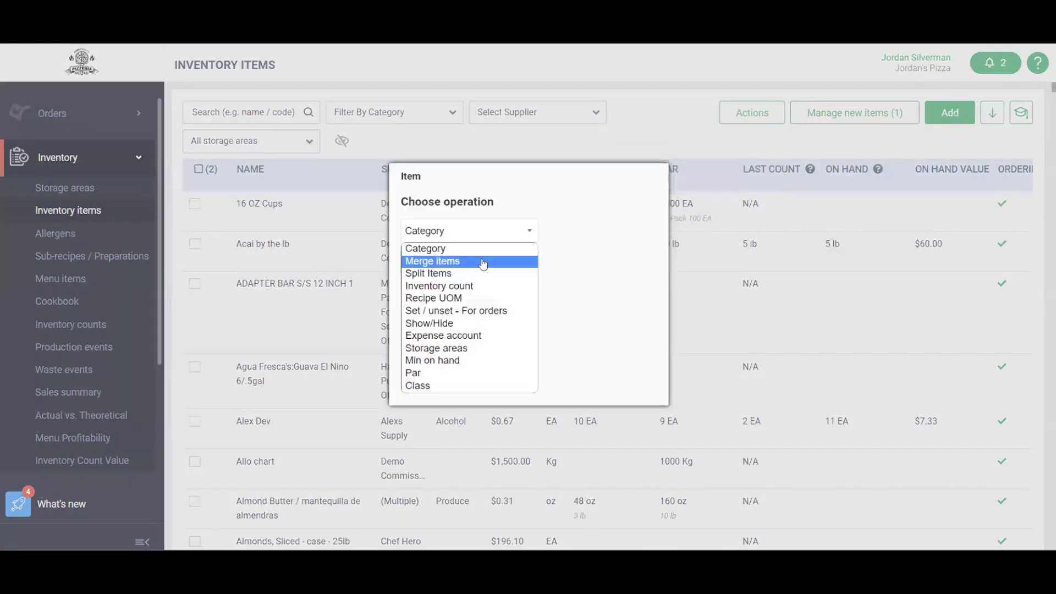
pyautogui.click(431, 262)
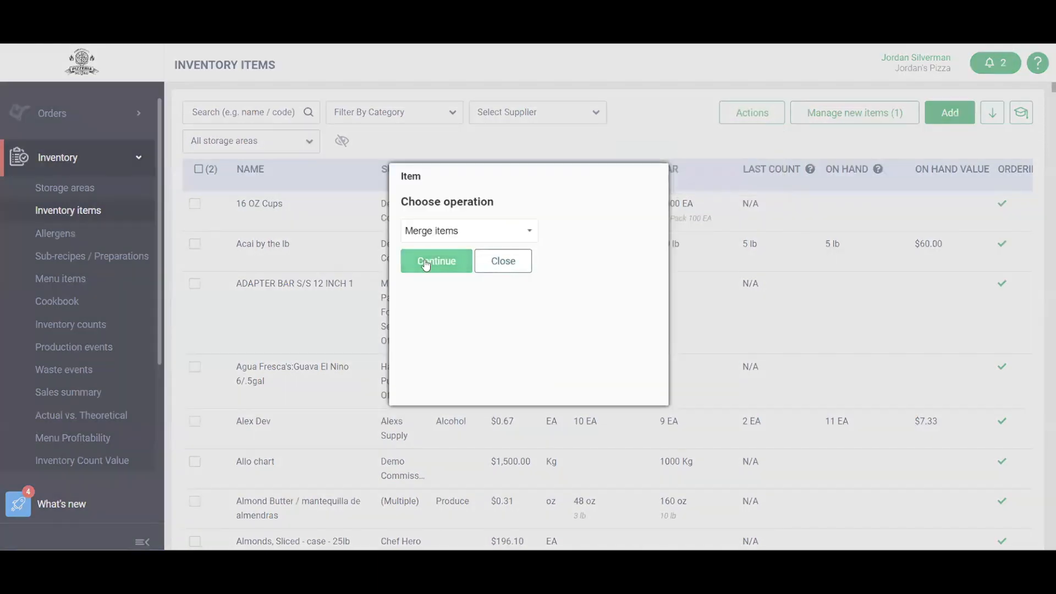
pyautogui.click(435, 260)
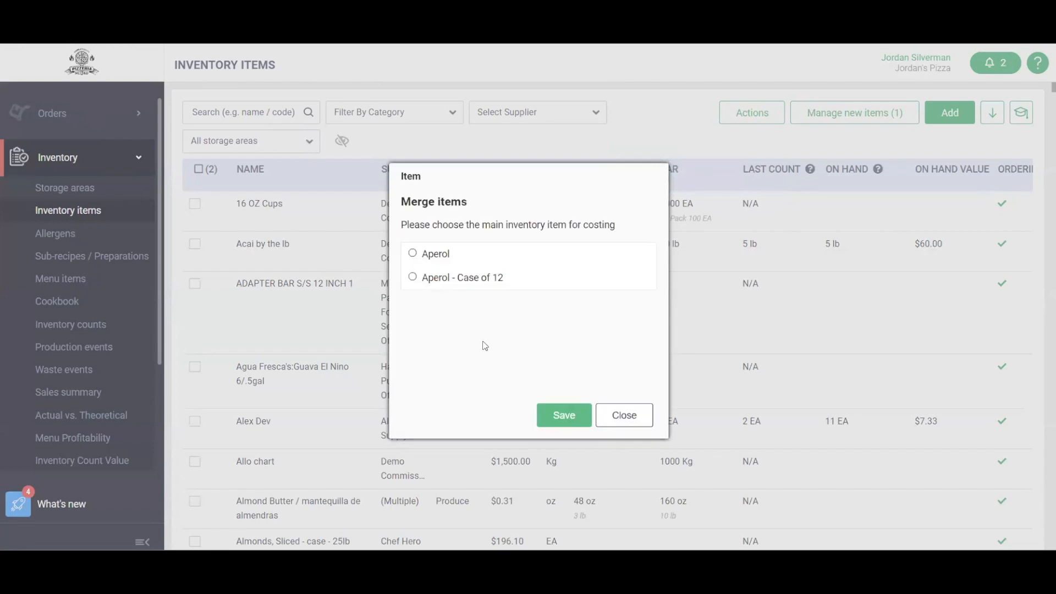
pyautogui.click(413, 277)
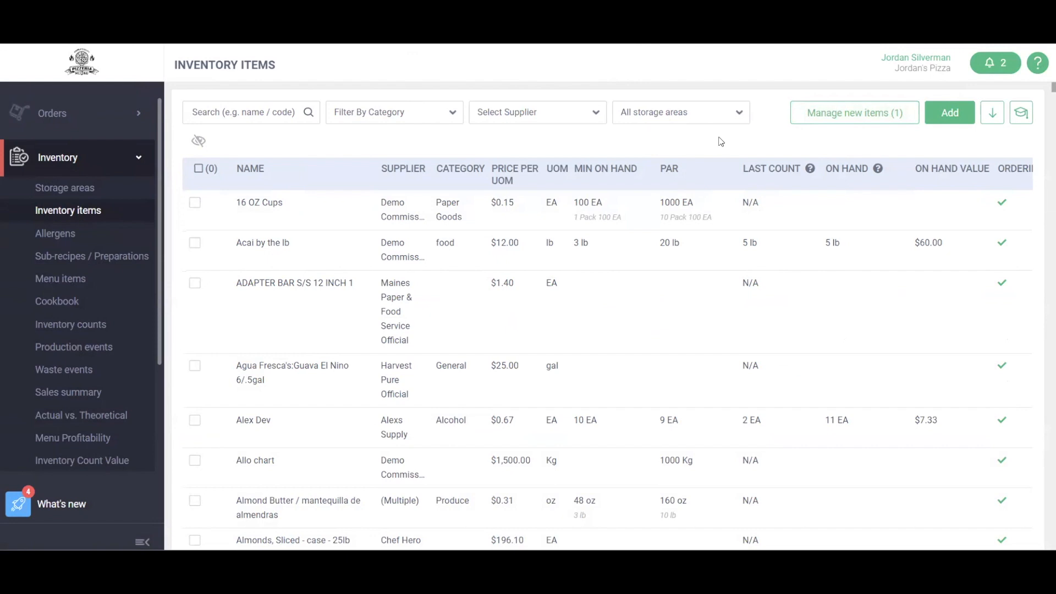
pyautogui.moveTo(708, 146)
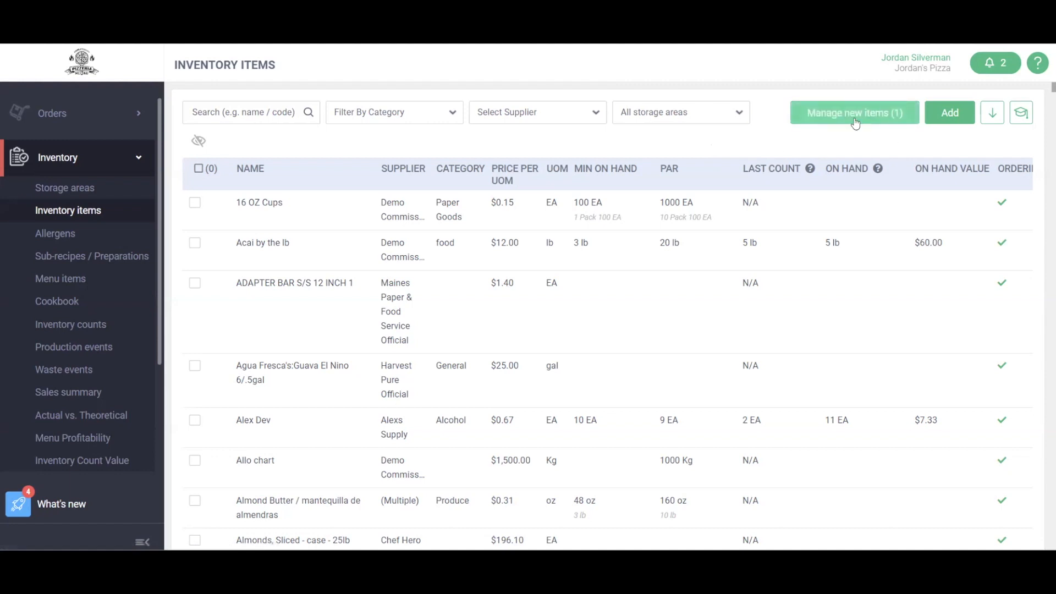
# Go to Manage new items to review the item created from an invoice
pyautogui.click(853, 112)
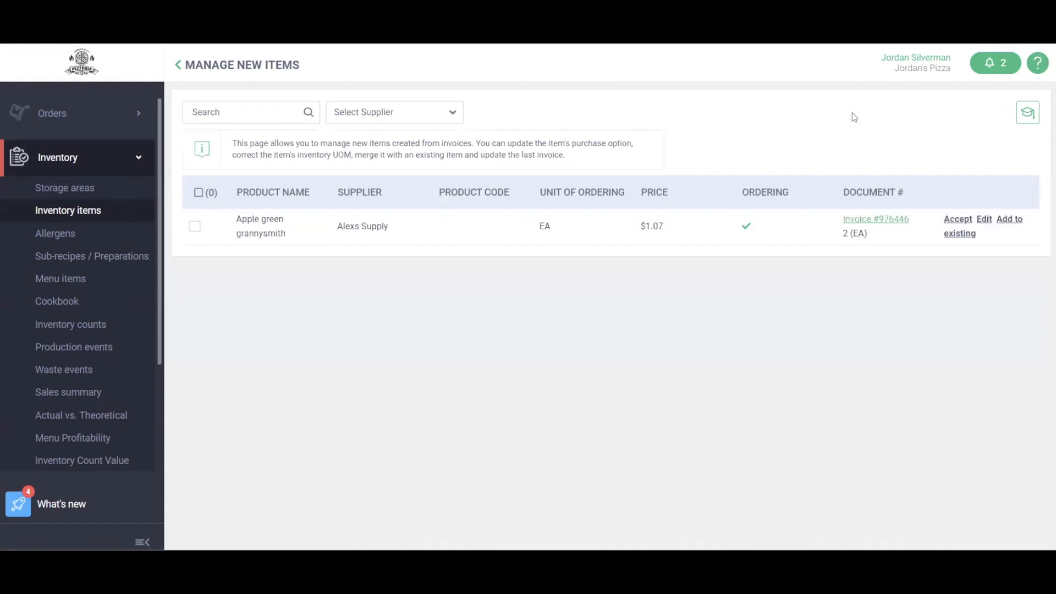
pyautogui.moveTo(359, 250)
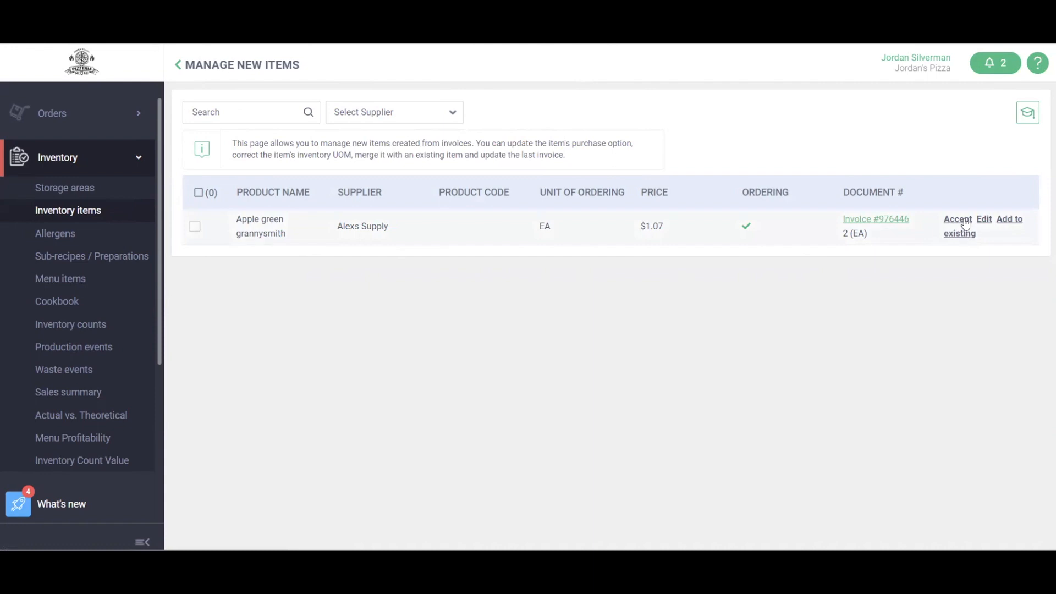
pyautogui.moveTo(980, 227)
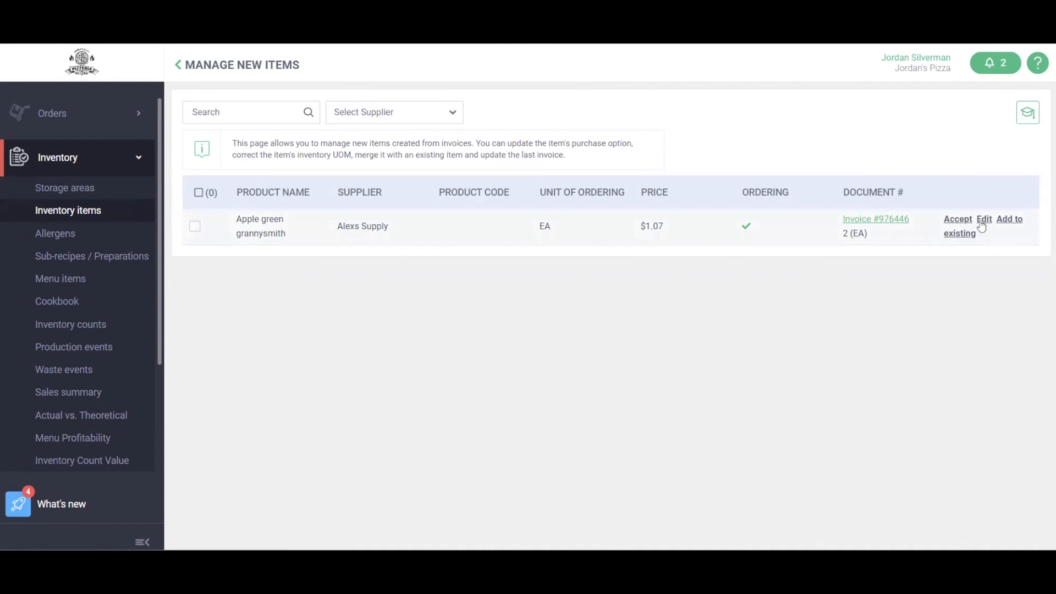
pyautogui.moveTo(451, 328)
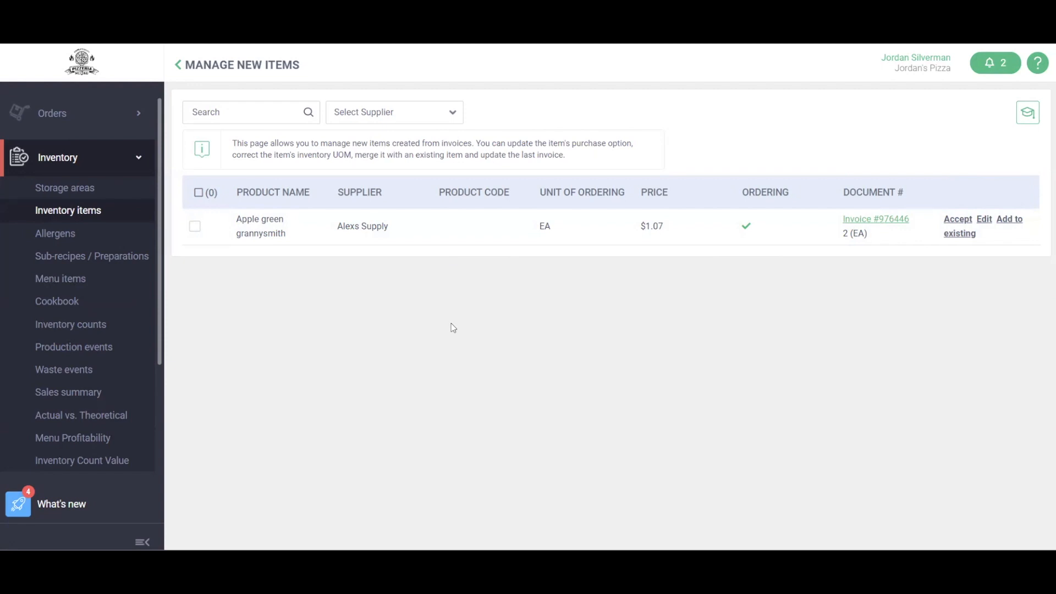
pyautogui.moveTo(463, 318)
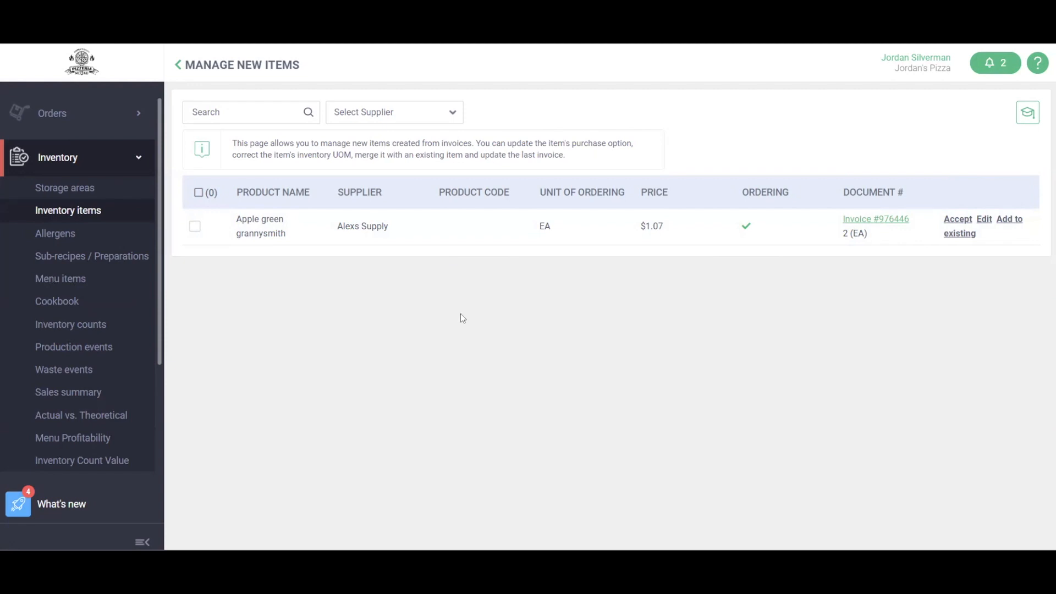
pyautogui.moveTo(464, 316)
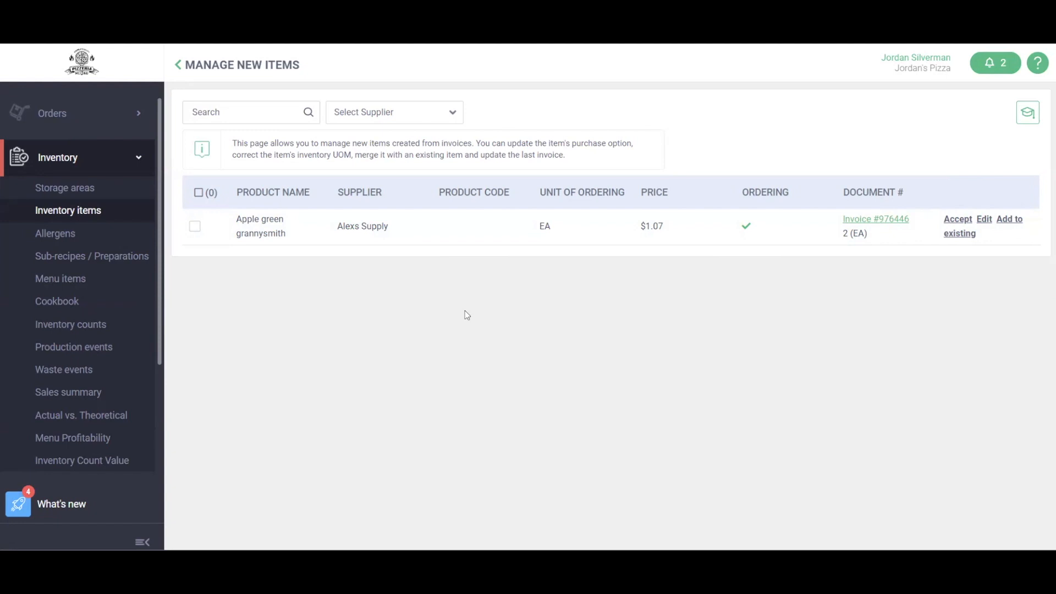
pyautogui.moveTo(554, 323)
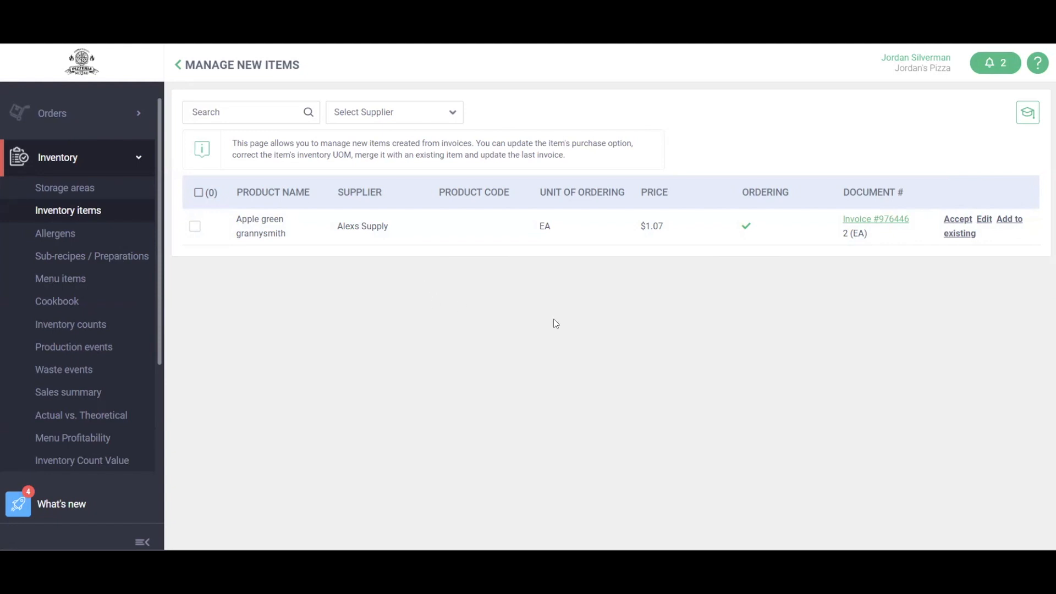